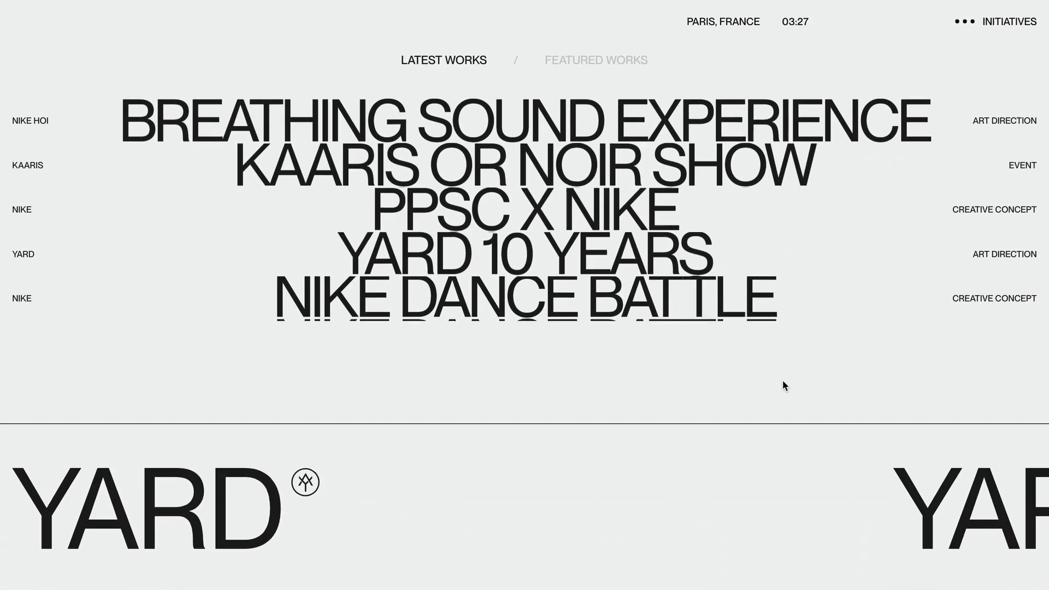
- Scroll through the finished works menu demo in the browser before returning to the starter files
{"action": "scroll", "scroll_direction": "down", "scroll_amount": 3}
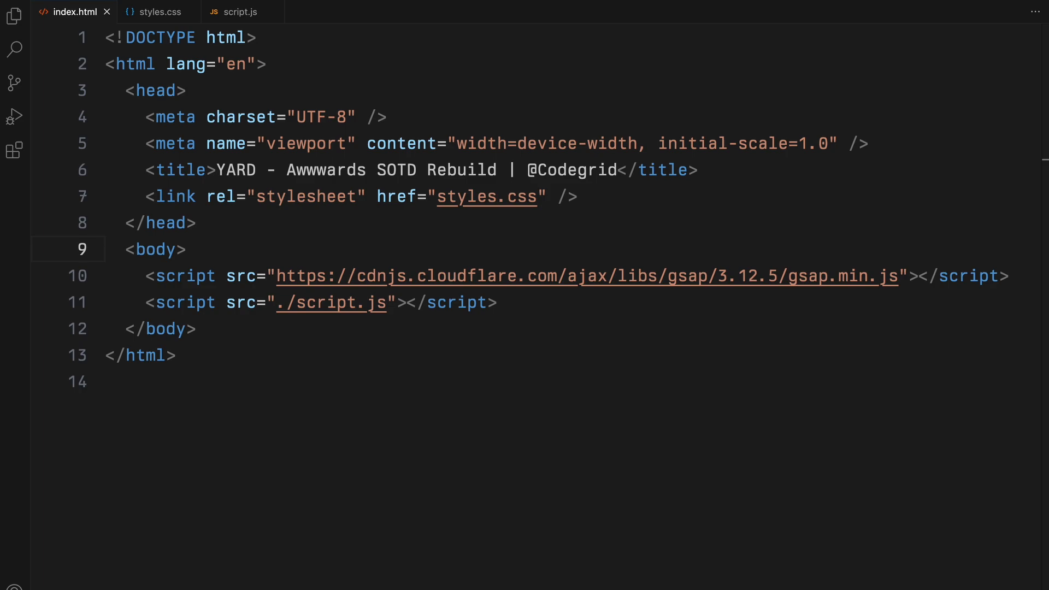
- Add a div.container in the body with an empty div.menu inside it
{"action": "key", "text": "Enter"}
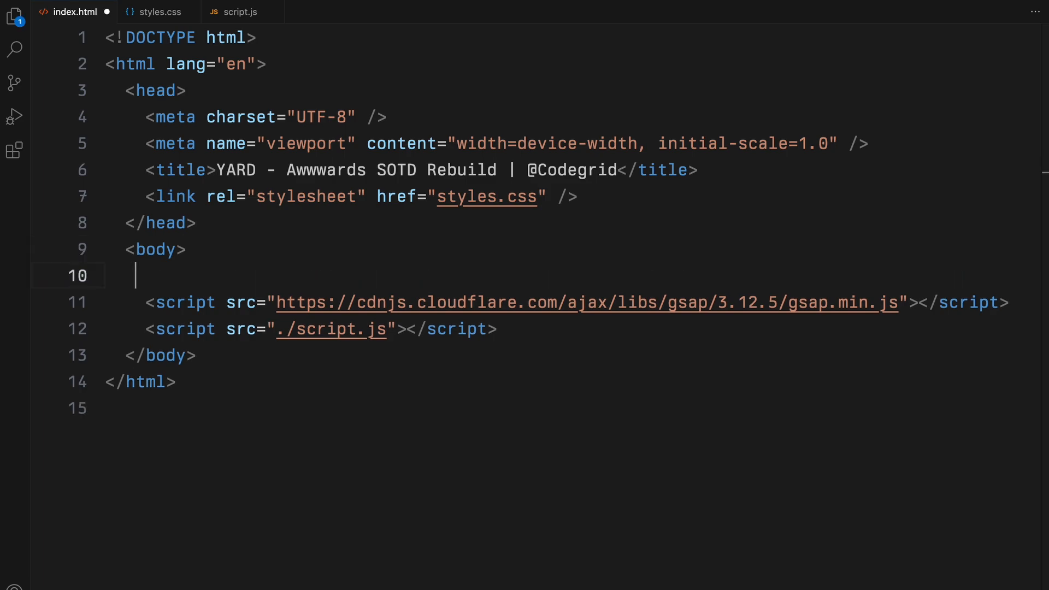
{"action": "type", "text": "<div class=\"container\"></div>"}
{"action": "type", "text": "<div class=\"preview\"></div>"}
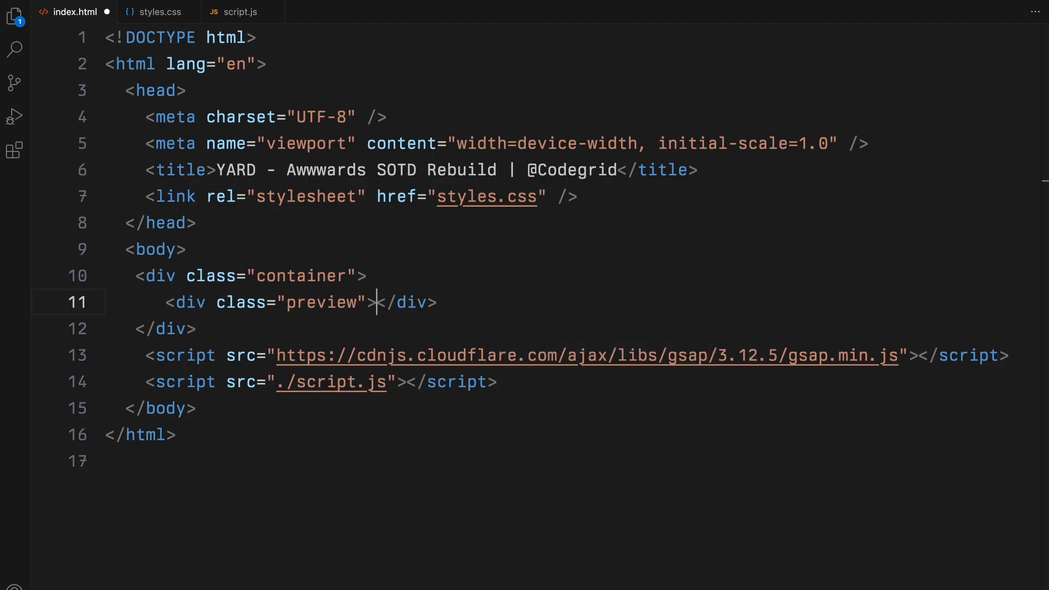
{"action": "type", "text": ".menu"}
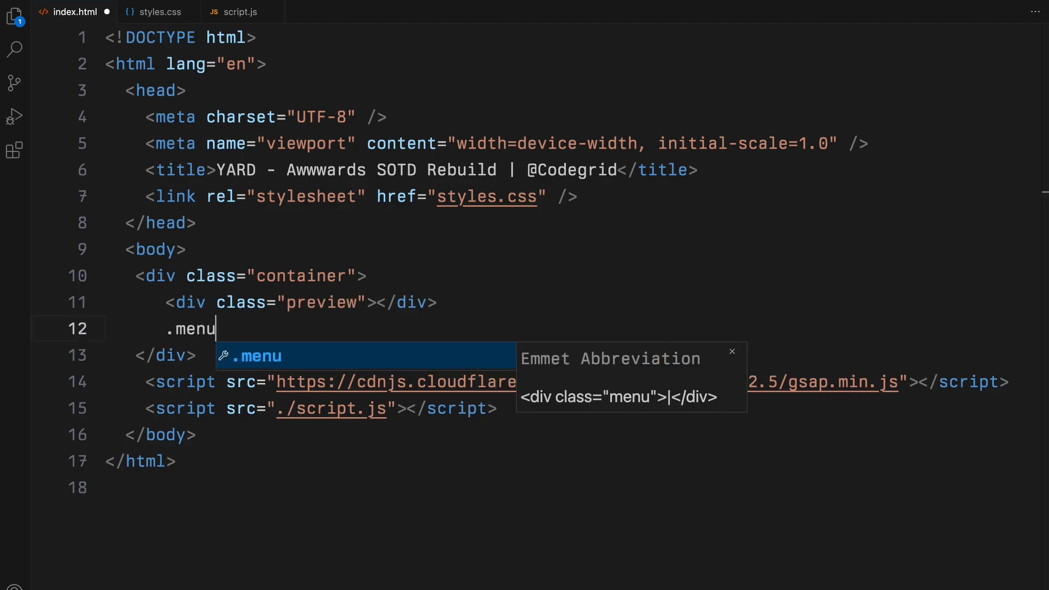
{"action": "key", "text": "Tab"}
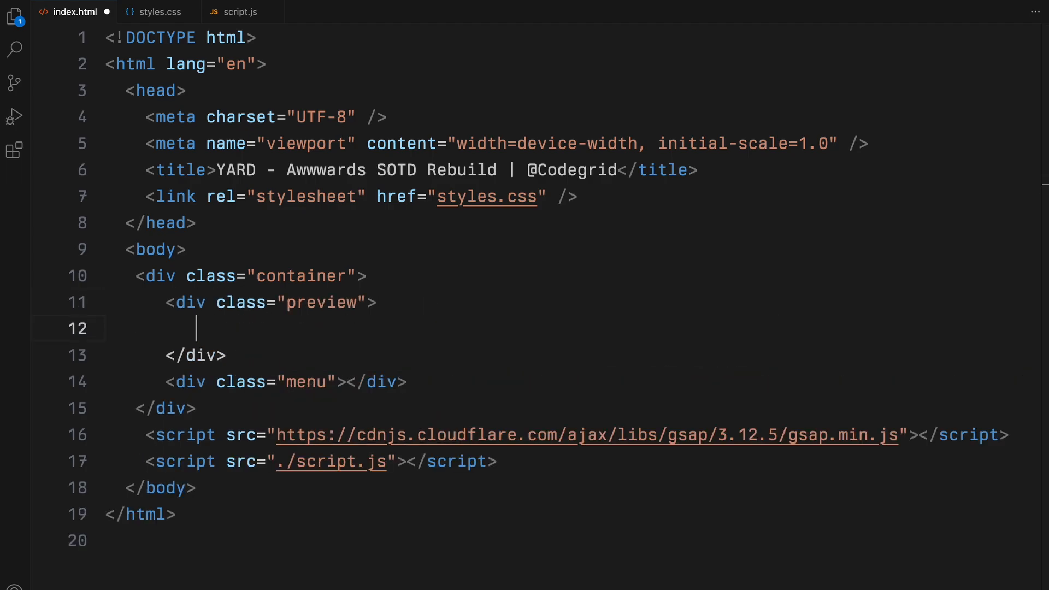
- Add the preview area with .preview-img.preview-img-1 and .preview-img-2 divs
{"action": "type", "text": ".preview-img"}
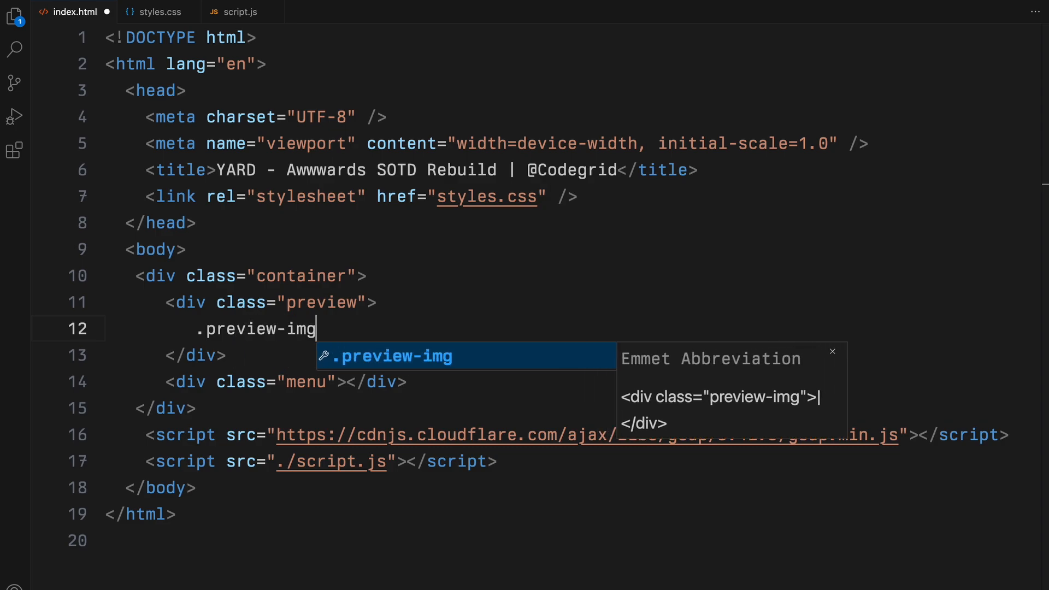
{"action": "type", "text": ".preview-img-"}
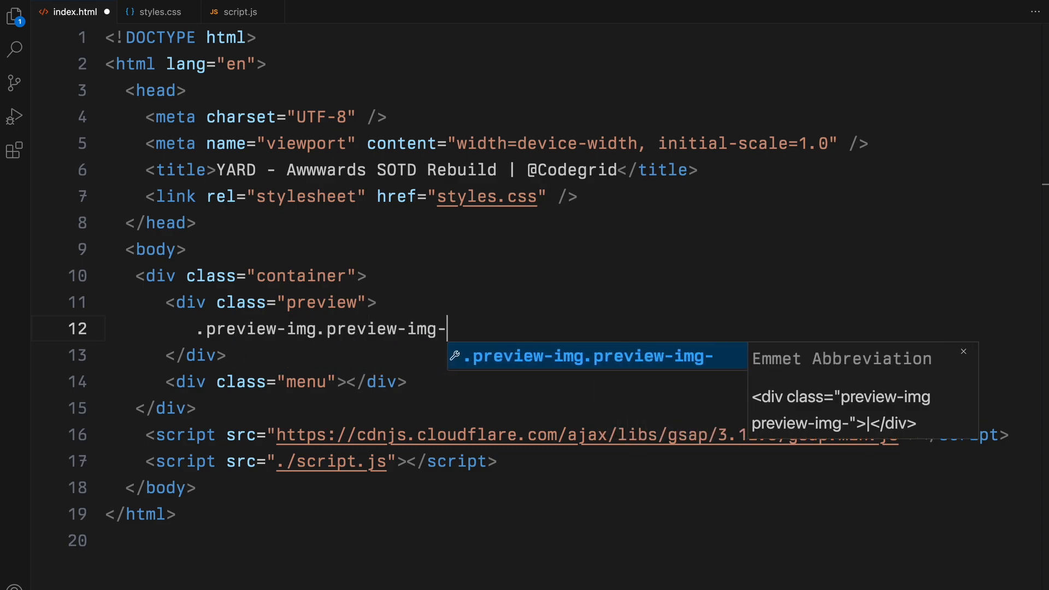
{"action": "key", "text": "Tab"}
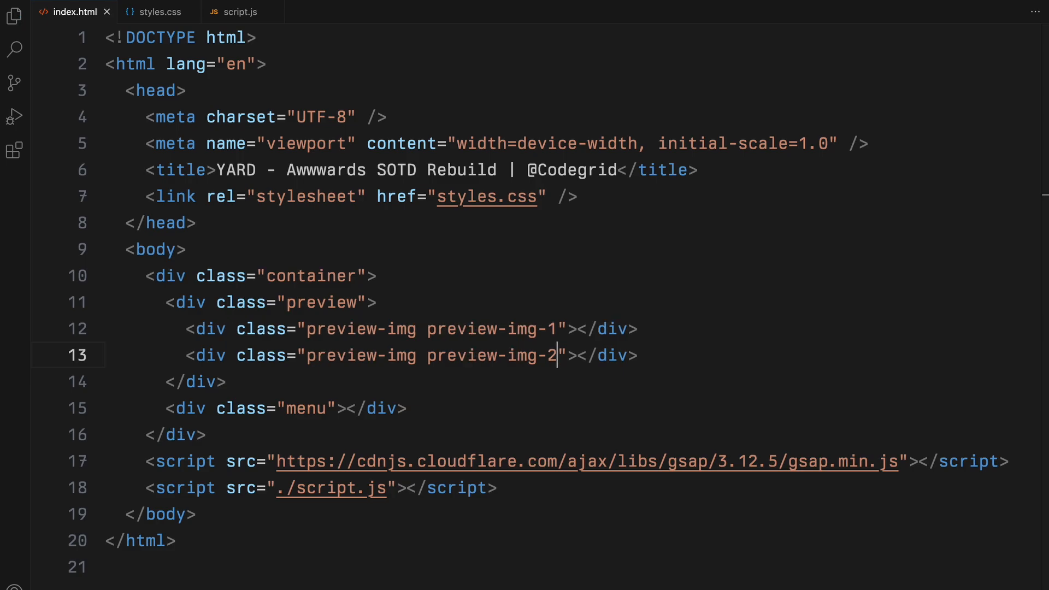
- Create a .menu-item block inside the menu with .info, .name and .tag divs
{"action": "key", "text": "Enter"}
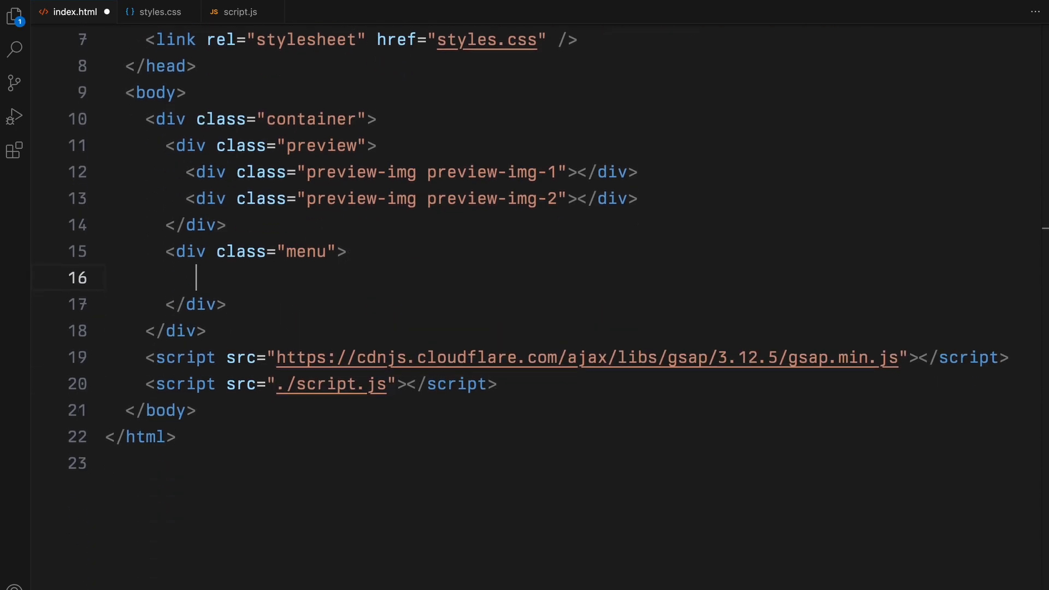
{"action": "type", "text": ".menu-it"}
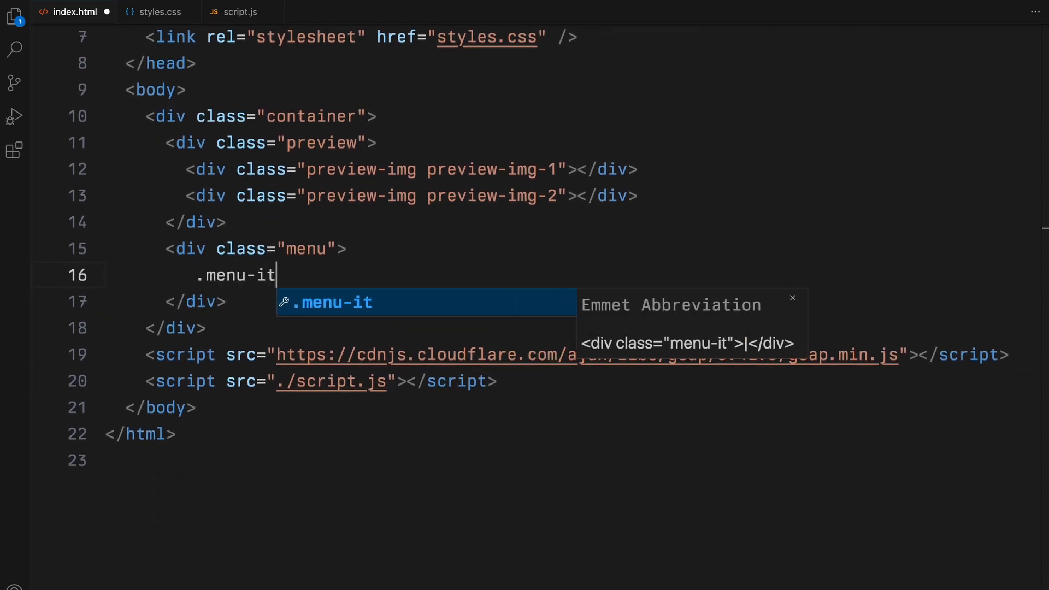
{"action": "key", "text": "Tab"}
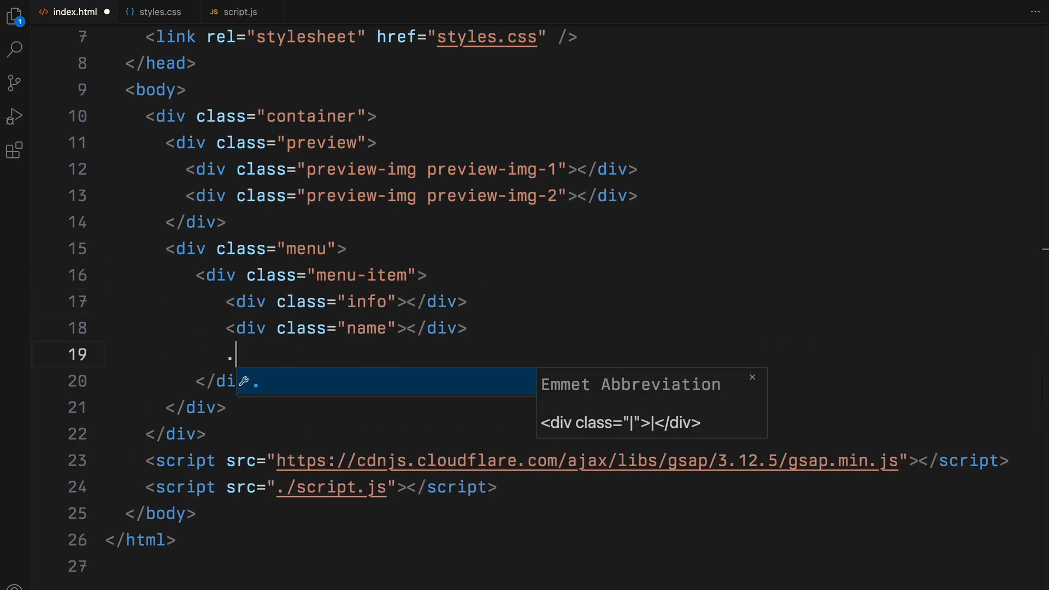
{"action": "key", "text": "Tab"}
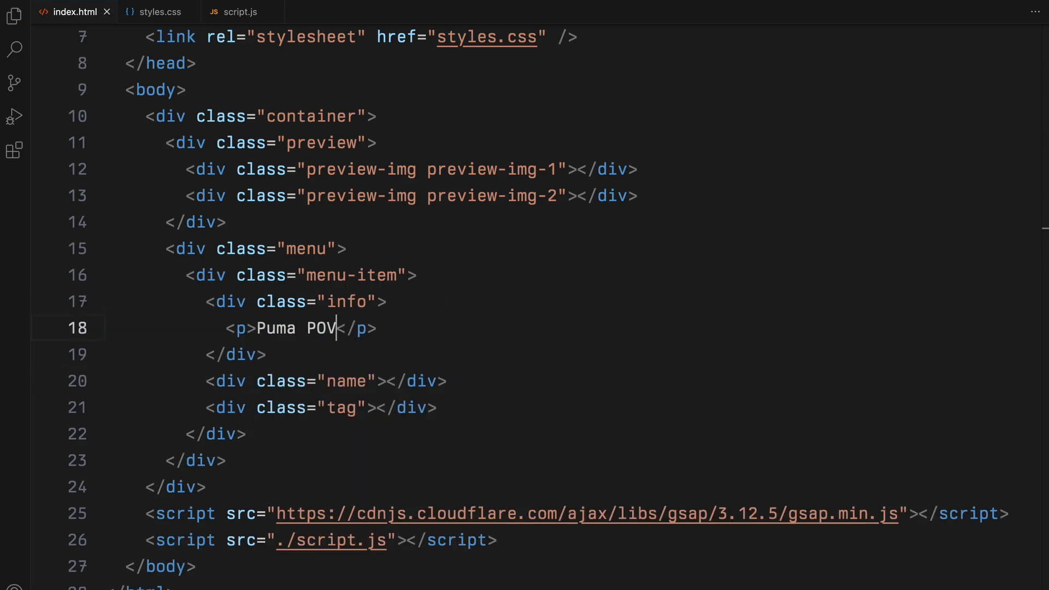
- Fill the items with project text such as Breathing Video Experience and duplicate them for each project
{"action": "type", "text": "Breathing Video Experience</p>"}
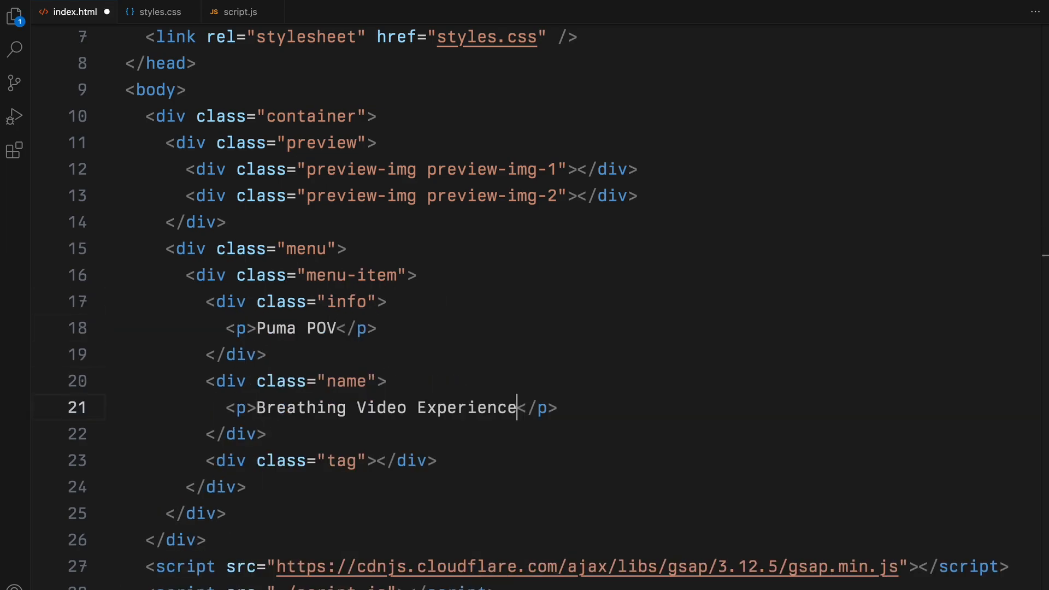
{"action": "type", "text": "p>Creative Design</p>"}
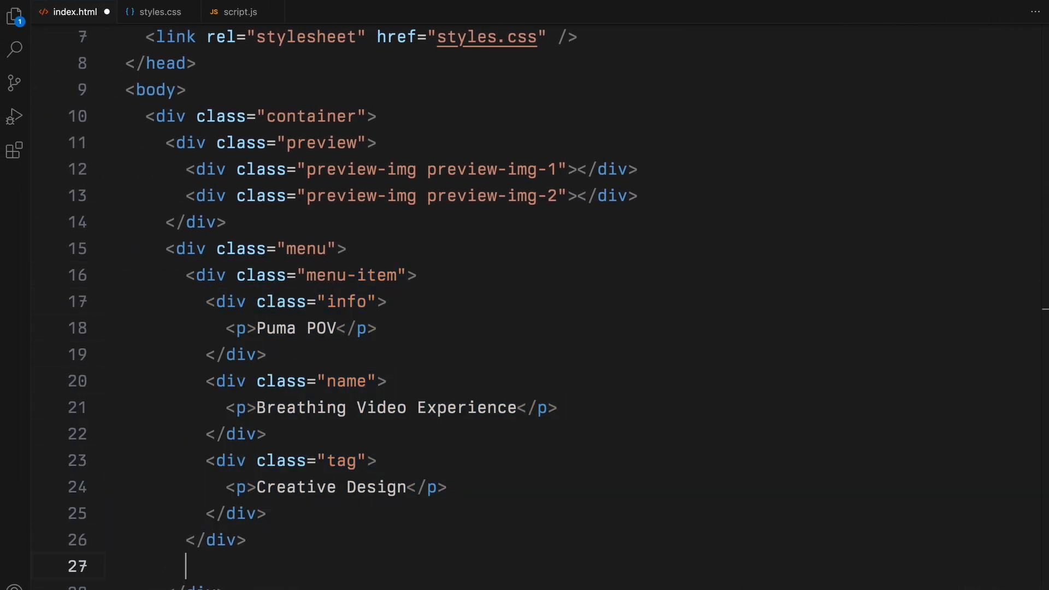
{"action": "scroll", "scroll_direction": "down", "scroll_amount": 3}
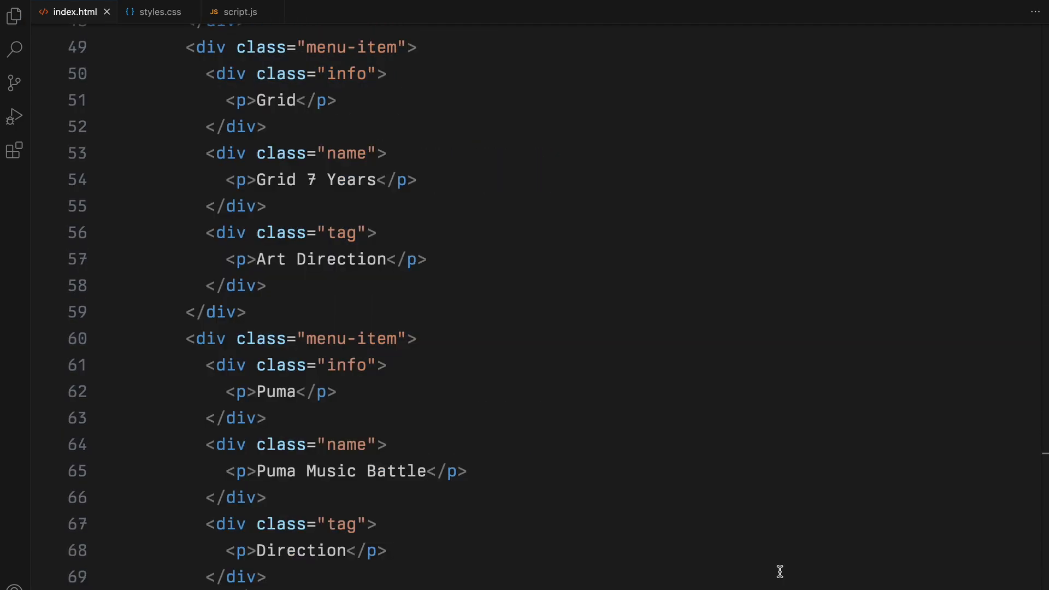
{"action": "left_click", "coordinate": [159, 12]}
{"action": "type", "text": "padding: 0;"}
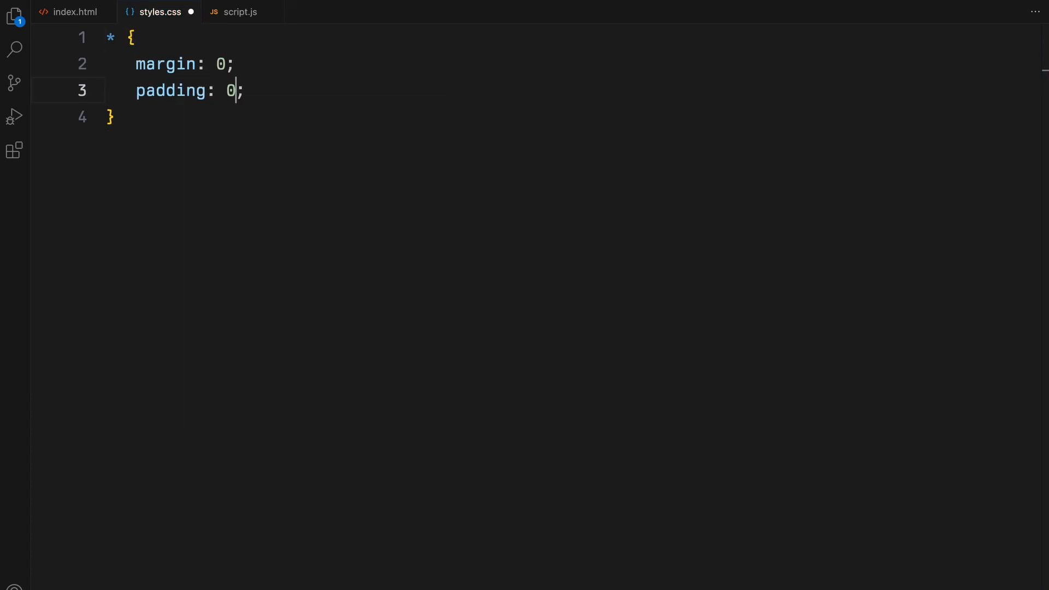
- Add a * reset with border-box sizing, an img cover rule and a 100% width/height .container rule
{"action": "type", "text": "box-sizing: border-box;"}
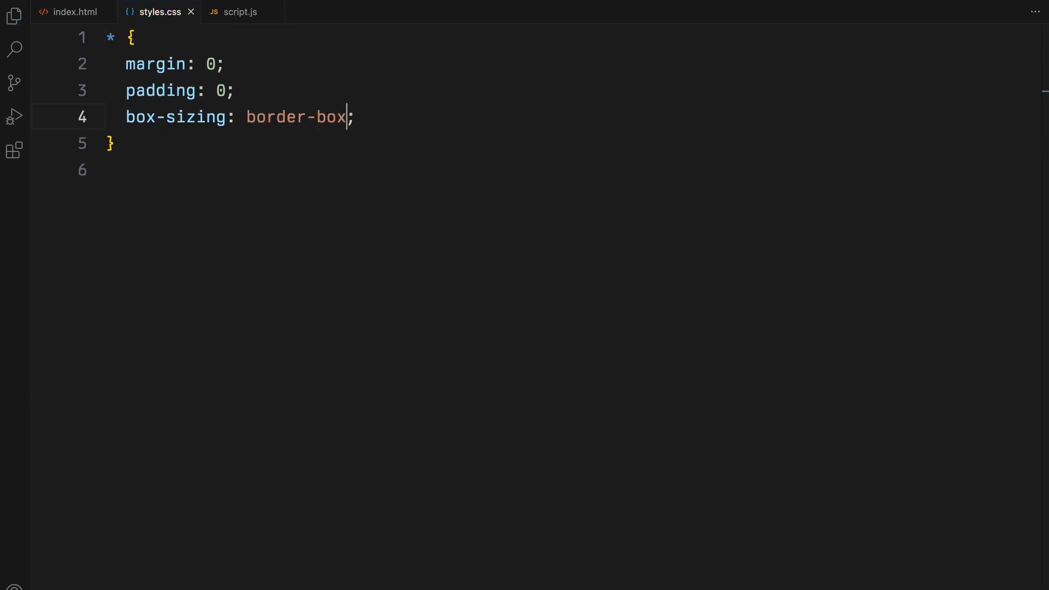
{"action": "type", "text": "img {"}
{"action": "type", "text": "object-fit: cover;"}
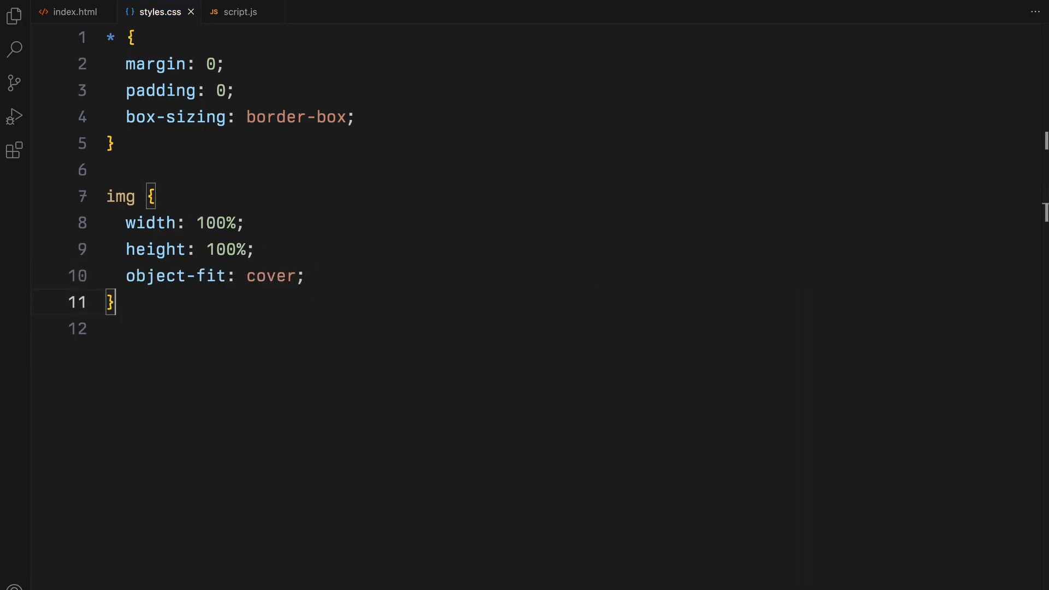
{"action": "type", "text": ".container"}
{"action": "type", "text": "hei"}
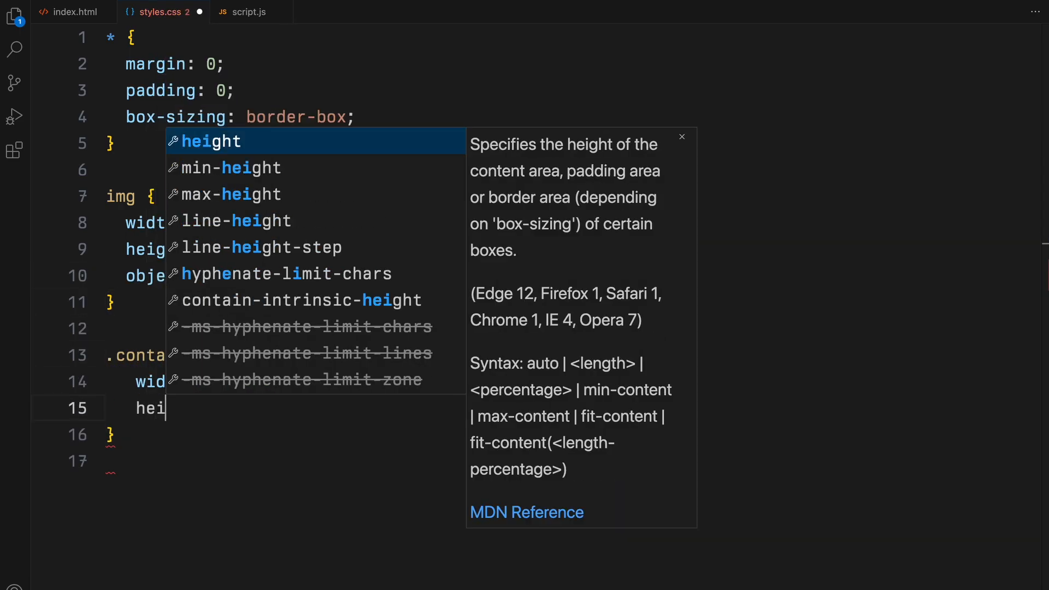
{"action": "key", "text": "Tab"}
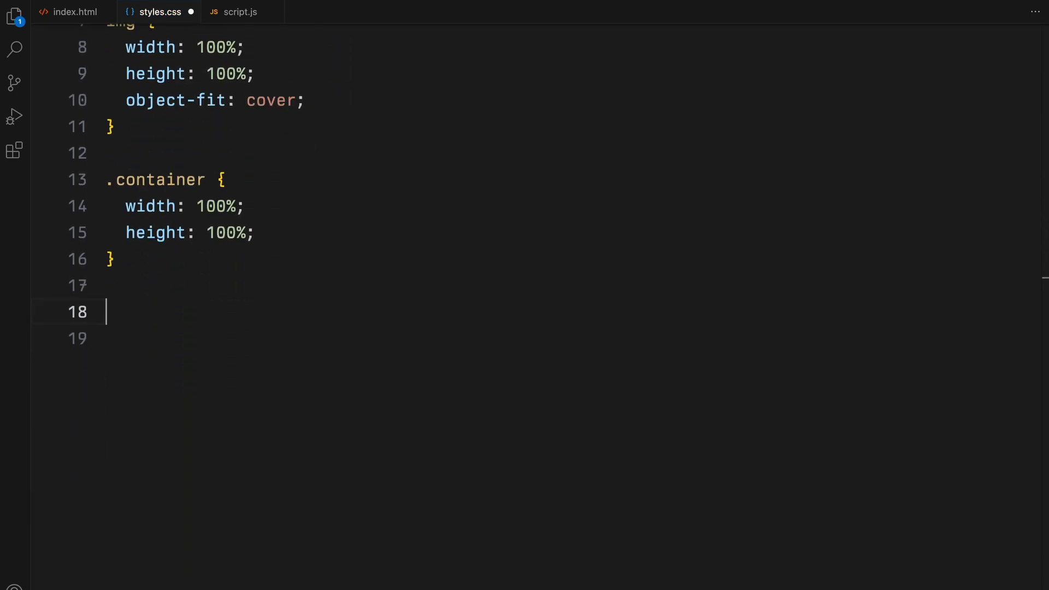
- Add a .menu rule with width 100% and margin 20em 0, then begin the .menu-item rule
{"action": "type", "text": ".menu {"}
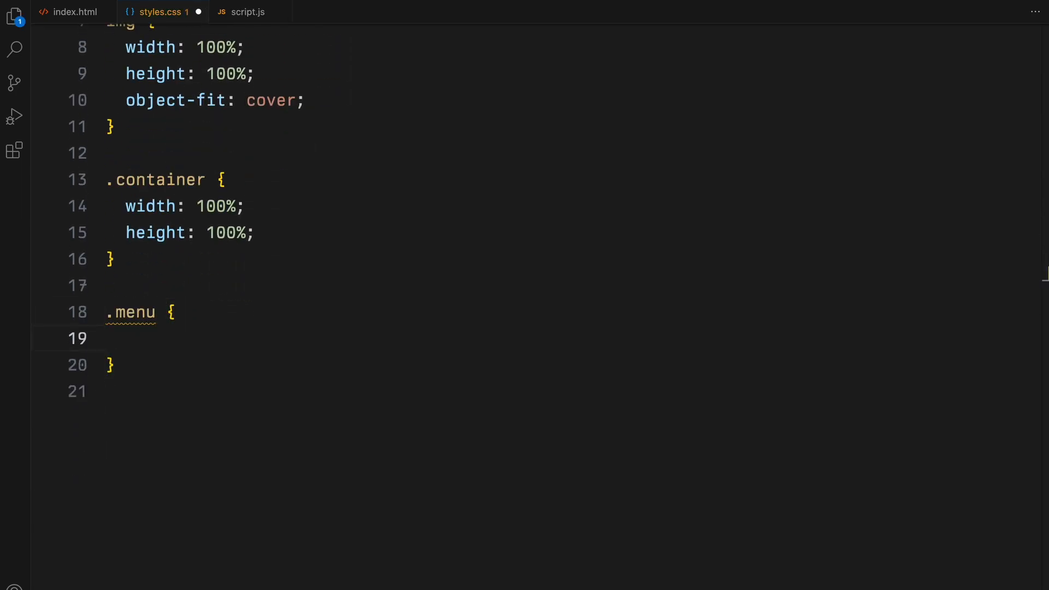
{"action": "type", "text": "width: 100%;"}
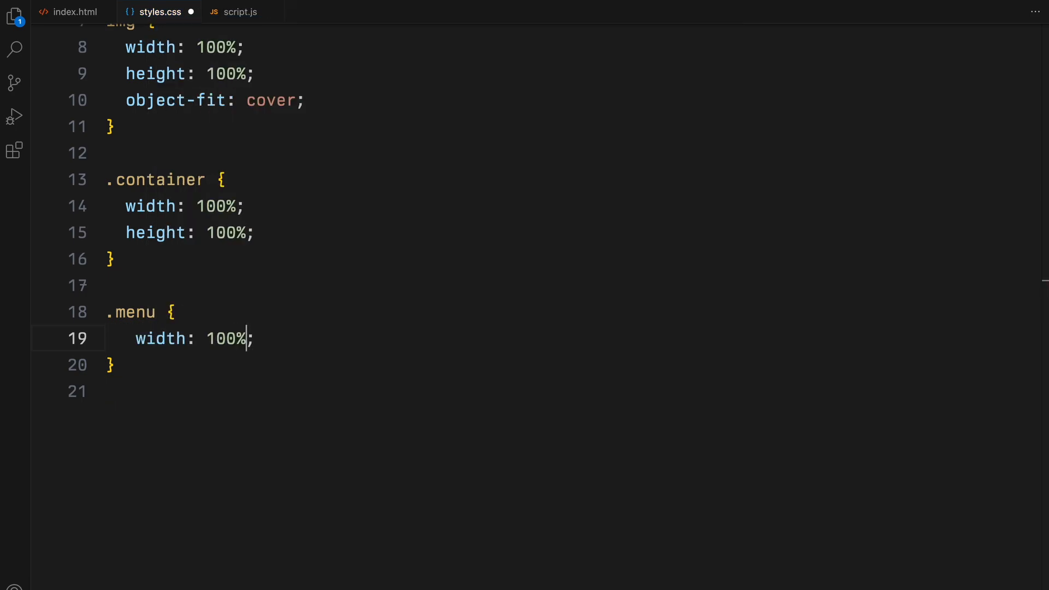
{"action": "type", "text": "margin: 20em ;"}
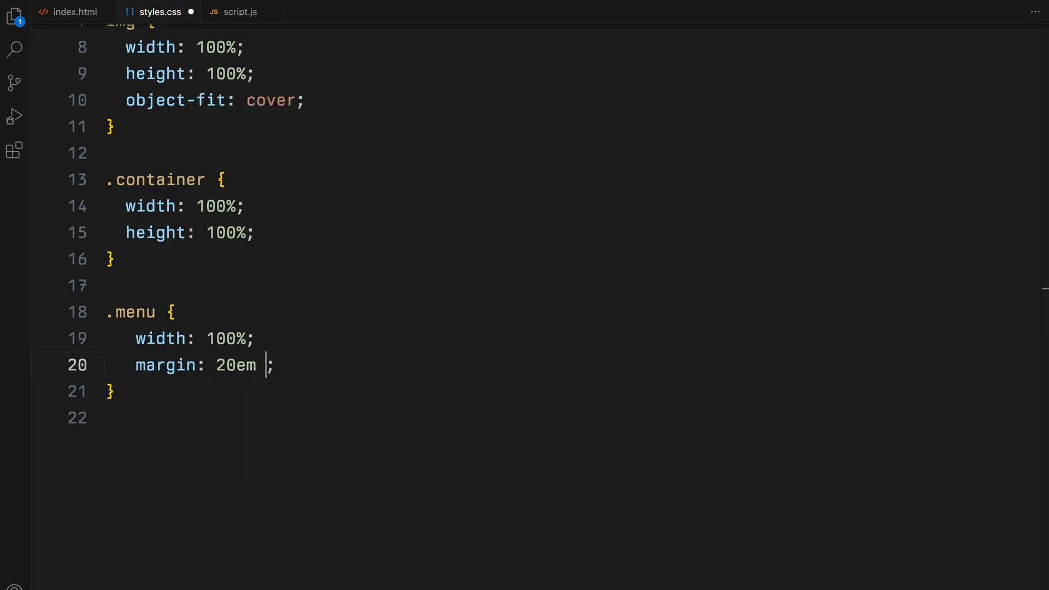
{"action": "type", "text": "0"}
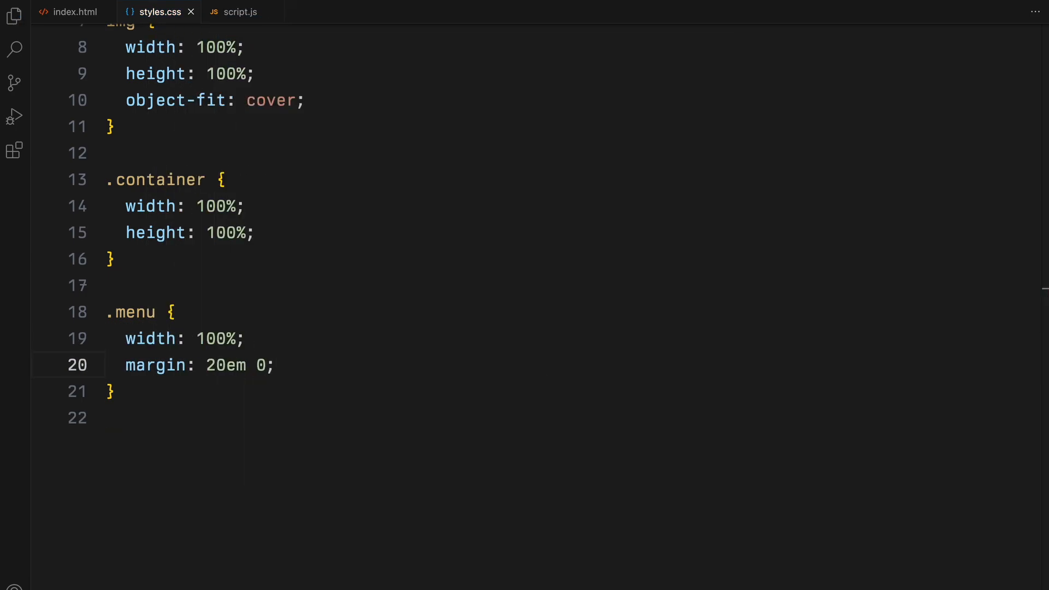
{"action": "type", "text": ".menu-item {"}
{"action": "type", "text": "width: 1;"}
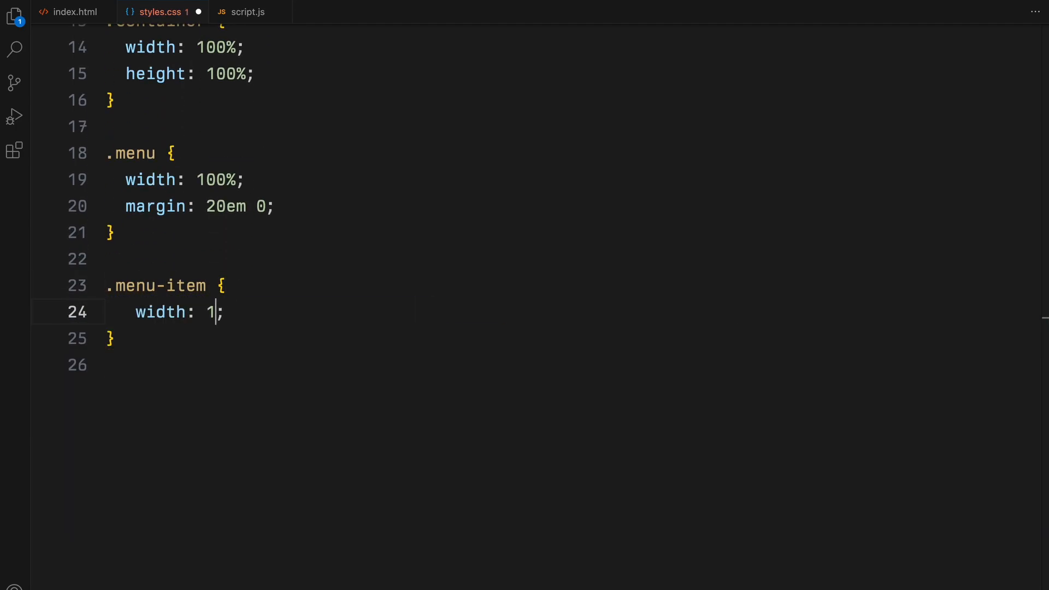
- Give .menu-item width 100%, padding 0 2em, flex display and pointer cursor, then begin a p rule
{"action": "type", "text": "00%;"}
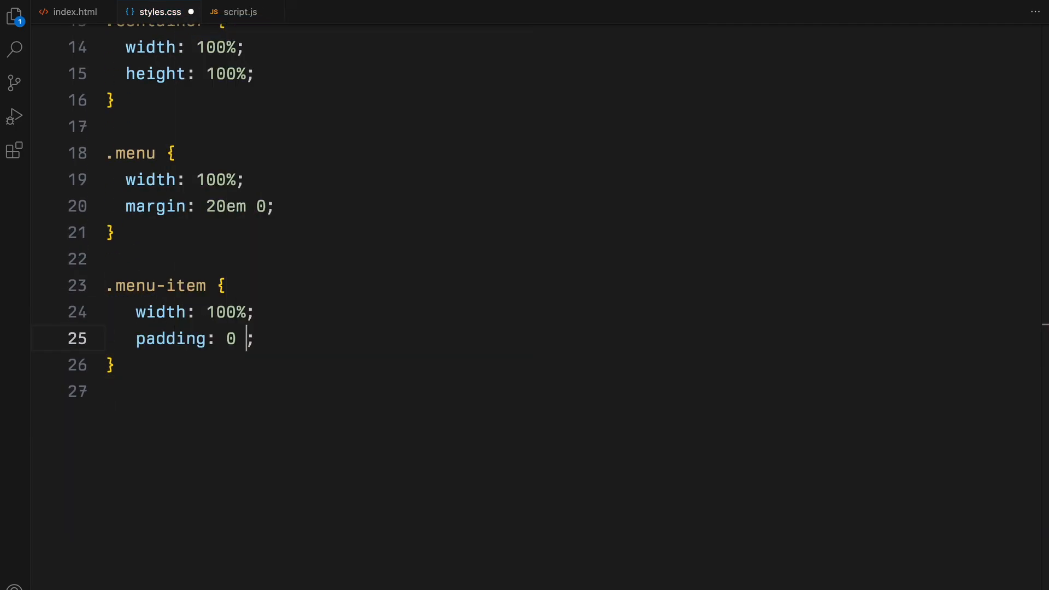
{"action": "type", "text": "2em"}
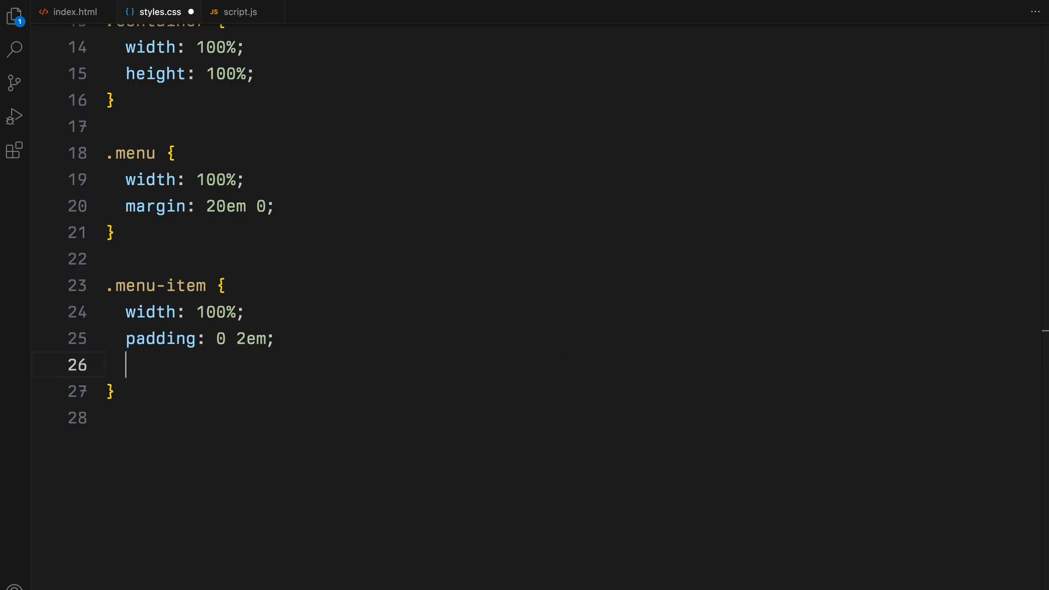
{"action": "type", "text": "cursor: pointer;"}
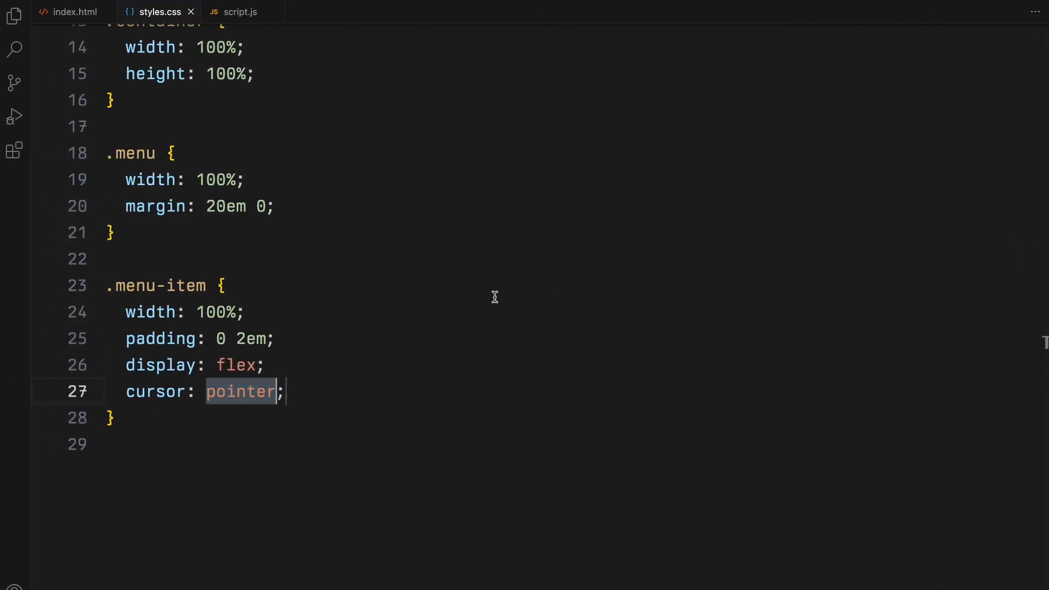
{"action": "type", "text": "p {"}
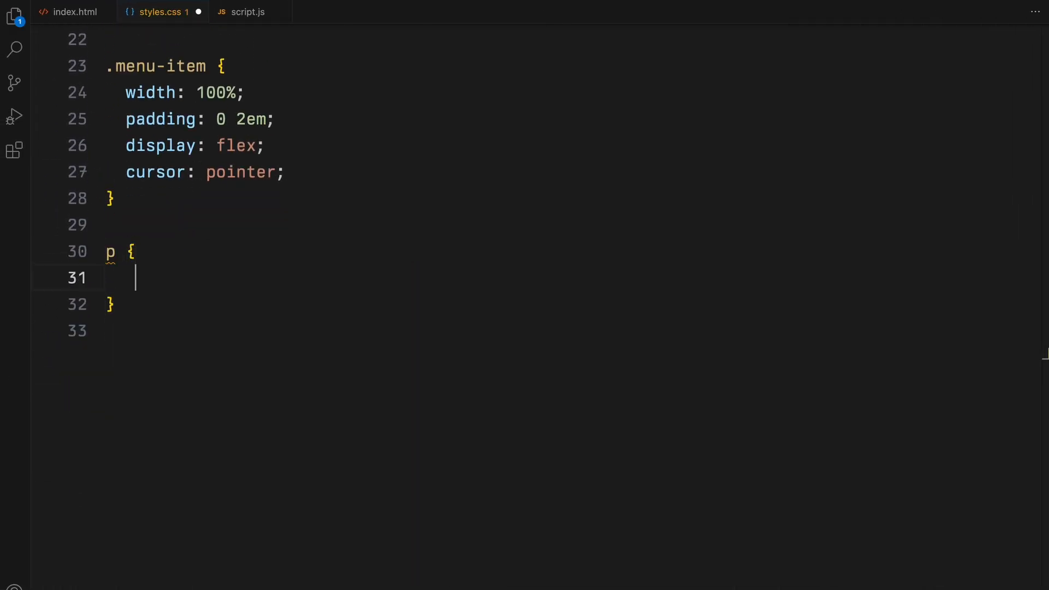
- Set p to position absolute, top 0%, width 100%, PP Neue Montreal font and weight 500
{"action": "type", "text": "position: absolute;"}
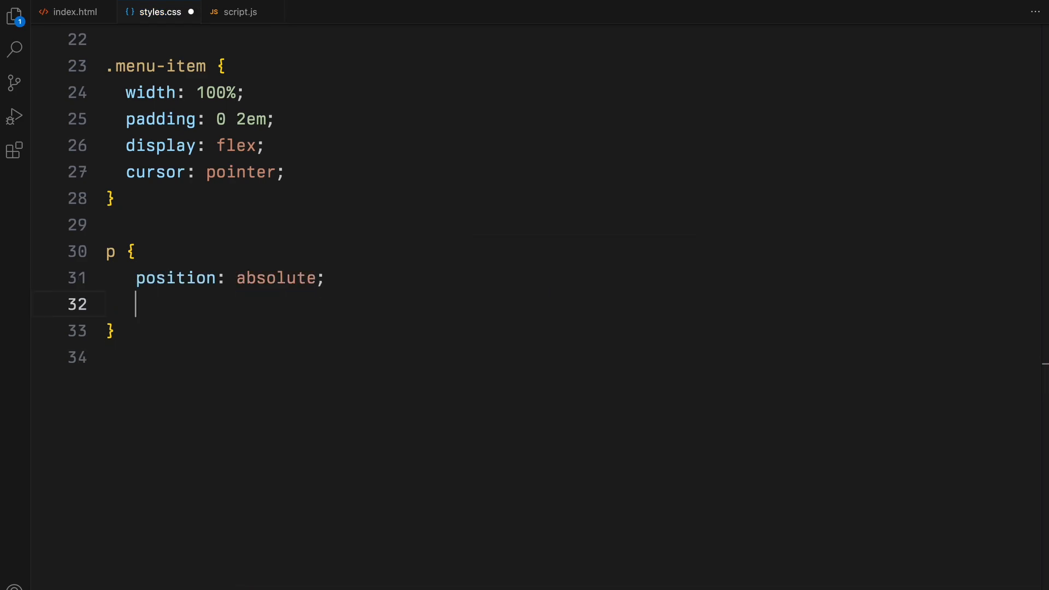
{"action": "type", "text": "top: 0%;"}
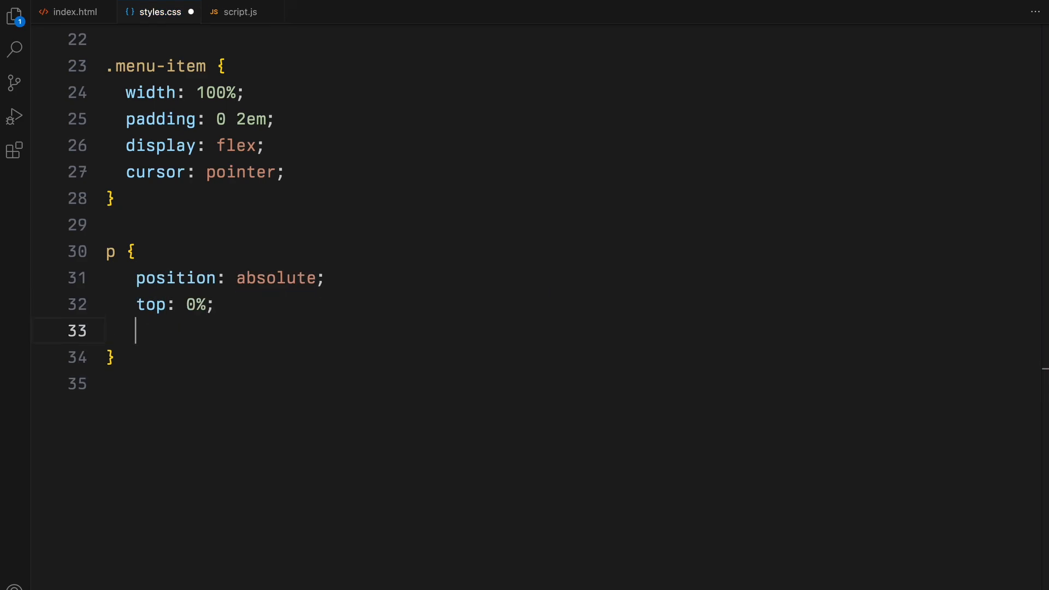
{"action": "type", "text": "width: 100%;"}
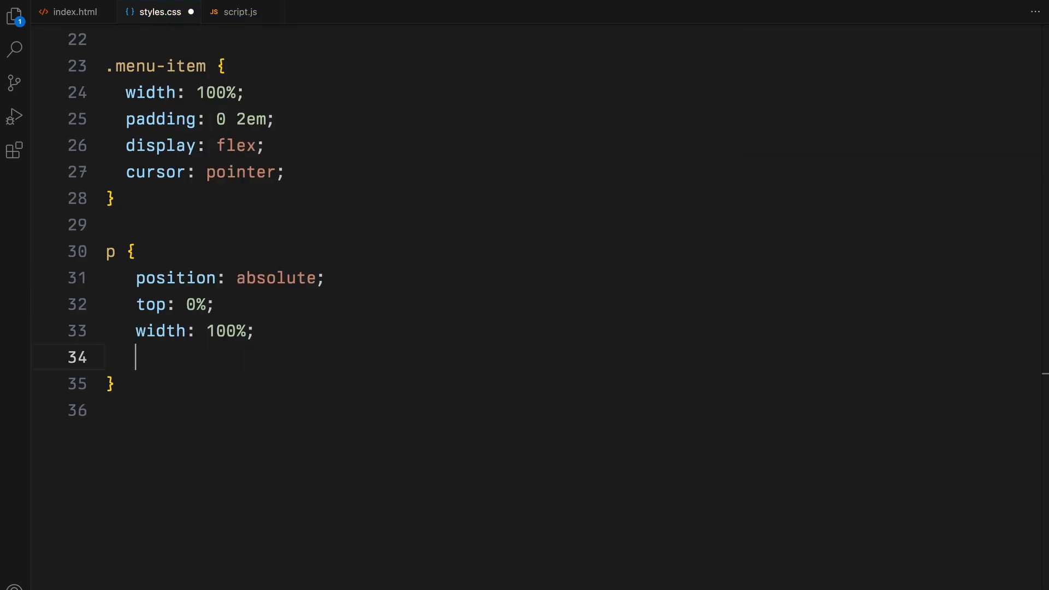
{"action": "type", "text": "font-family: \"PP N\";"}
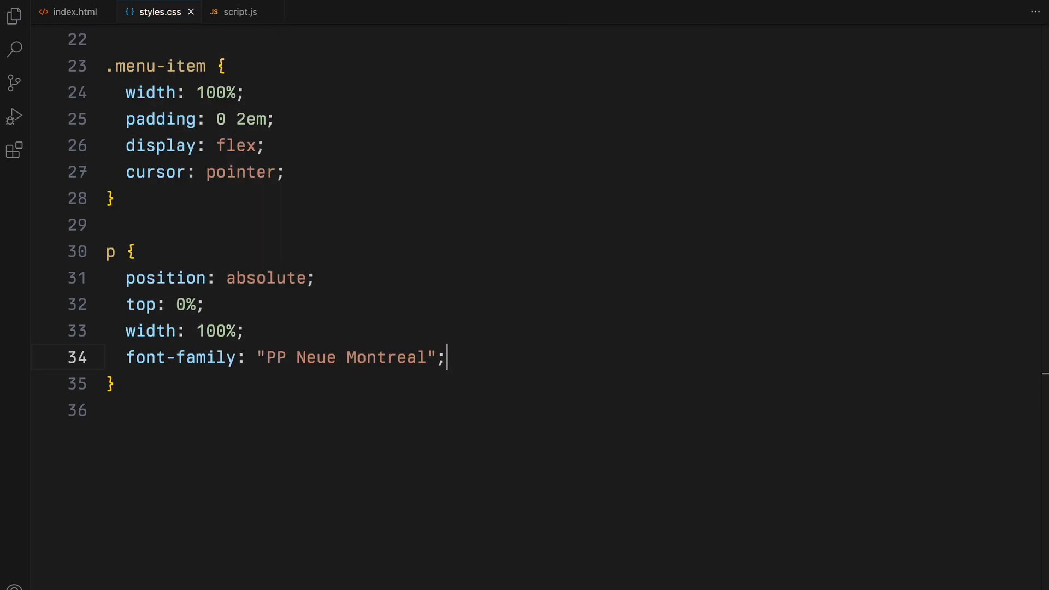
{"action": "type", "text": "font-weight: 500;"}
{"action": "type", "text": "text-transform: uppercase;"}
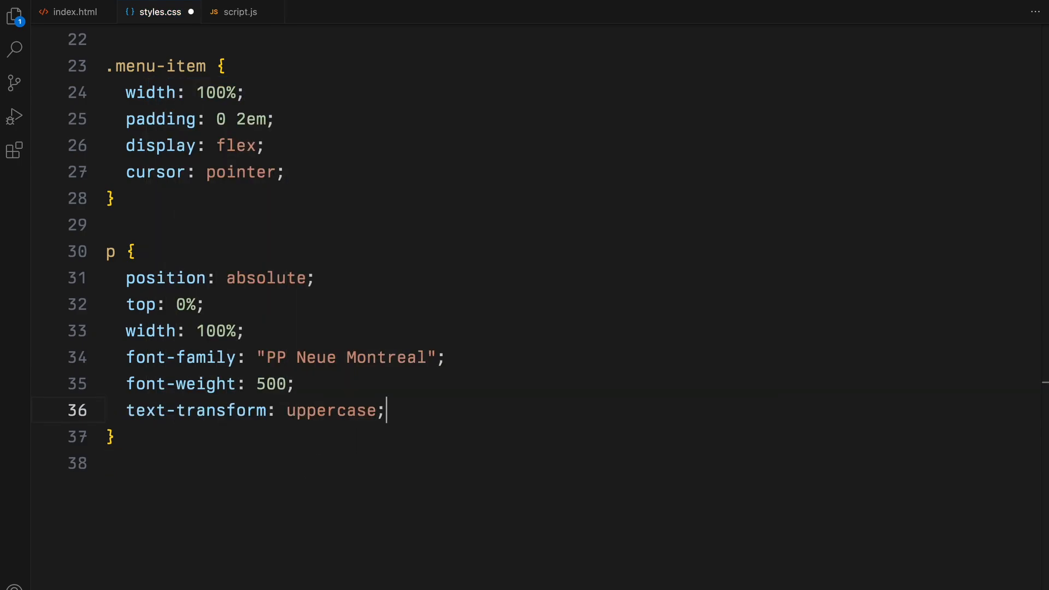
- Finish p with uppercase text, 100% line-height, tight letter-spacing and a 0.25s color transition
{"action": "type", "text": "line-height: 100%;"}
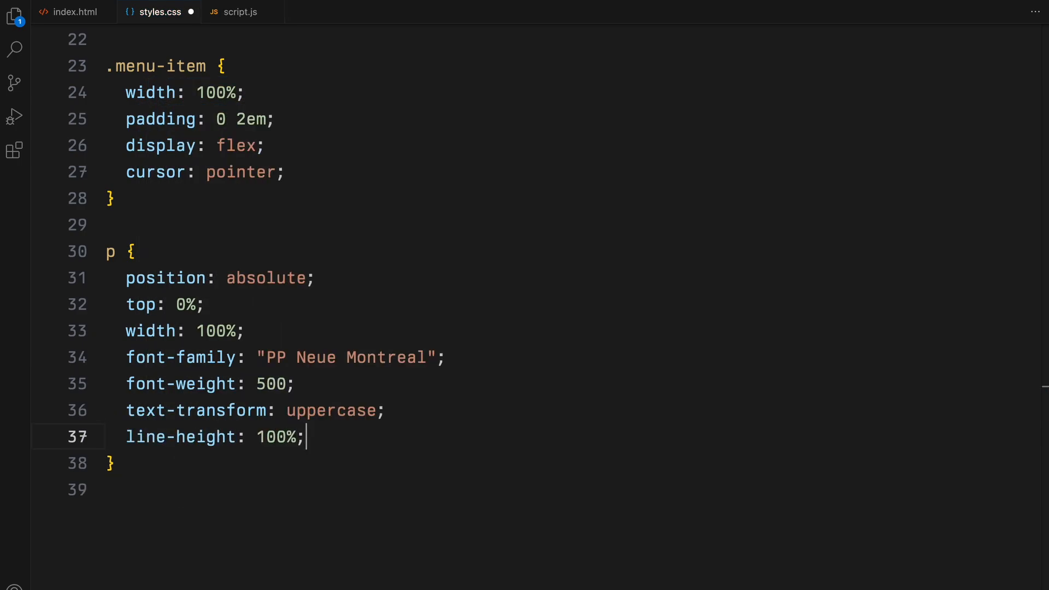
{"action": "type", "text": "letter-spacing: -0.02em;"}
{"action": "type", "text": "transition: col;"}
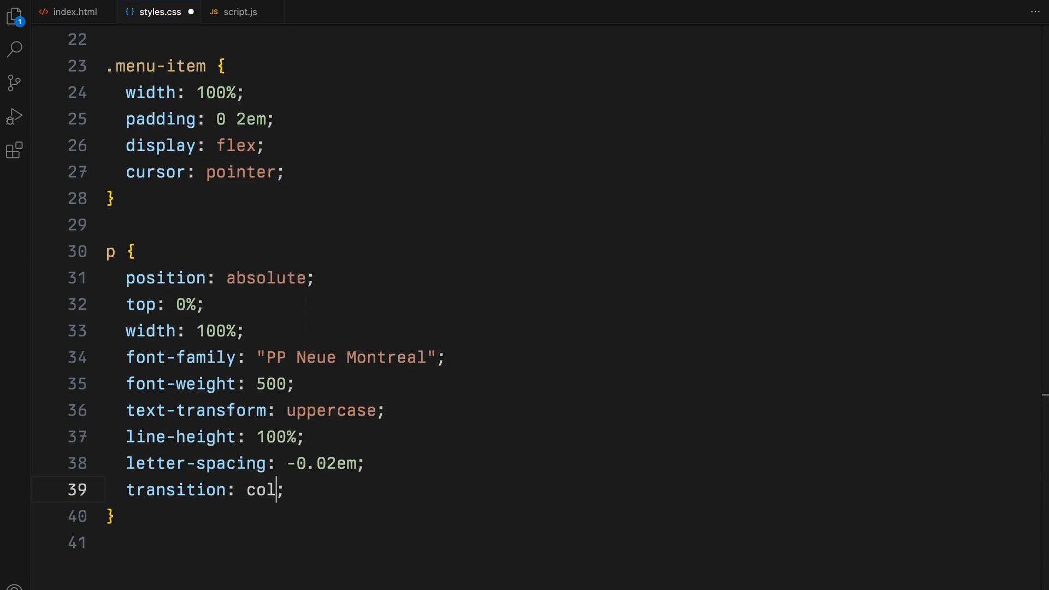
{"action": "type", "text": "or 0.25s"}
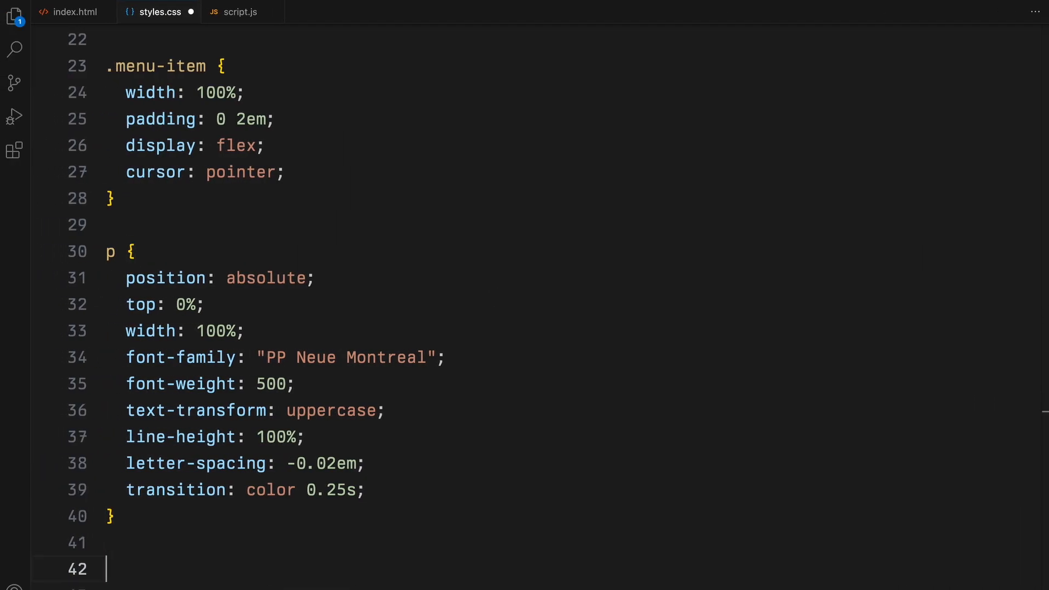
{"action": "type", "text": ".info, .name, .tag {"}
{"action": "type", "text": "po"}
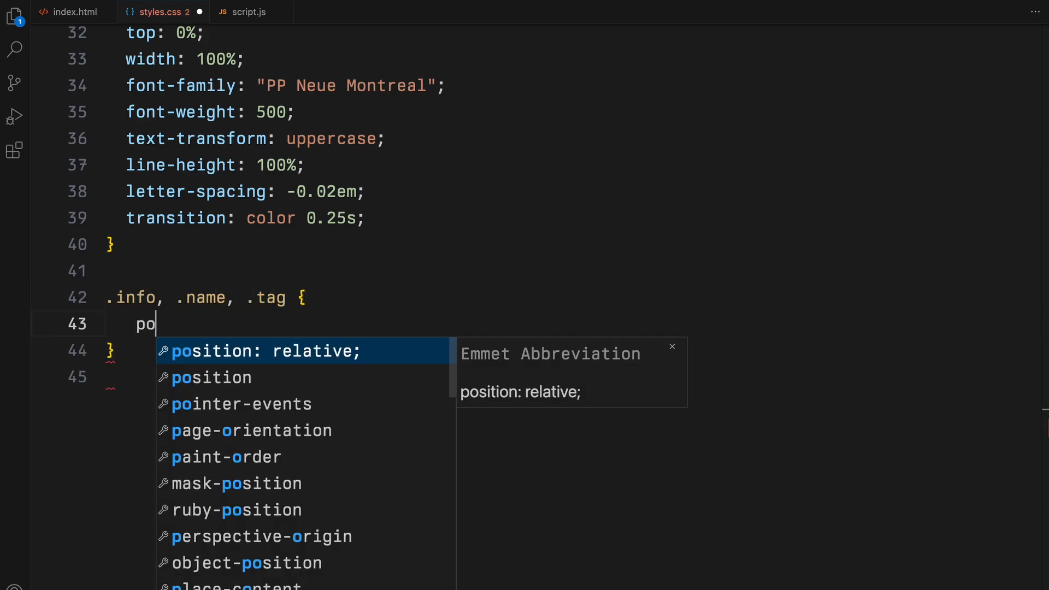
- Give .info, .name and .tag relative positioning and hidden overflow, with flex and 14px text for .info/.tag
{"action": "key", "text": "Tab"}
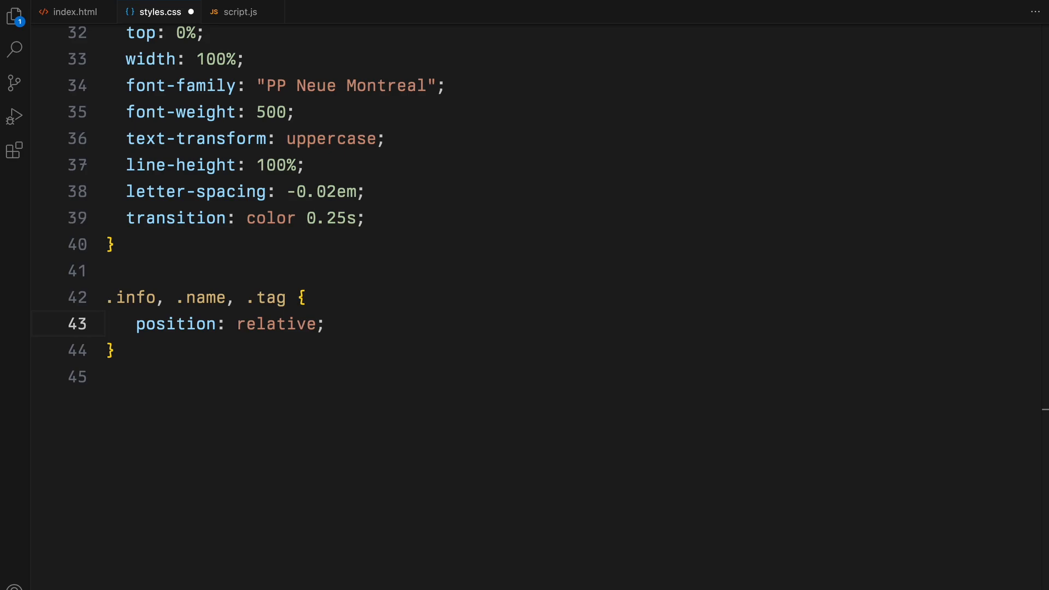
{"action": "type", "text": "overflow: hidden;"}
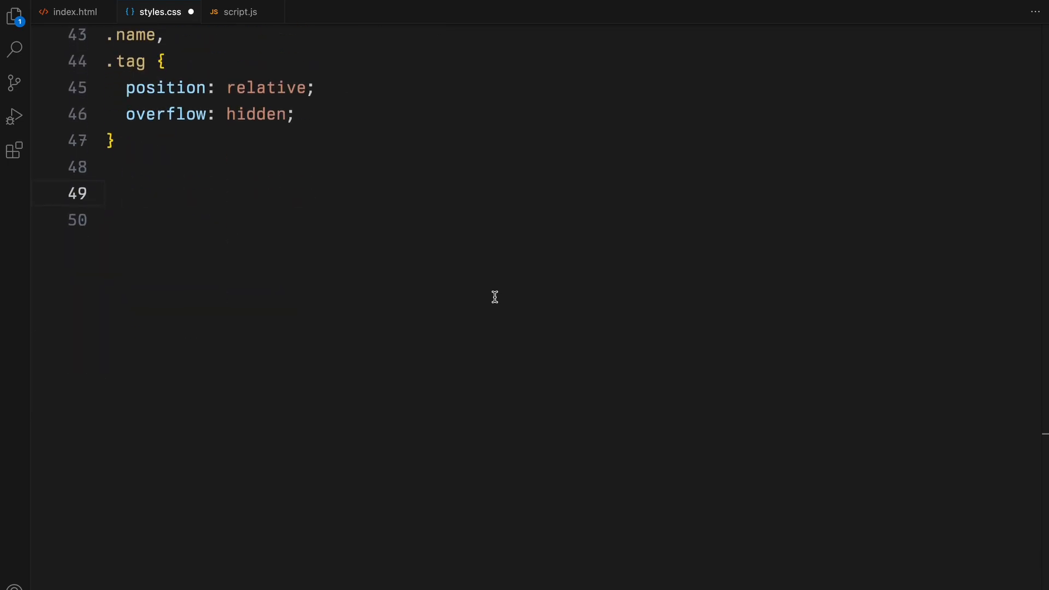
{"action": "type", "text": ".info, .t"}
{"action": "type", "text": "font-size: 14px;"}
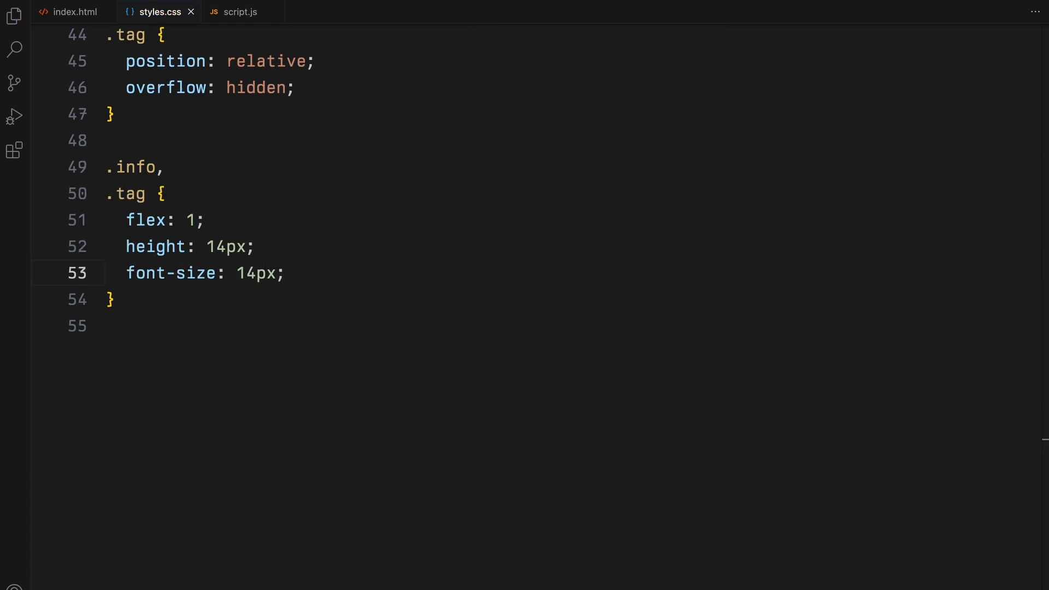
- Right-align the .tag text and make .name flex 4 with 60px centred text
{"action": "type", "text": ".tag {"}
{"action": "type", "text": "font-size: ;"}
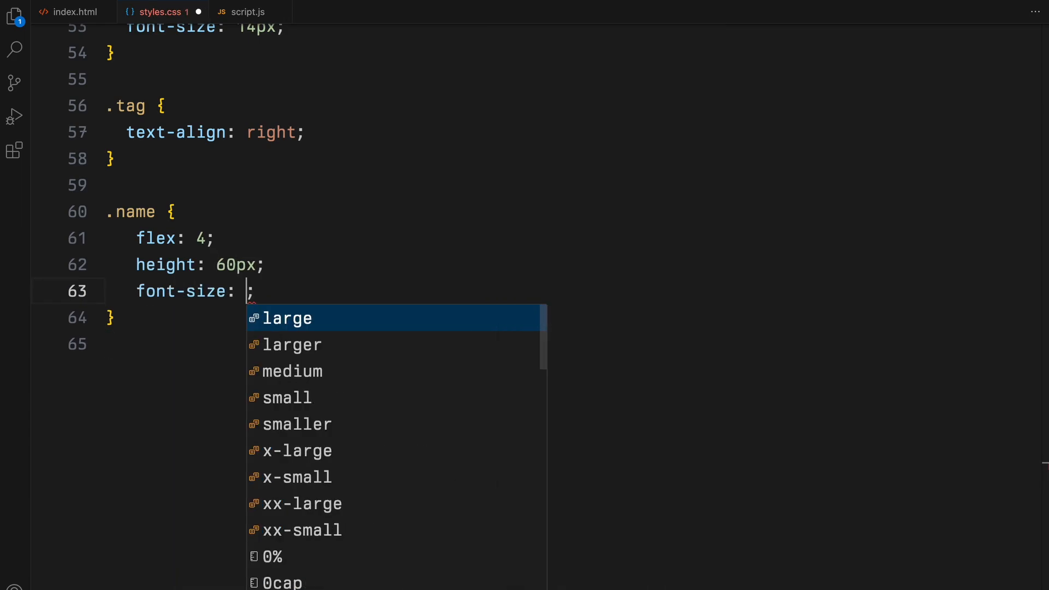
{"action": "type", "text": "60px"}
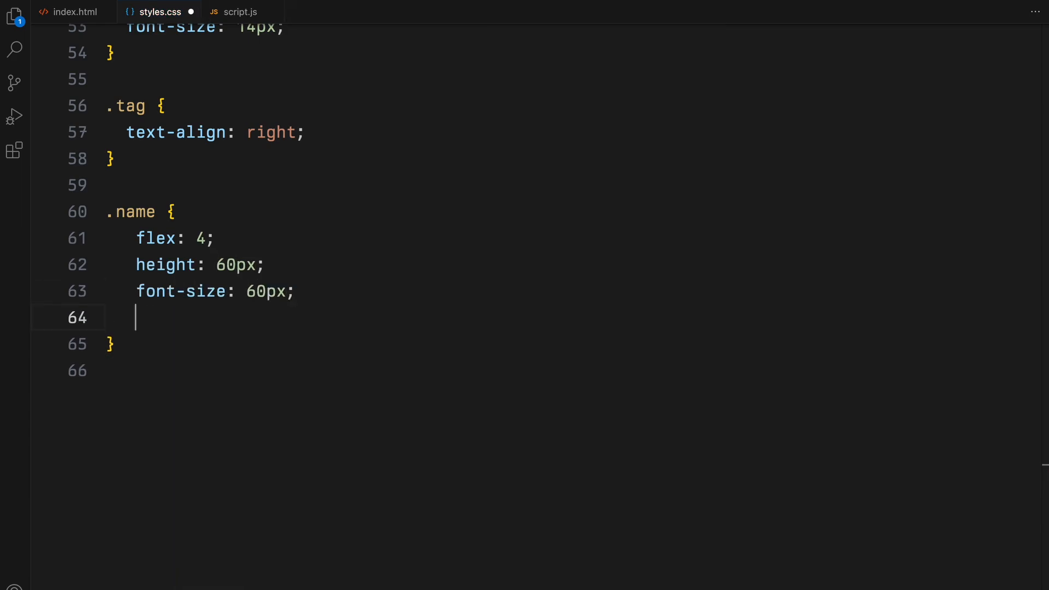
{"action": "type", "text": "text-align: center;"}
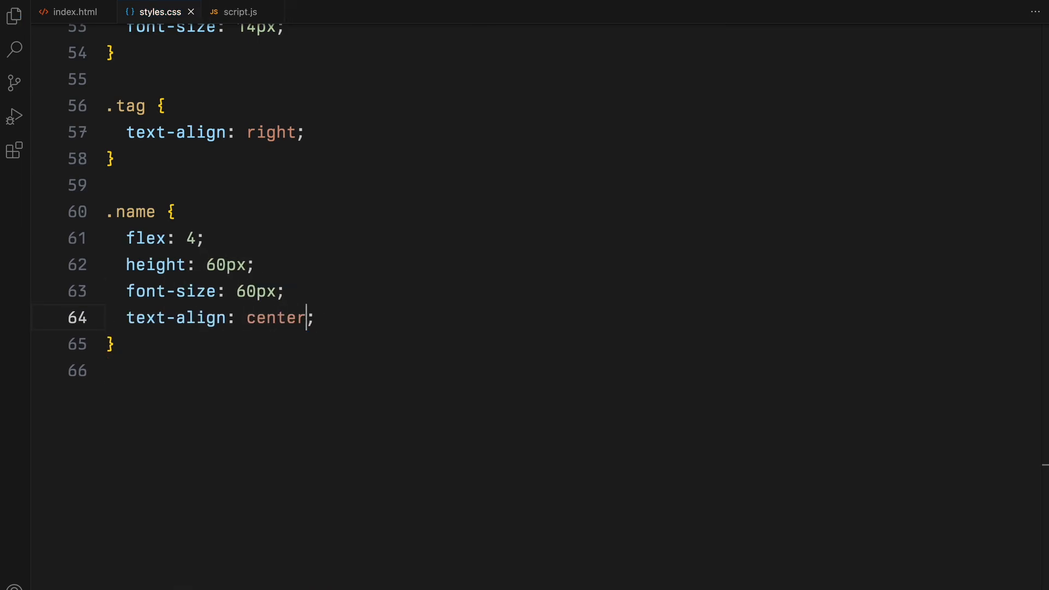
{"action": "mouse_move", "coordinate": [495, 302]}
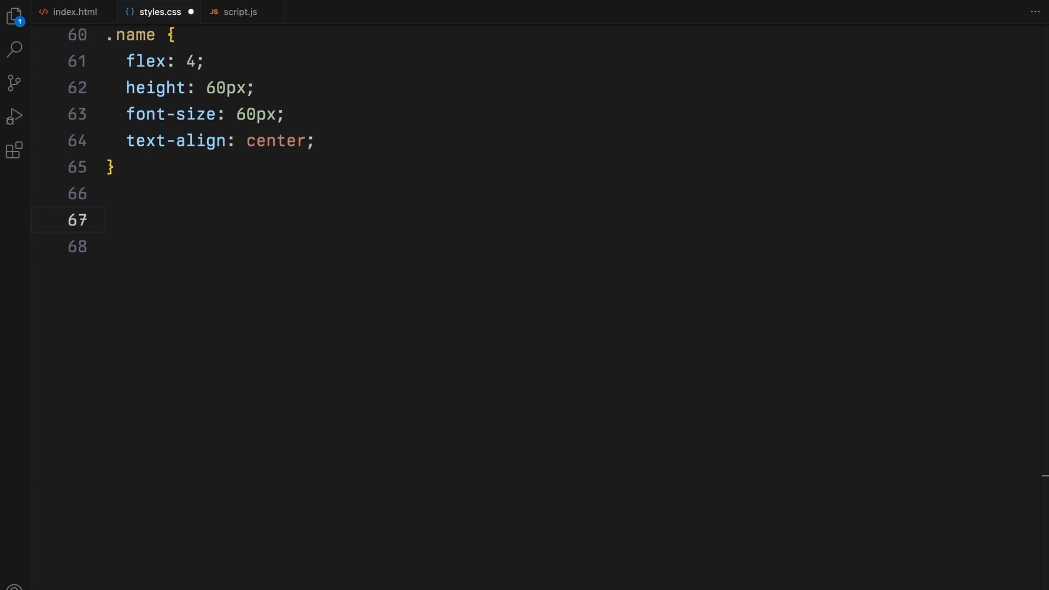
- Add p:nth-child(2) with top 100% and #000, and .menu:hover p:nth-child(1) in rgb(165,165,165)
{"action": "type", "text": ".info p:nth-child(2),"}
{"action": "type", "text": "top: ;"}
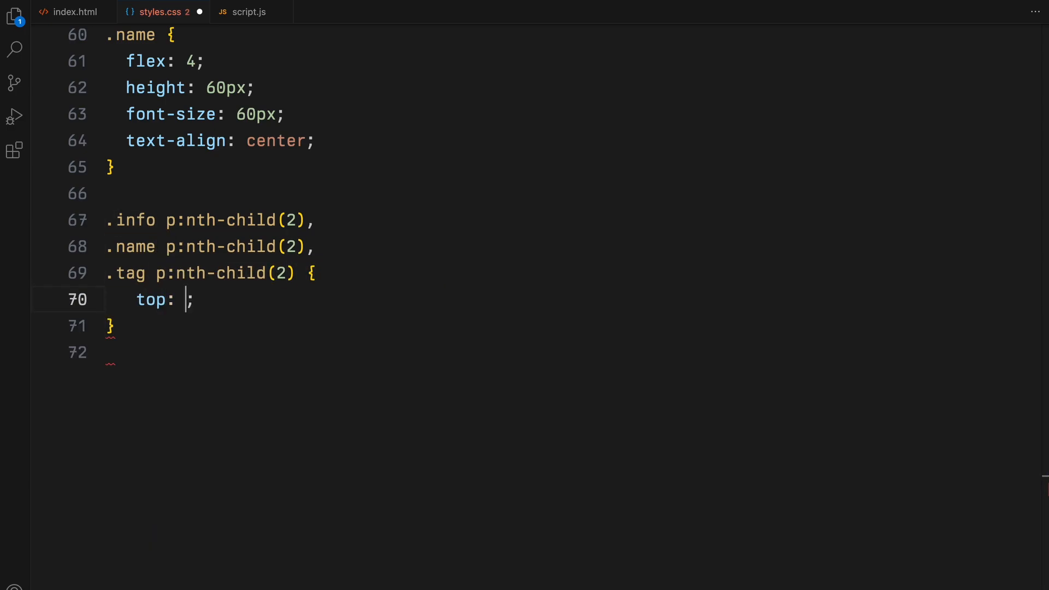
{"action": "type", "text": "100%;"}
{"action": "type", "text": "color: #000;"}
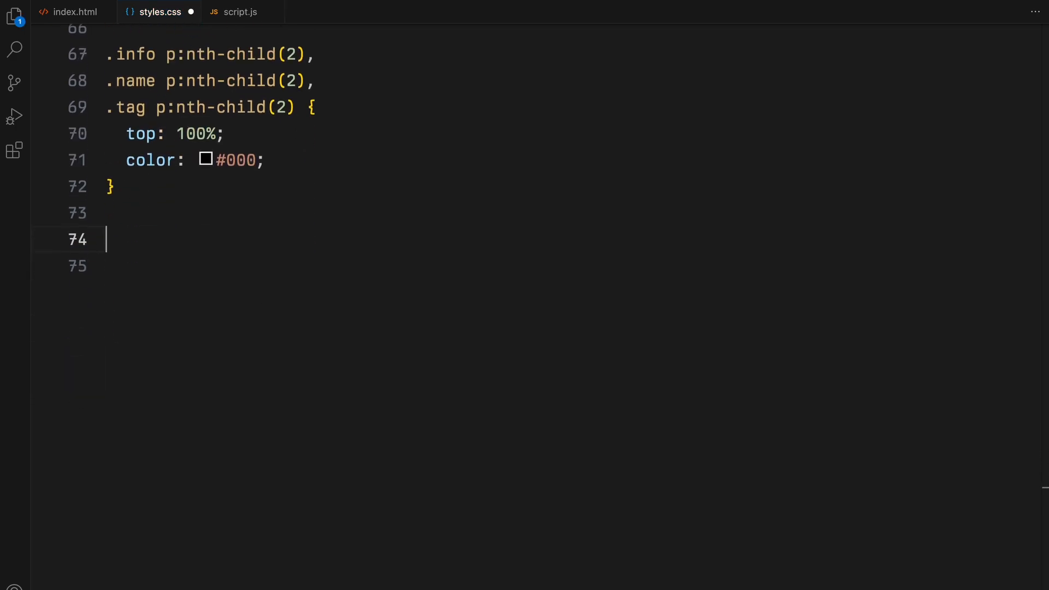
{"action": "type", "text": ".menu:hover"}
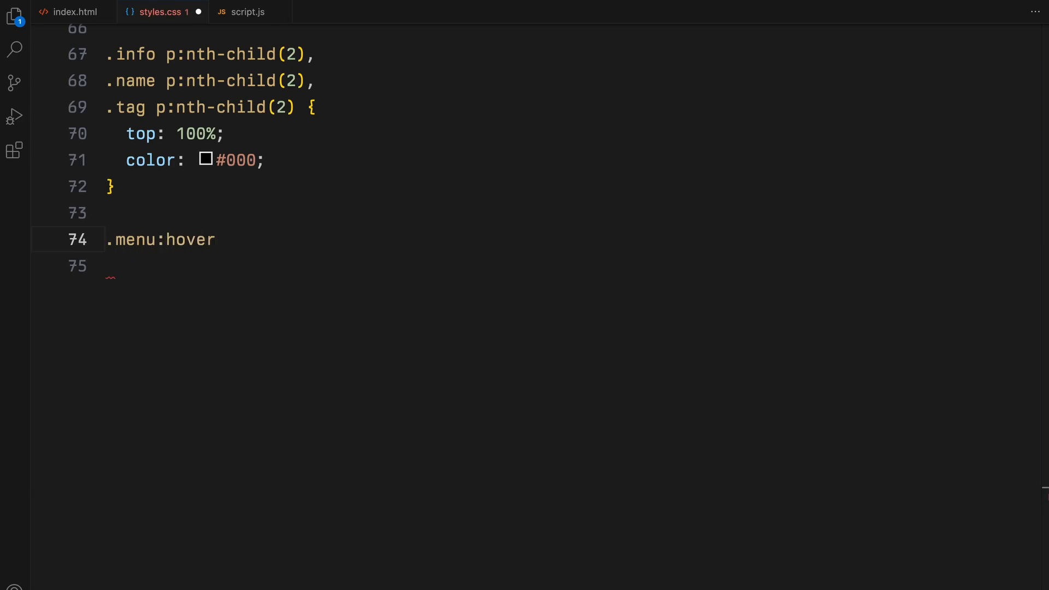
{"action": "type", "text": ".info p:nth-child(1),"}
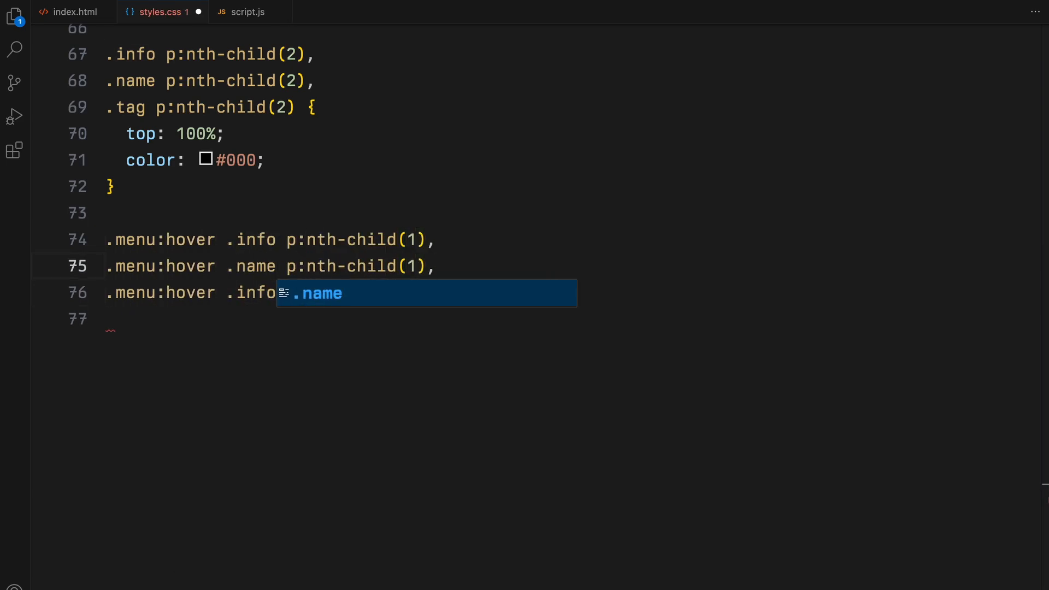
{"action": "type", "text": "color: rgb(165, 165, 165);"}
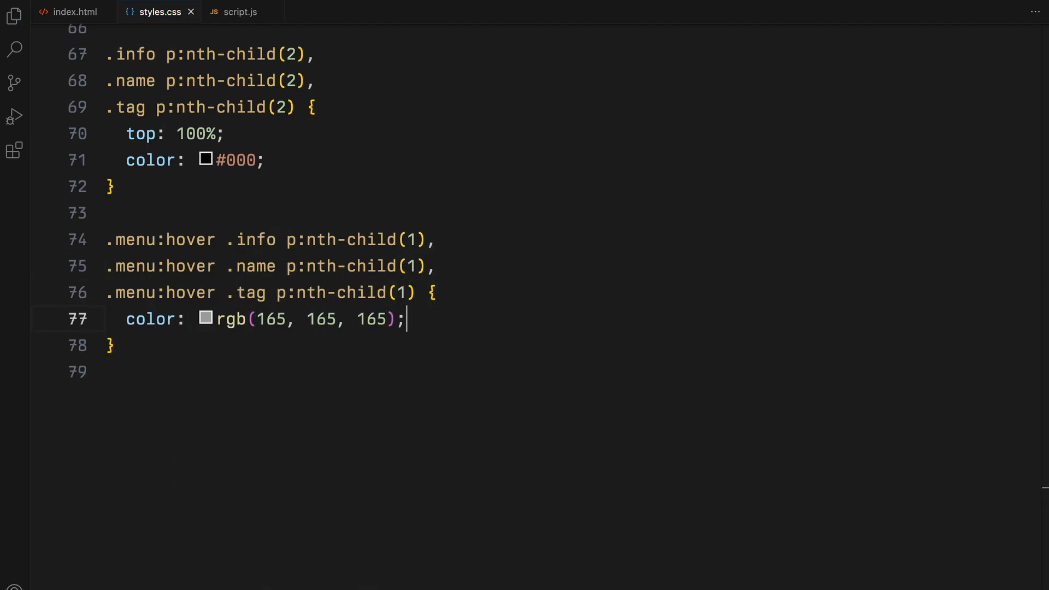
{"action": "key", "text": "enter"}
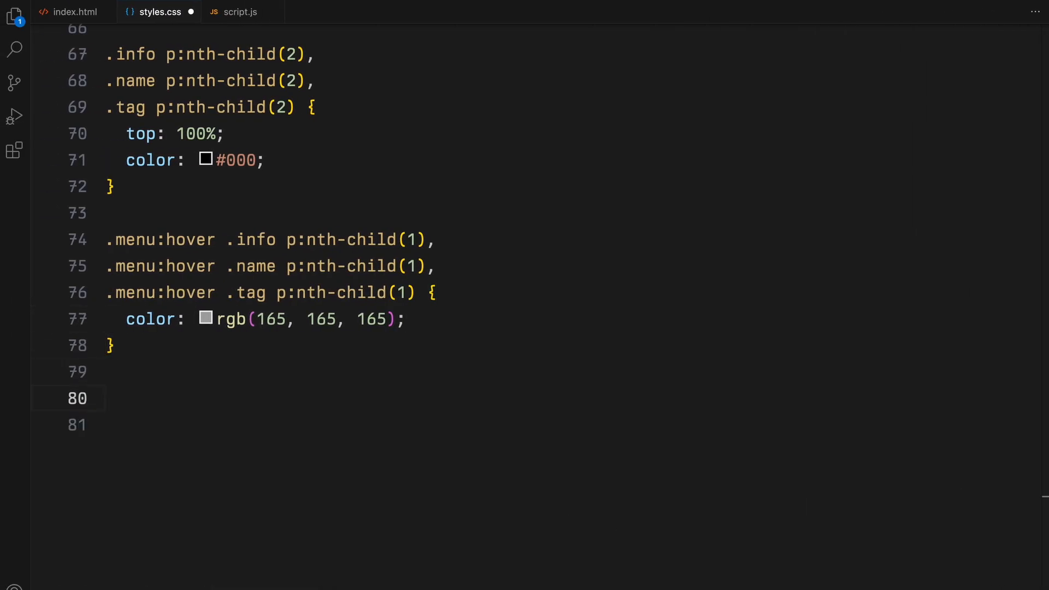
- Add a .preview rule: absolute at top/left 0, 225px by 275px, z-index 2 and no pointer events
{"action": "type", "text": ".preview {"}
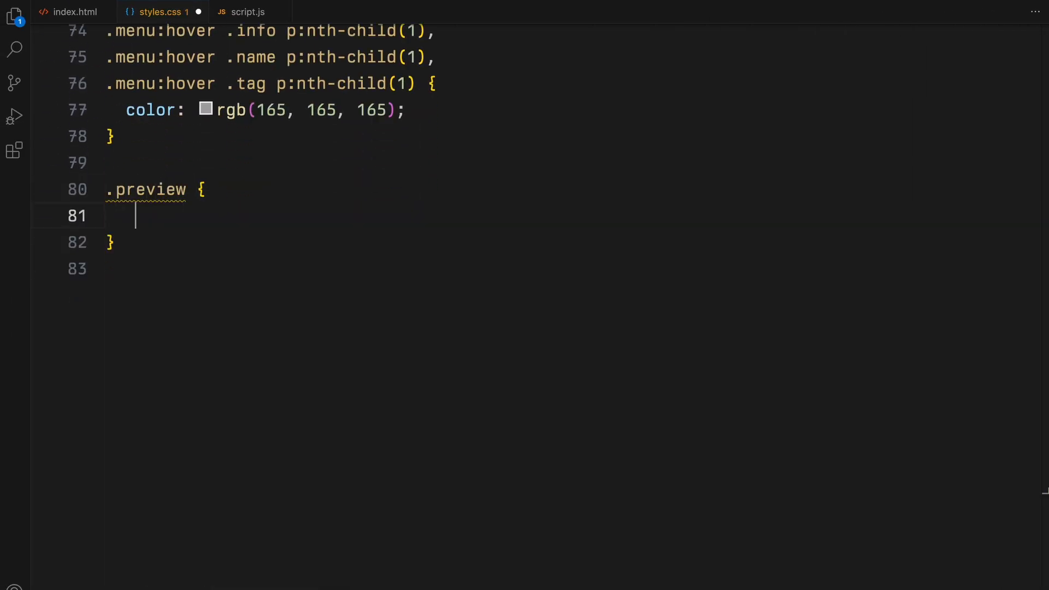
{"action": "type", "text": "position: absolute;"}
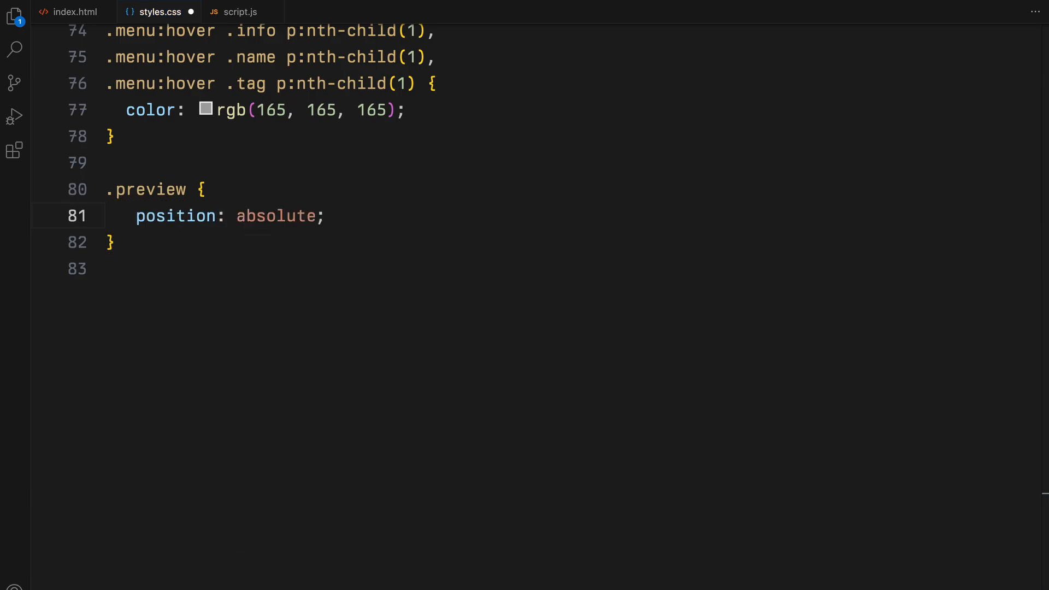
{"action": "type", "text": "top: 0;"}
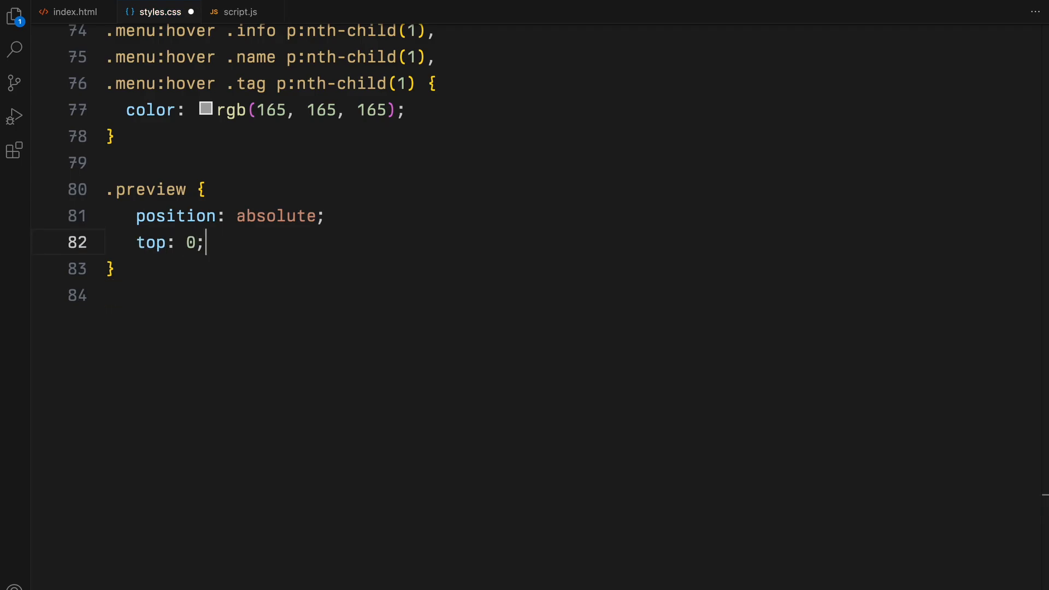
{"action": "type", "text": "left: 0;"}
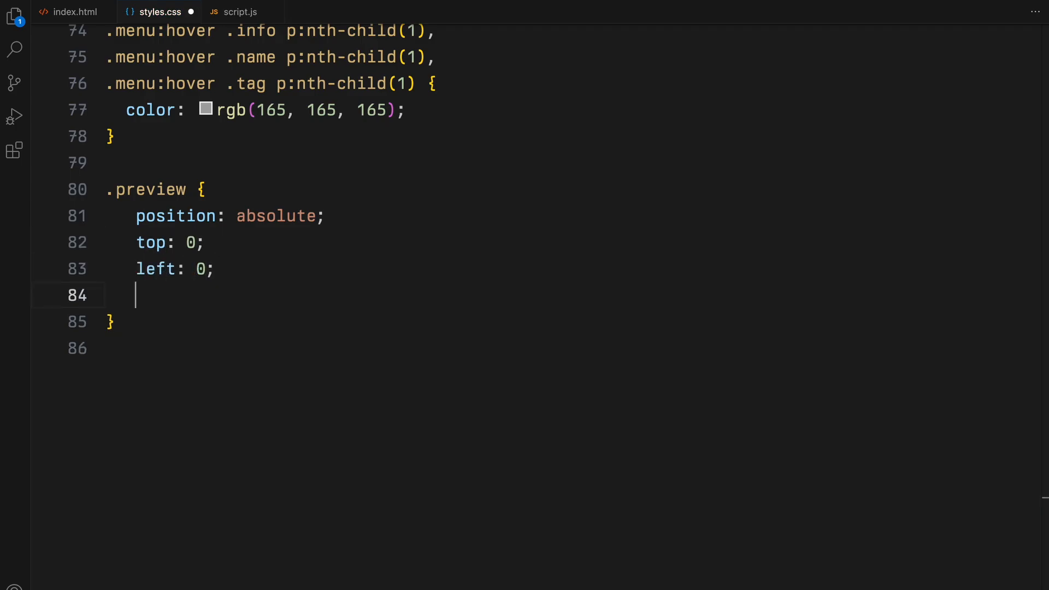
{"action": "type", "text": "width: 225px;"}
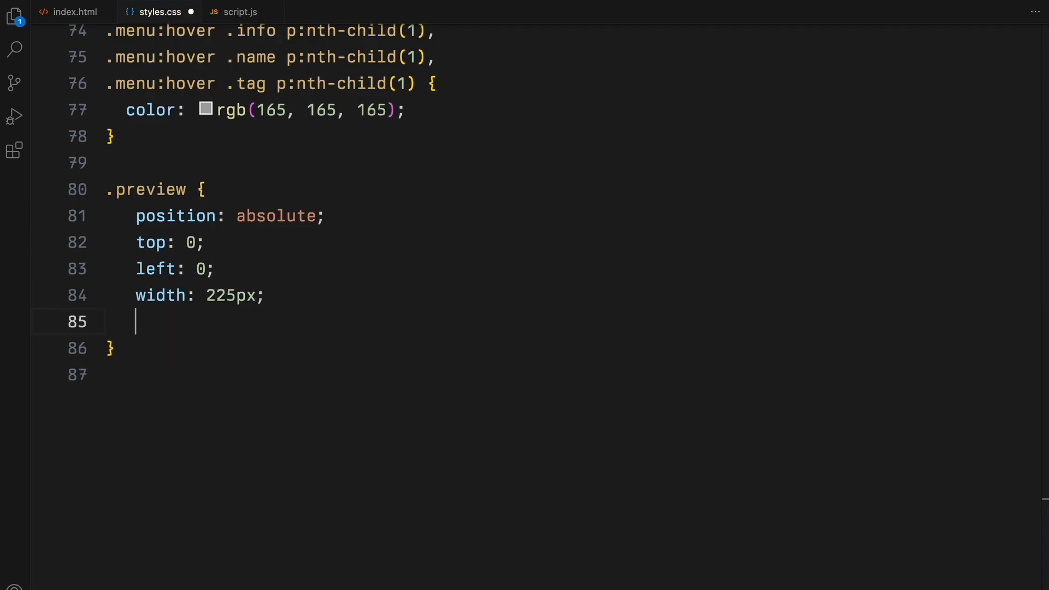
{"action": "type", "text": "height: 275px;"}
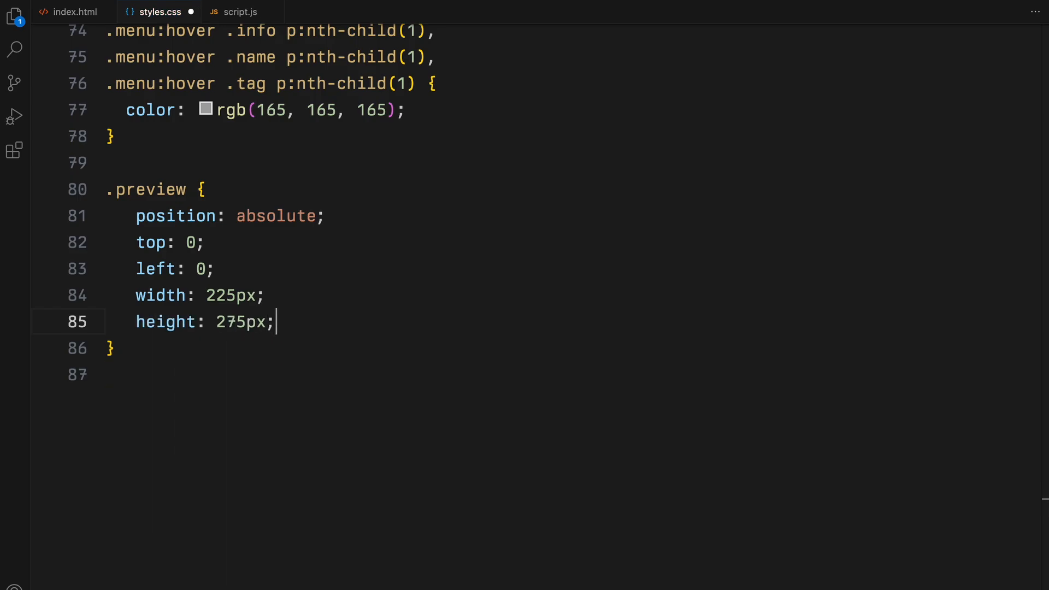
{"action": "type", "text": "z-index: 2;"}
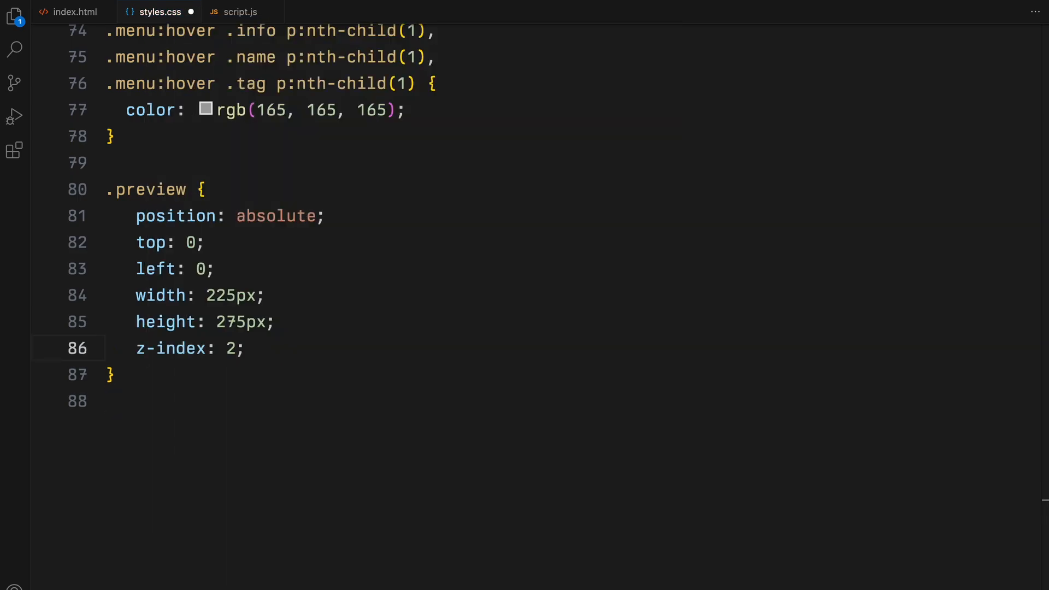
{"action": "type", "text": "pointer-events: none;"}
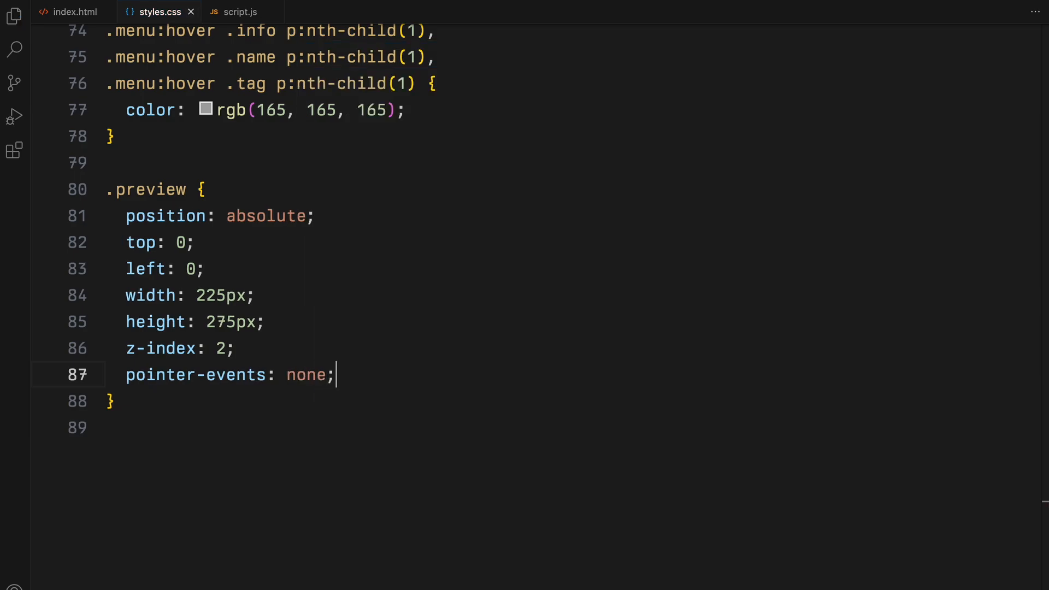
- Make .preview-img full width and height, and offset .preview-img-2 with top 20px and height 20px
{"action": "type", "text": ".preview-img {"}
{"action": "type", "text": "width: 100%;"}
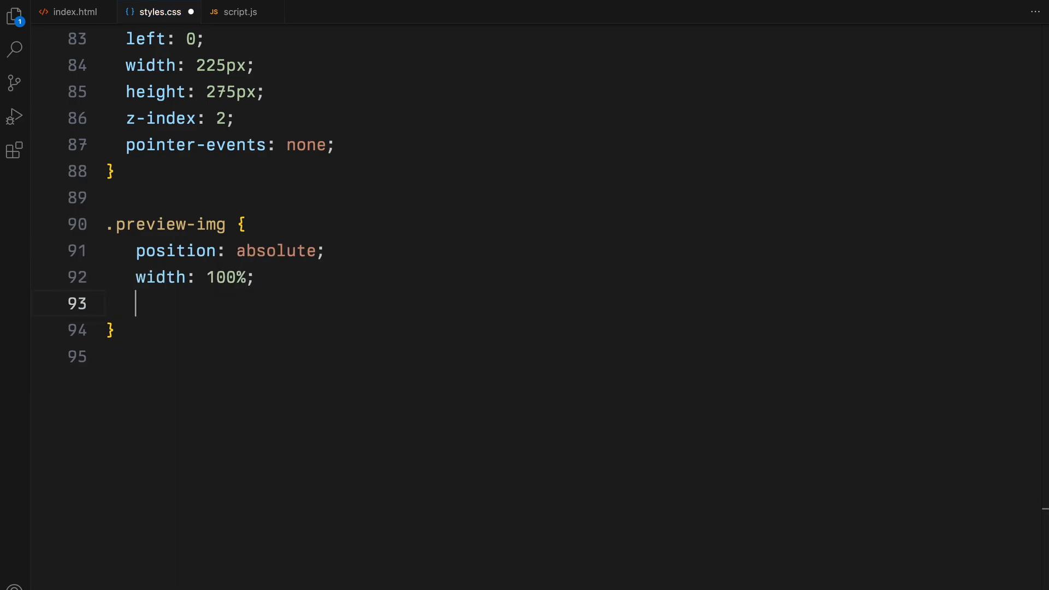
{"action": "type", "text": "height: 100%;"}
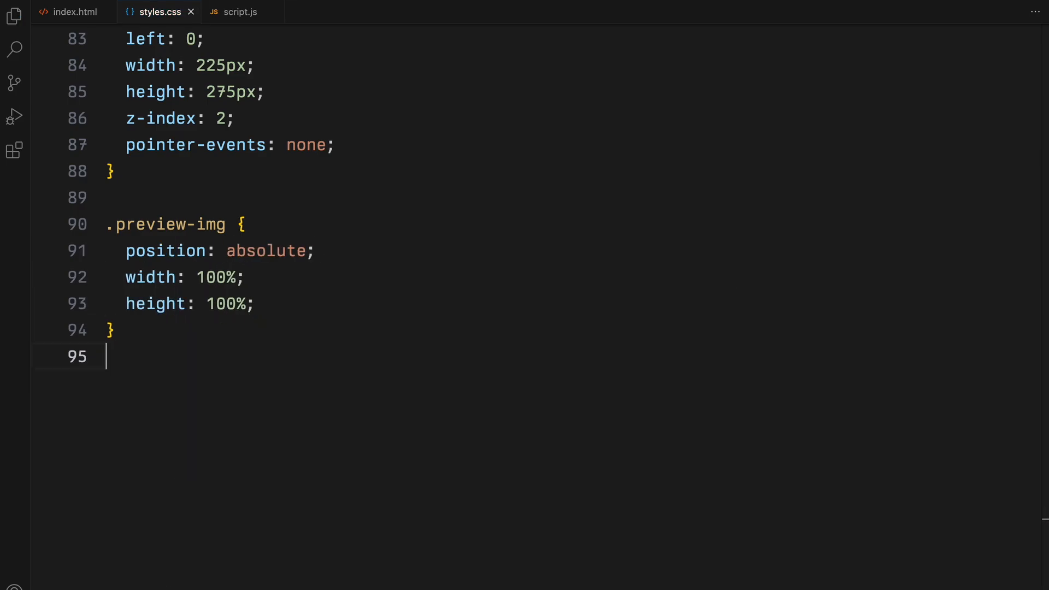
{"action": "key", "text": "Enter"}
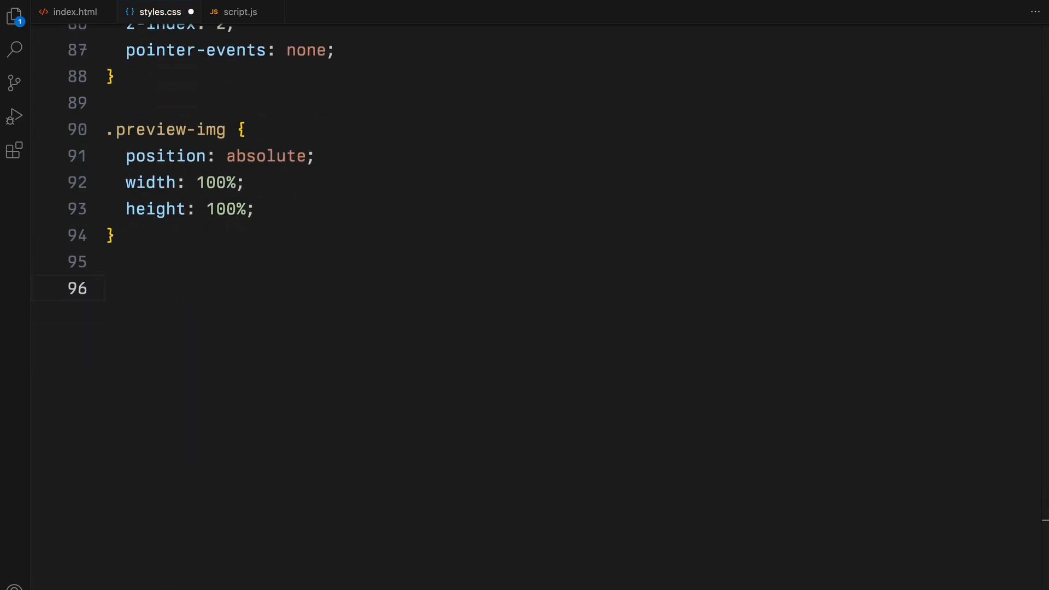
{"action": "type", "text": ".preview-img-2 {"}
{"action": "type", "text": "top: ;"}
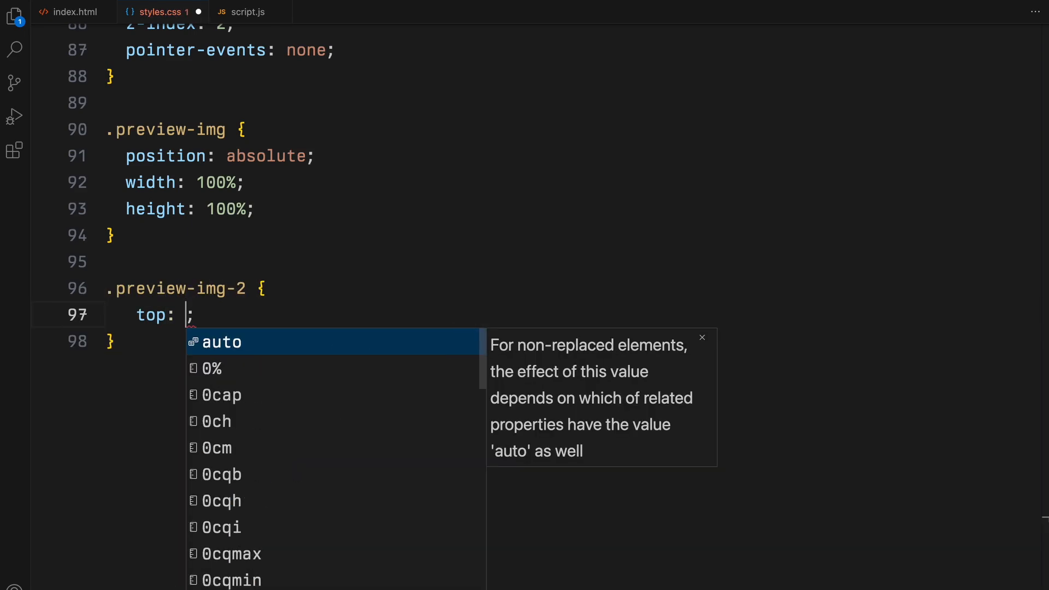
{"action": "type", "text": "20px;"}
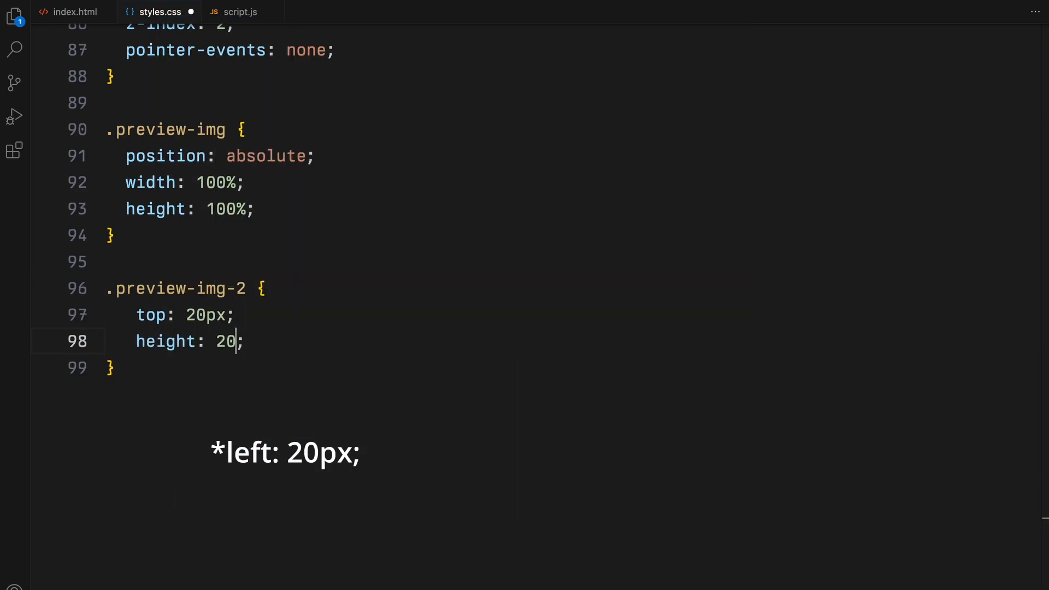
{"action": "type", "text": "px"}
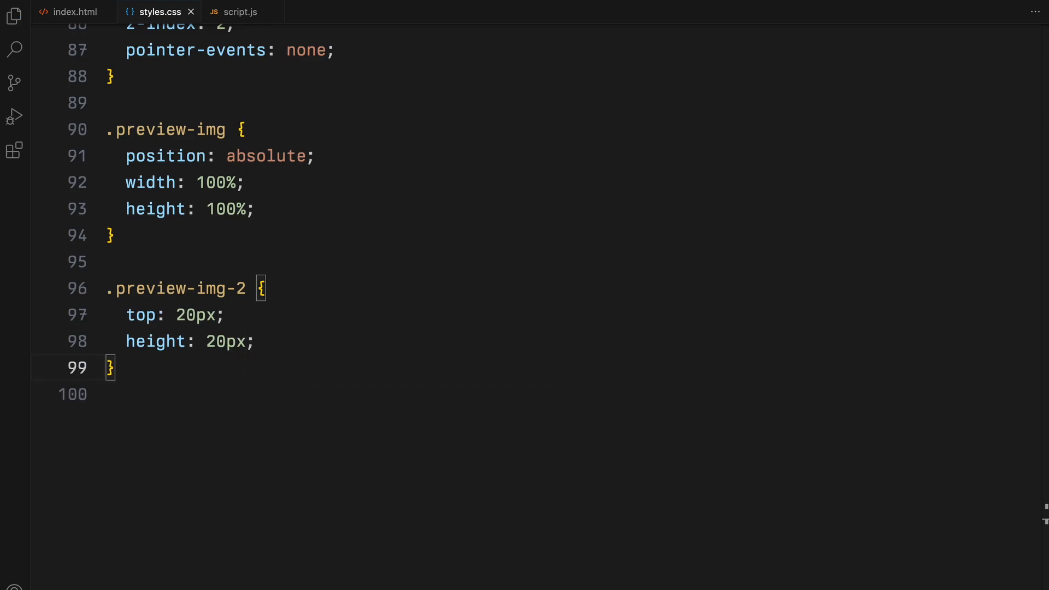
{"action": "type", "text": ".pre"}
{"action": "type", "text": "docu"}
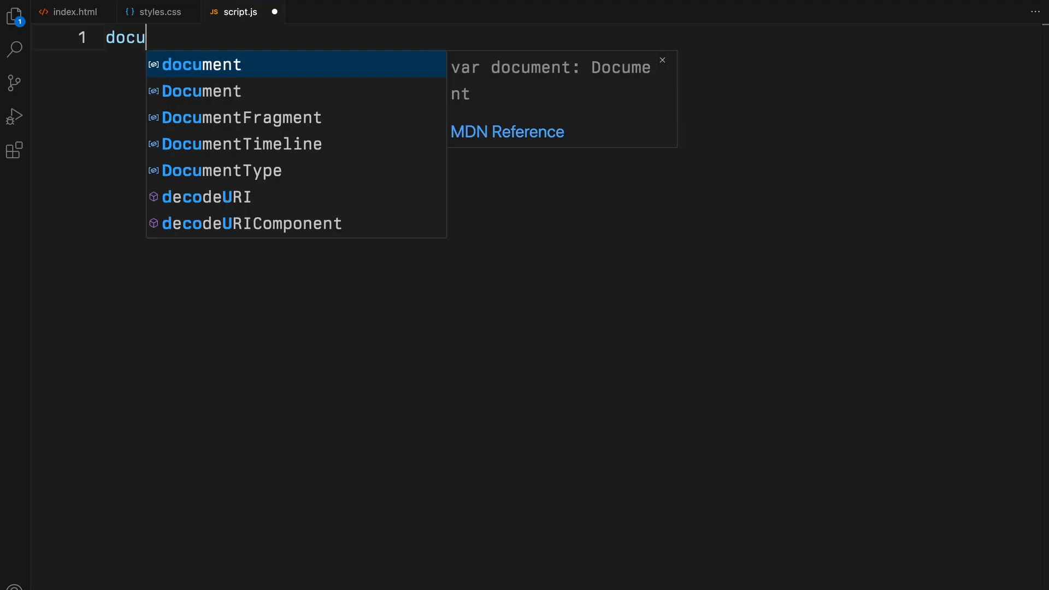
- Add a DOMContentLoaded listener with a five-image imageSources array and a .menu-item query
{"action": "type", "text": ".addEventListener(\"DOMContentLoaded\", function() {"}
{"action": "type", "text": "'./assets"}
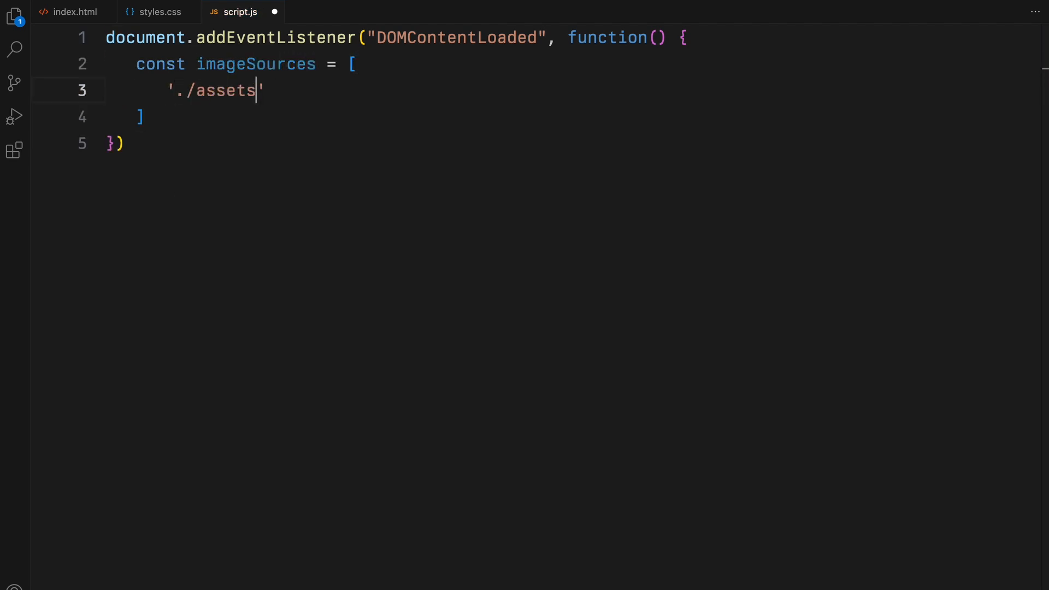
{"action": "type", "text": "/img1.jpg',"}
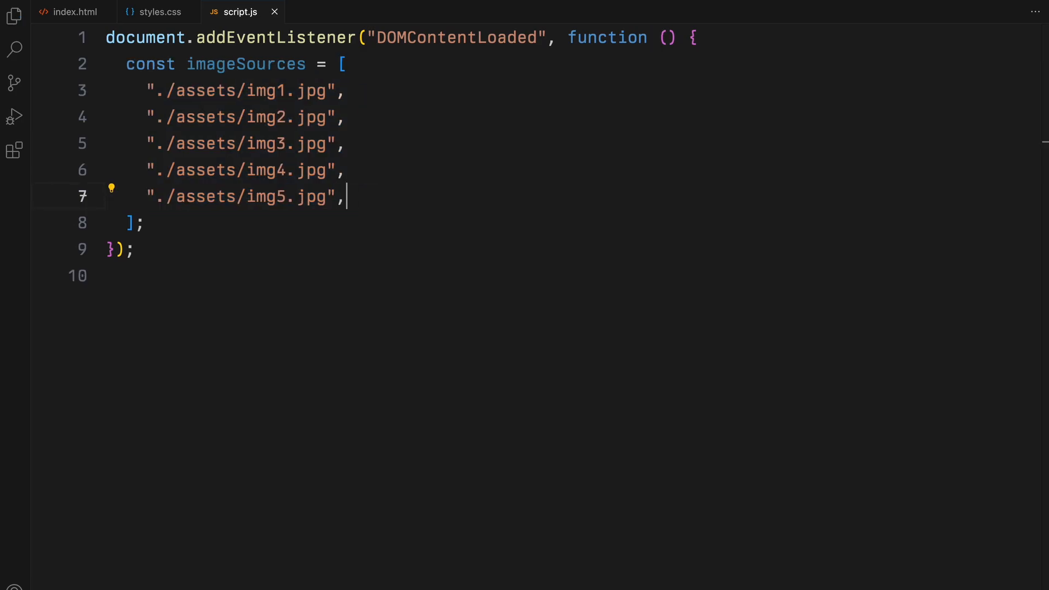
{"action": "type", "text": "const menuI"}
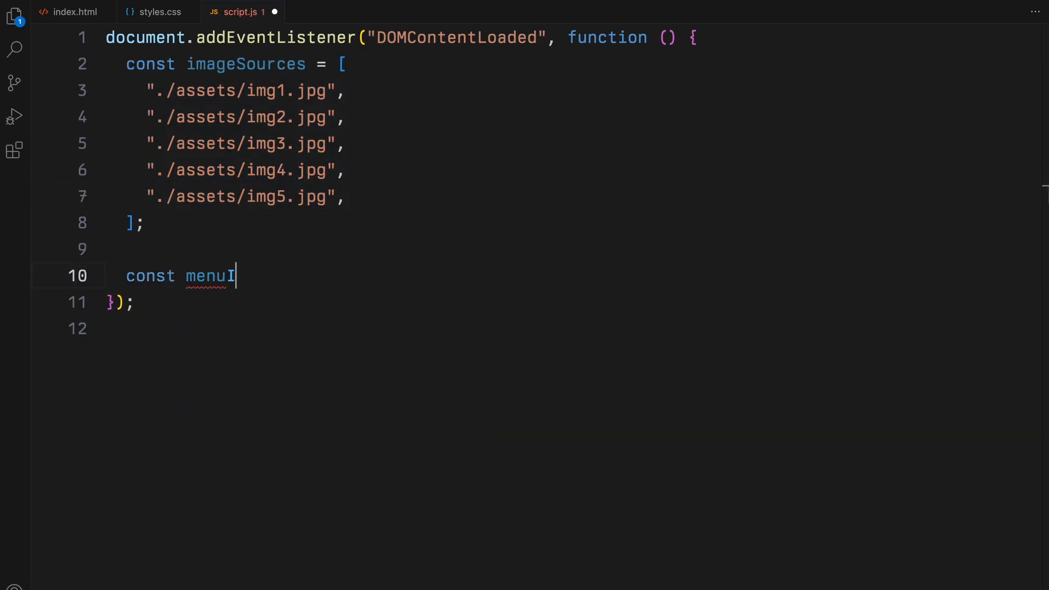
{"action": "type", "text": "tems = document.querySelectorAll"}
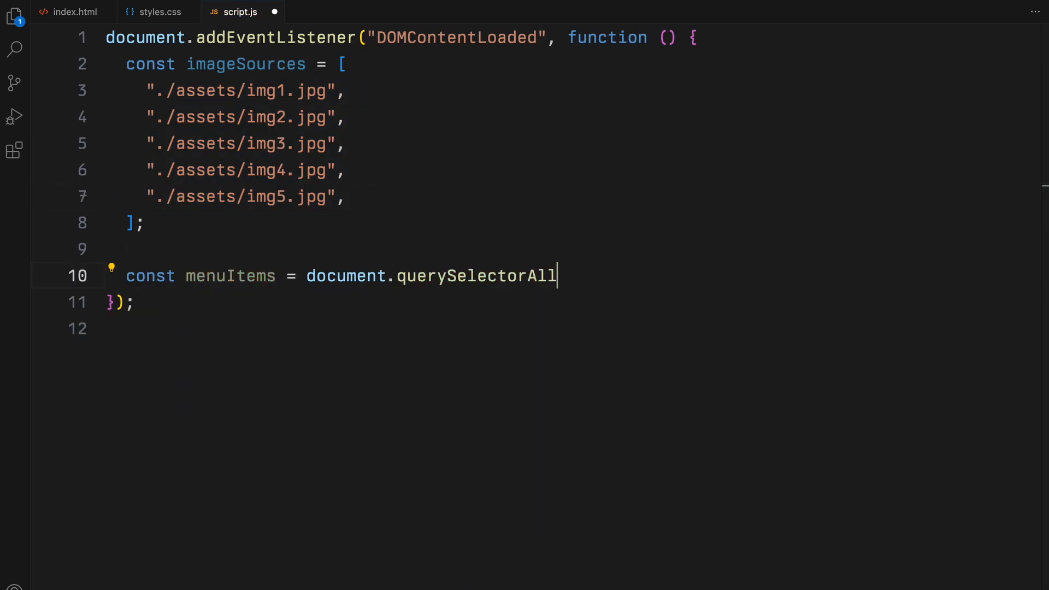
{"action": "type", "text": "(\".menu-item\");"}
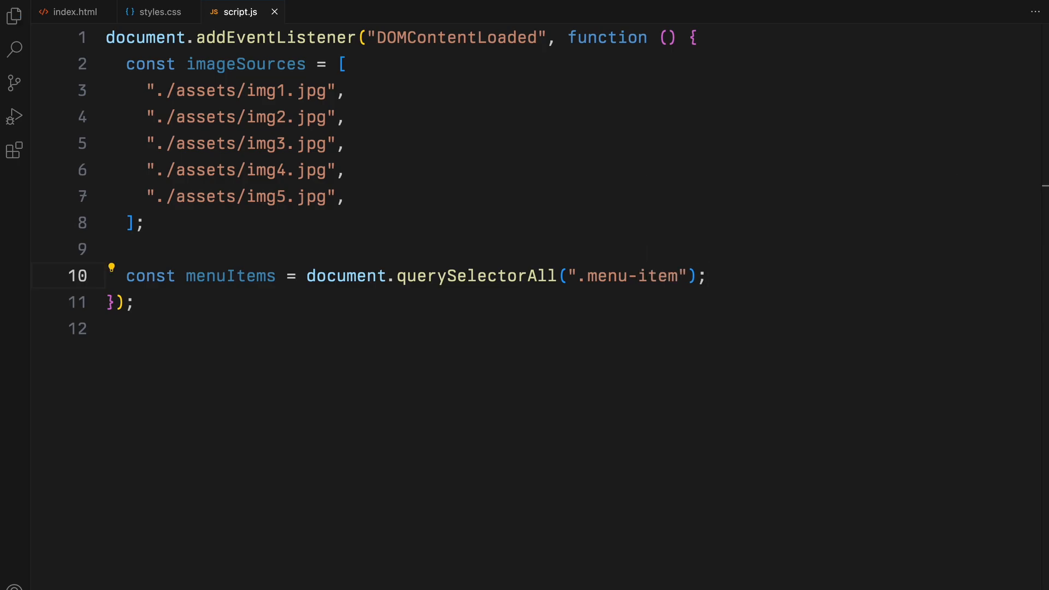
- Loop over menuItems, selecting each item's .info, .name and .tag into copyElements and iterating them
{"action": "type", "text": "menuItems.forEach((item) => {"}
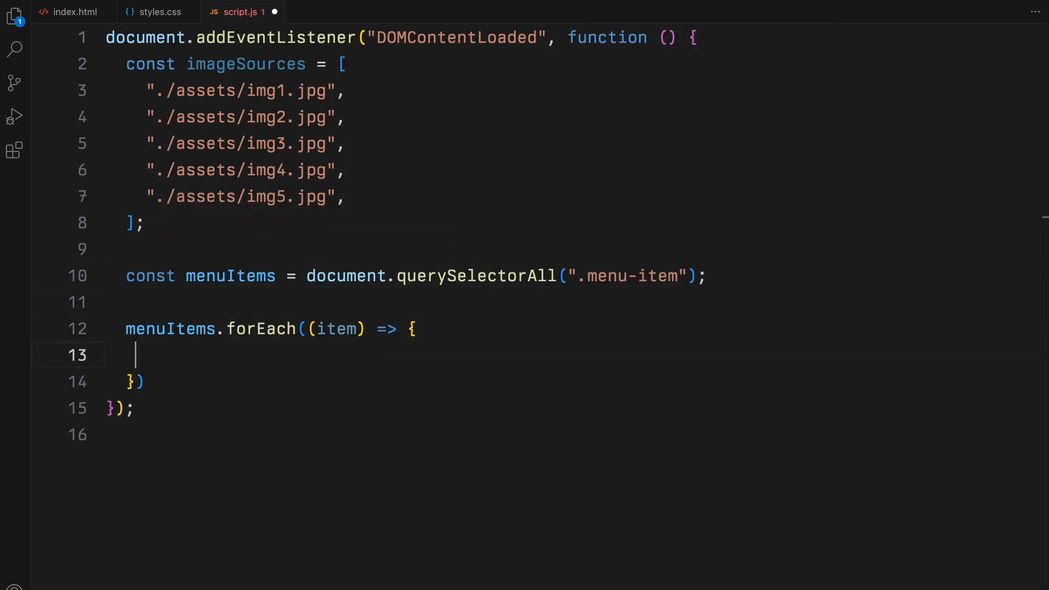
{"action": "type", "text": "const copyElements = item.querySelectorAll(\""}
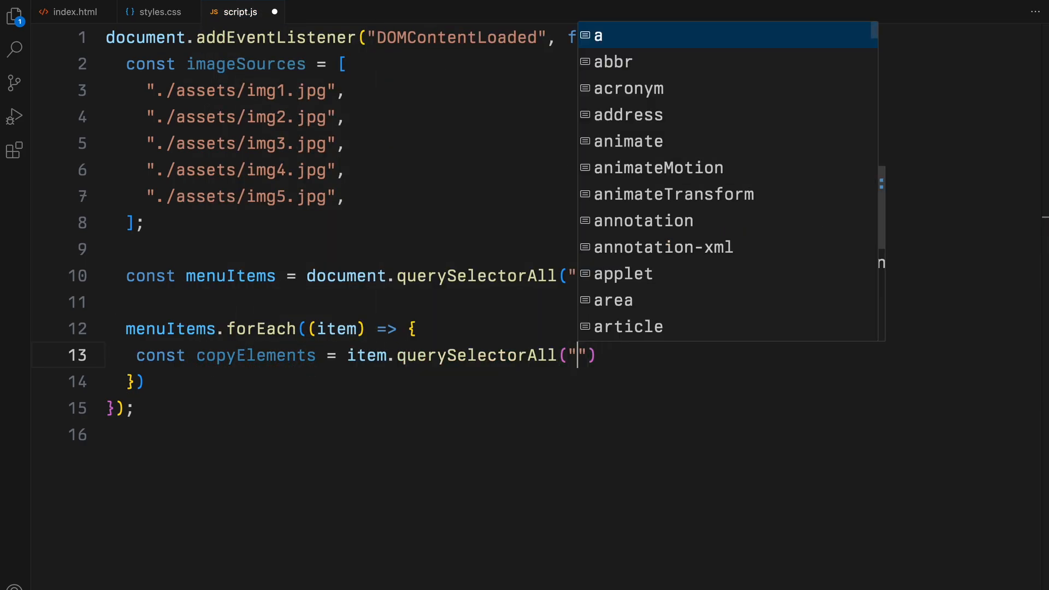
{"action": "type", "text": ".info, .name, ."}
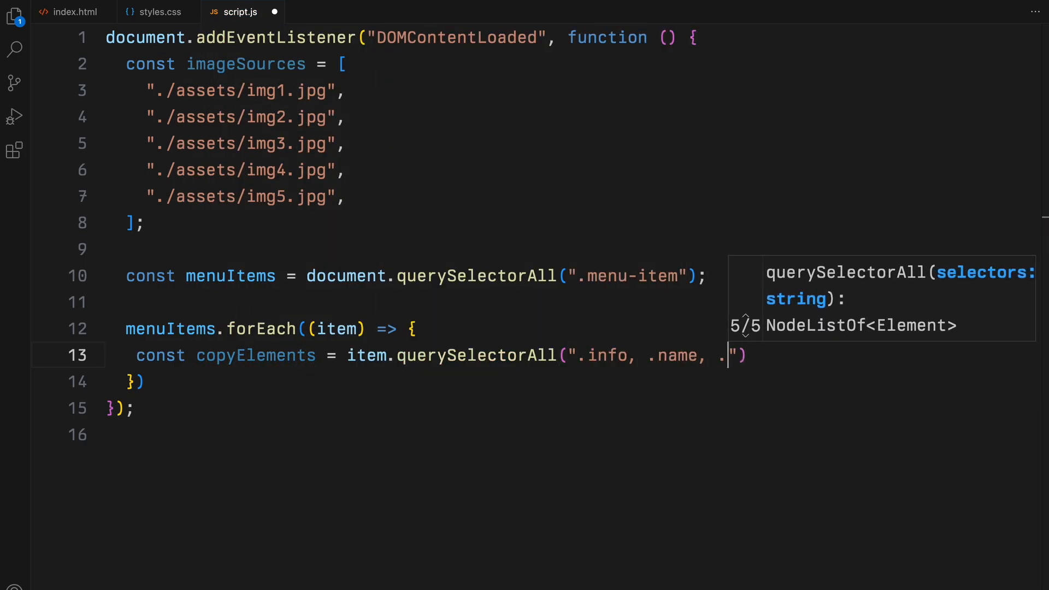
{"action": "type", "text": "tag\");"}
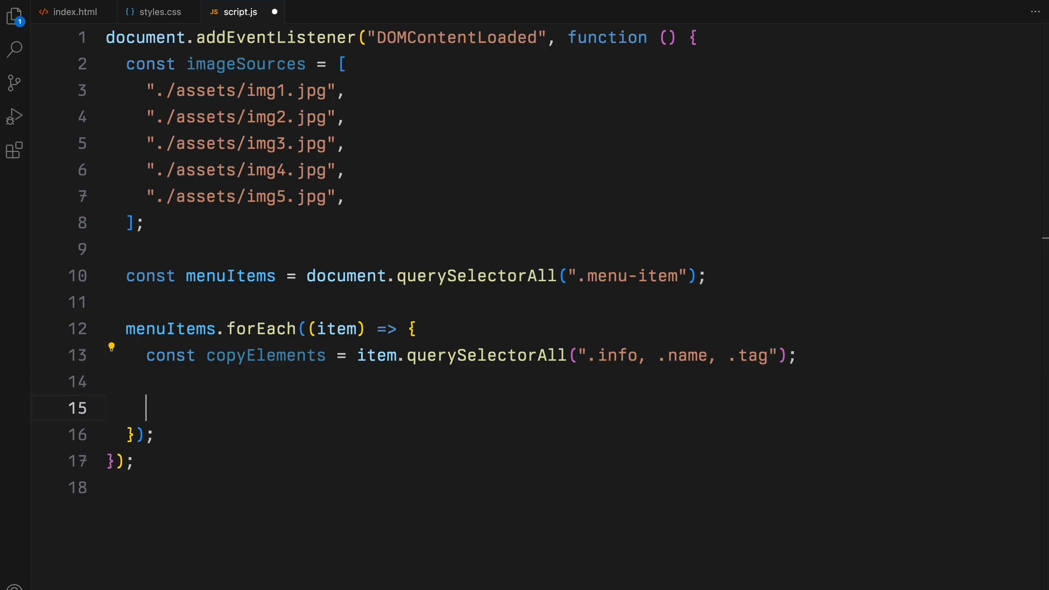
{"action": "type", "text": "copyElements.forEach((div) => {"}
{"action": "type", "text": "const copy = div.querySelector(\"p\");"}
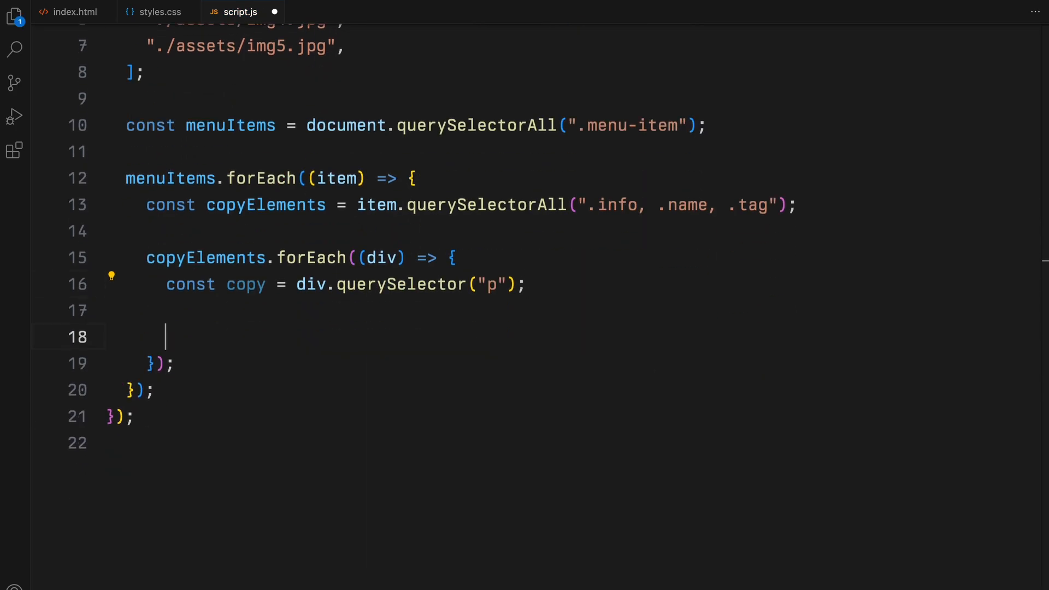
- If a copy paragraph exists, create duplicateCopy with the same textContent and append it to the div
{"action": "type", "text": "if (copy) {"}
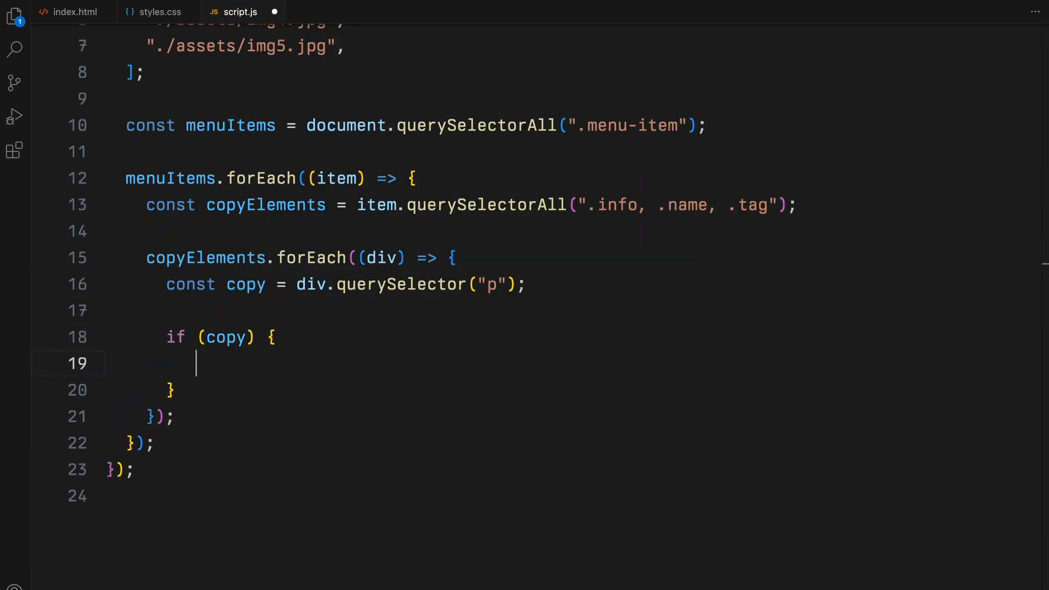
{"action": "type", "text": "const duplicateC"}
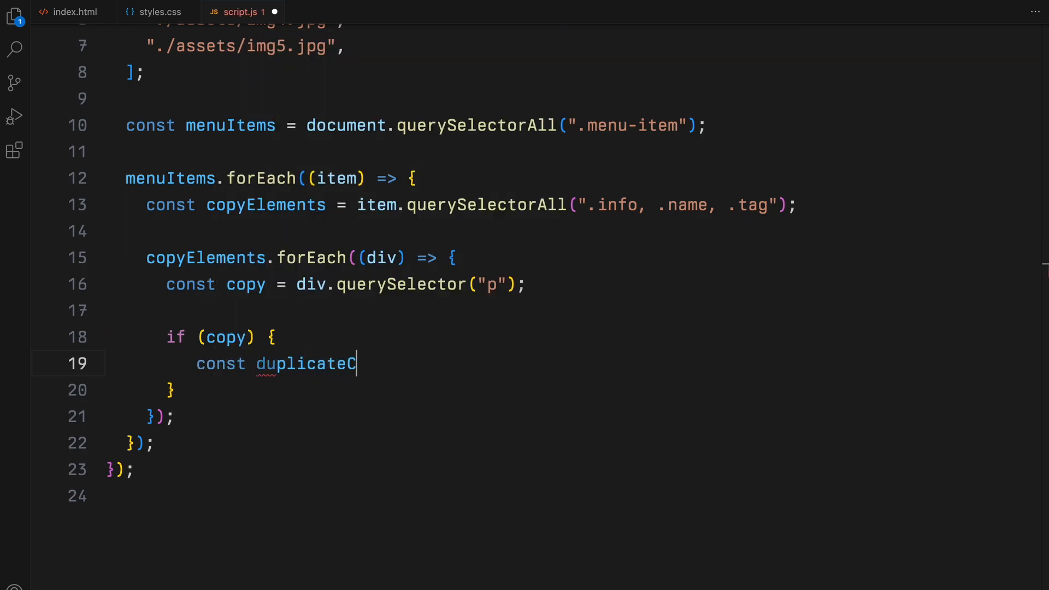
{"action": "type", "text": "opy = document.createElement(\"p\");"}
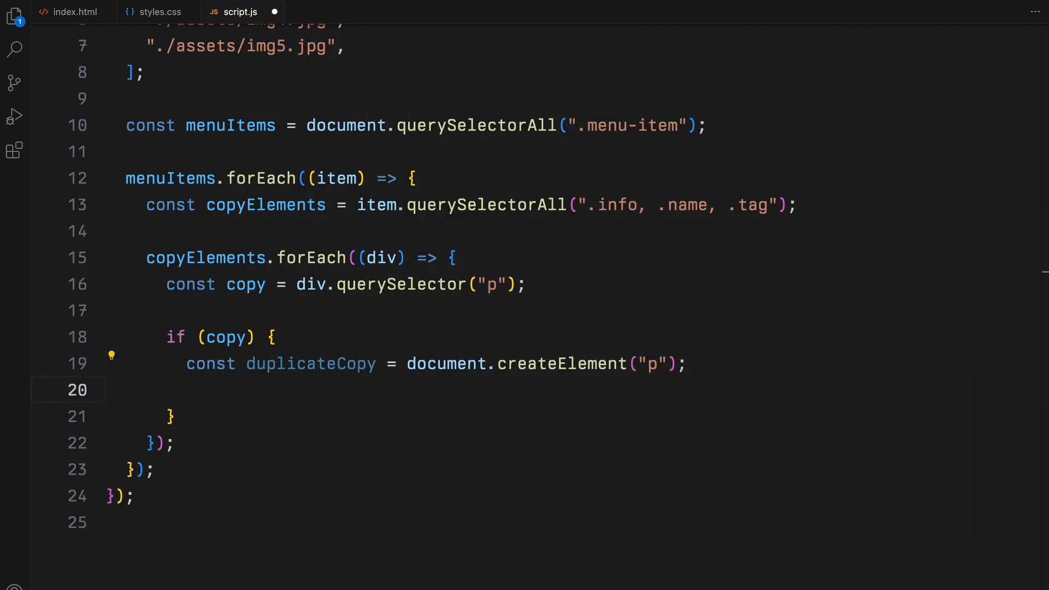
{"action": "type", "text": "duplicateCopy.textContent = cop"}
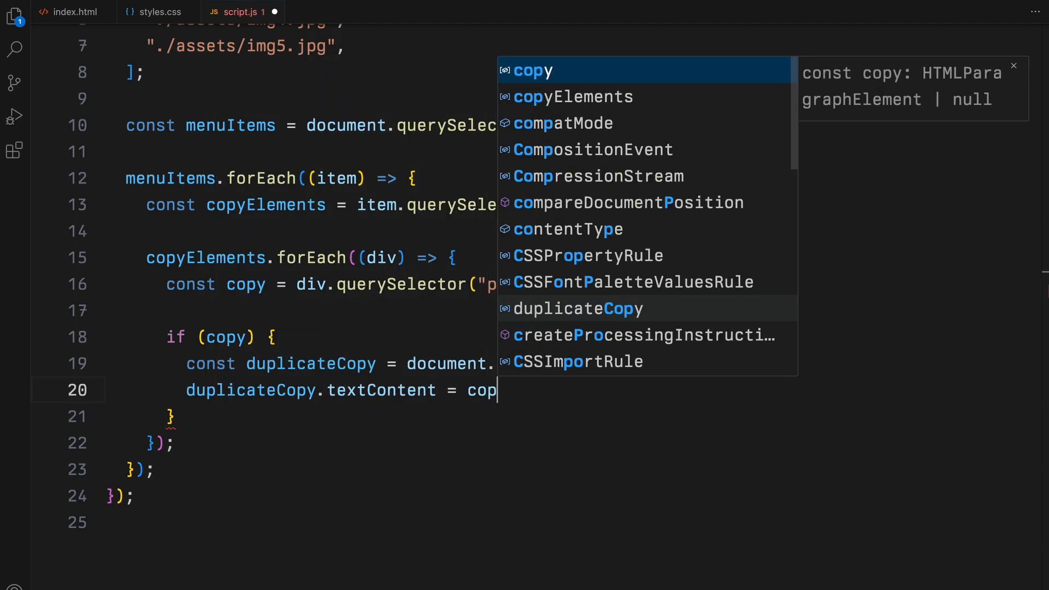
{"action": "type", "text": "div.appendChild(duplicateCopy);"}
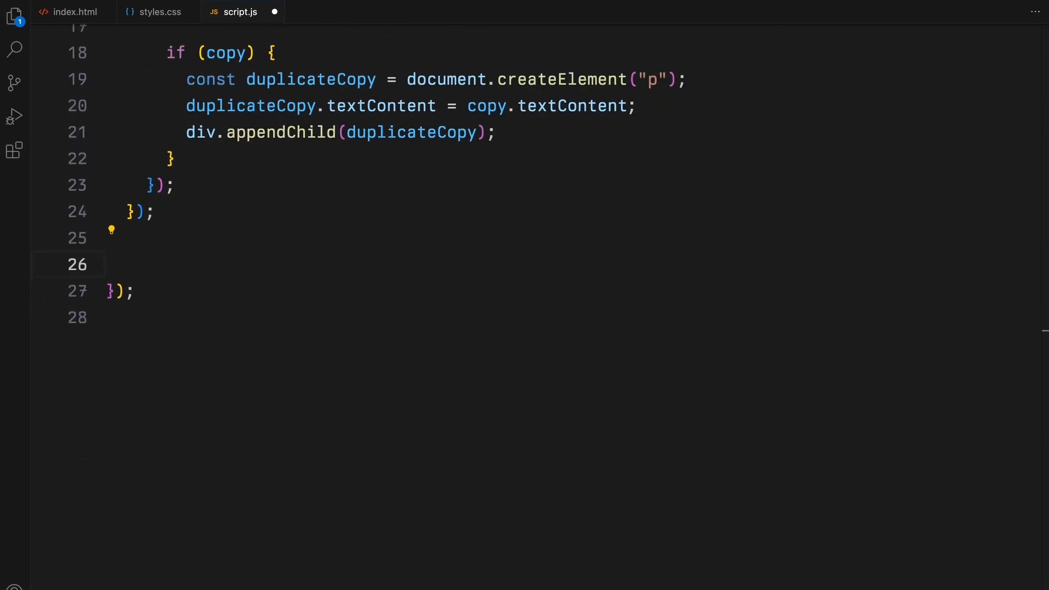
- Define appendImages(src) grabbing preview1 and preview2 and creating img1 and img2 elements
{"action": "type", "text": "const appendImages ="}
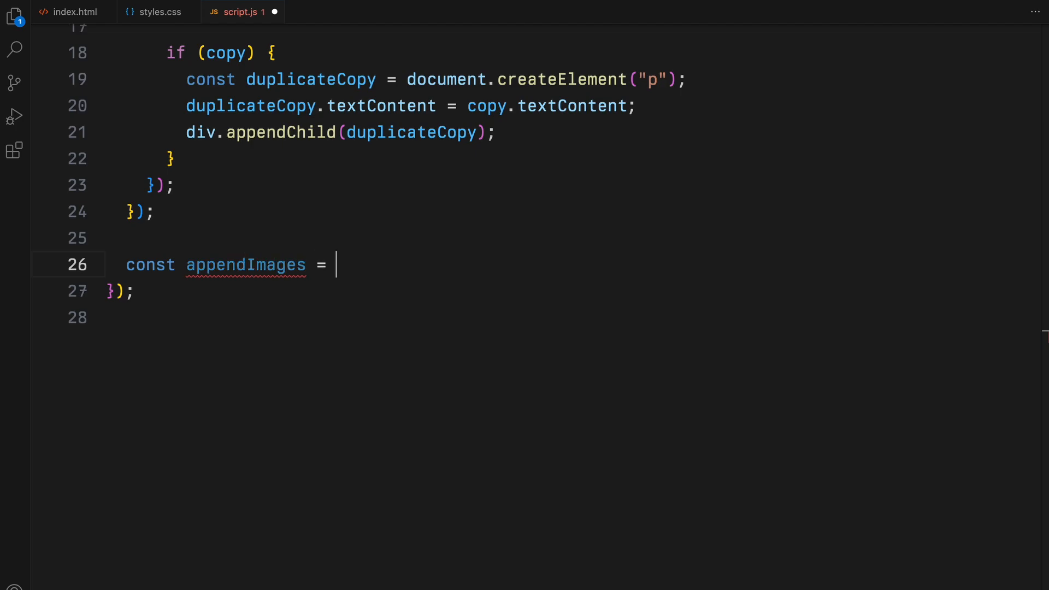
{"action": "type", "text": "(src) => {"}
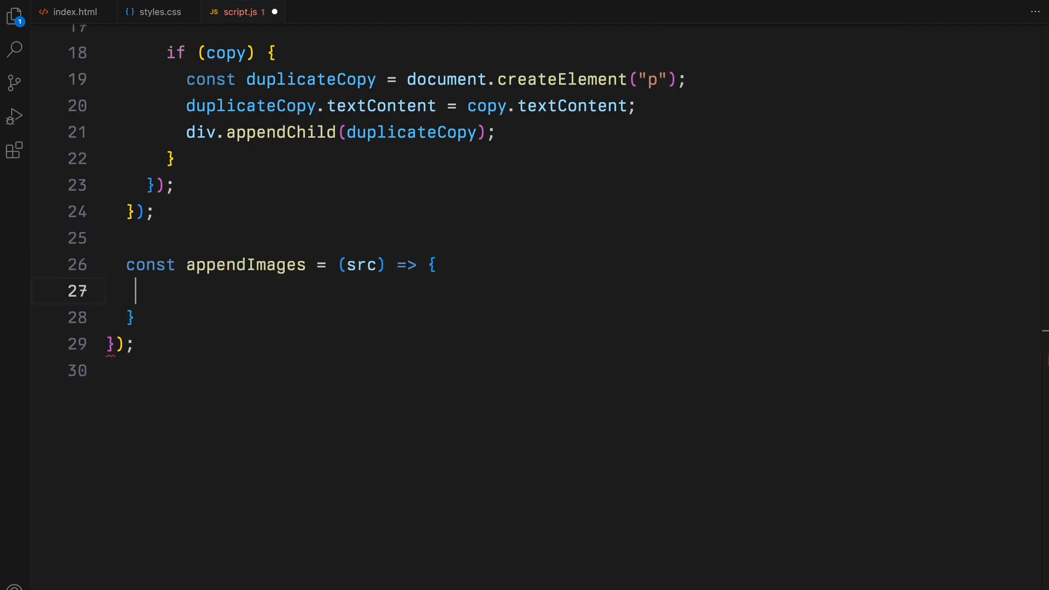
{"action": "type", "text": "const preview1 = document.querySelector(\".preview-img-1\");"}
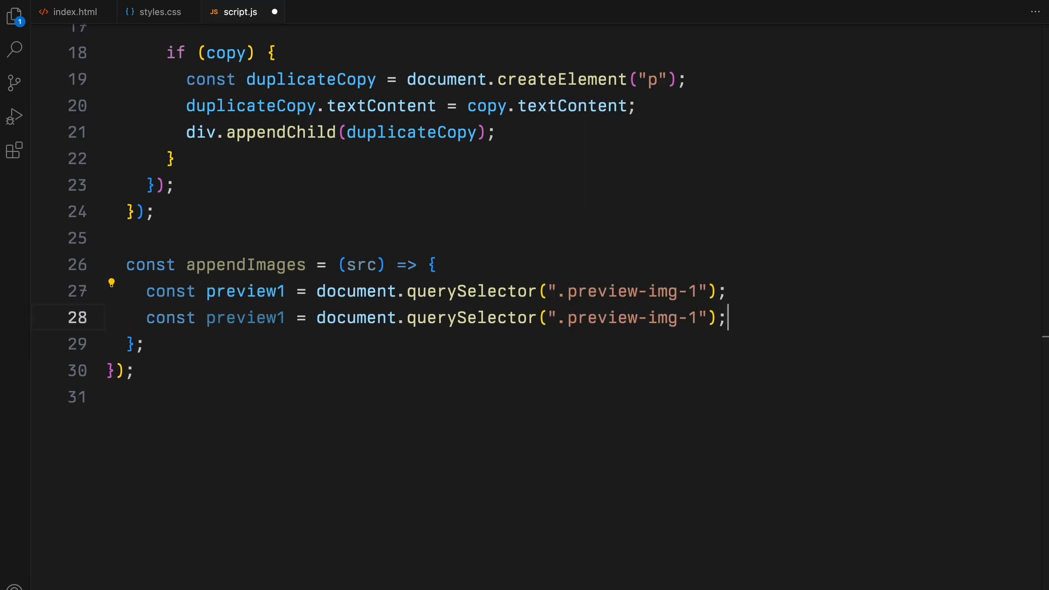
{"action": "type", "text": "const img1 = document.createElement(\"img\");"}
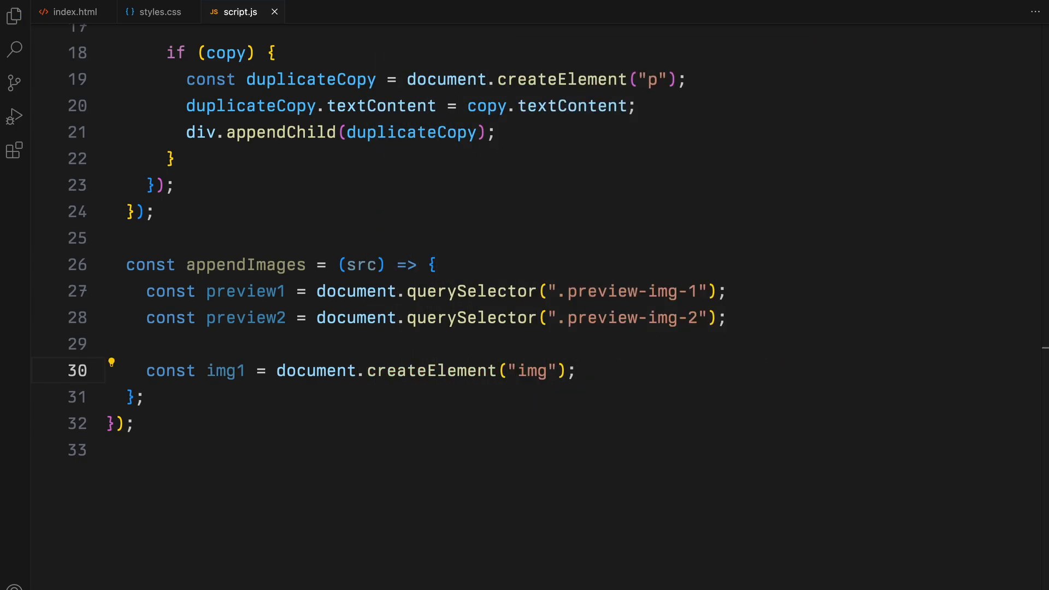
{"action": "type", "text": "const img2 = document.createElement(\"img\");"}
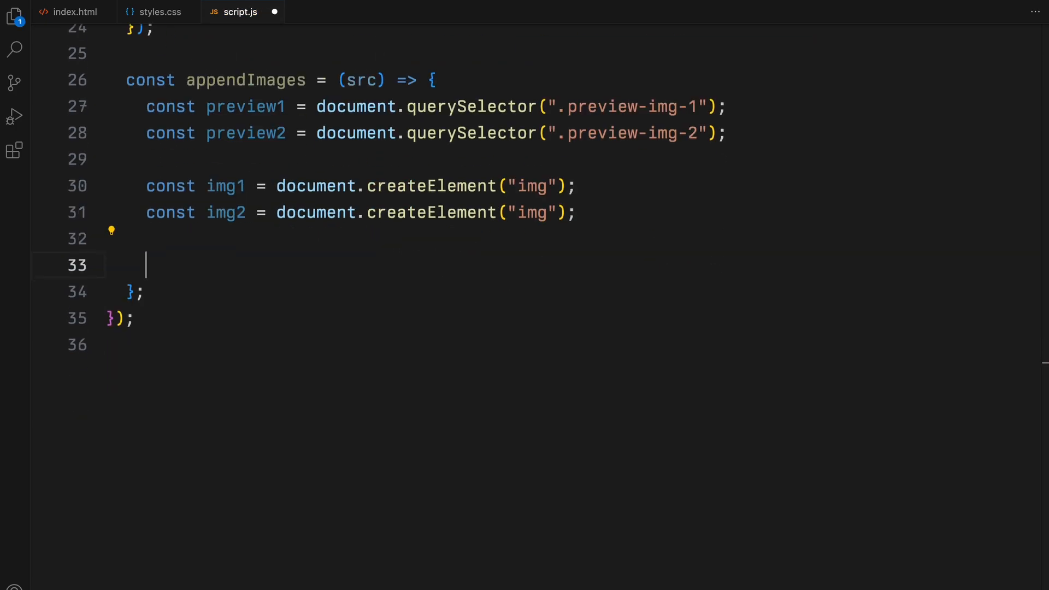
- Give the images the src and a closed clipPath polygon(0% 100%, 100% 100%, 100% 100%, 0% 100%), then append them to both previews
{"action": "type", "text": "img1.src = src;"}
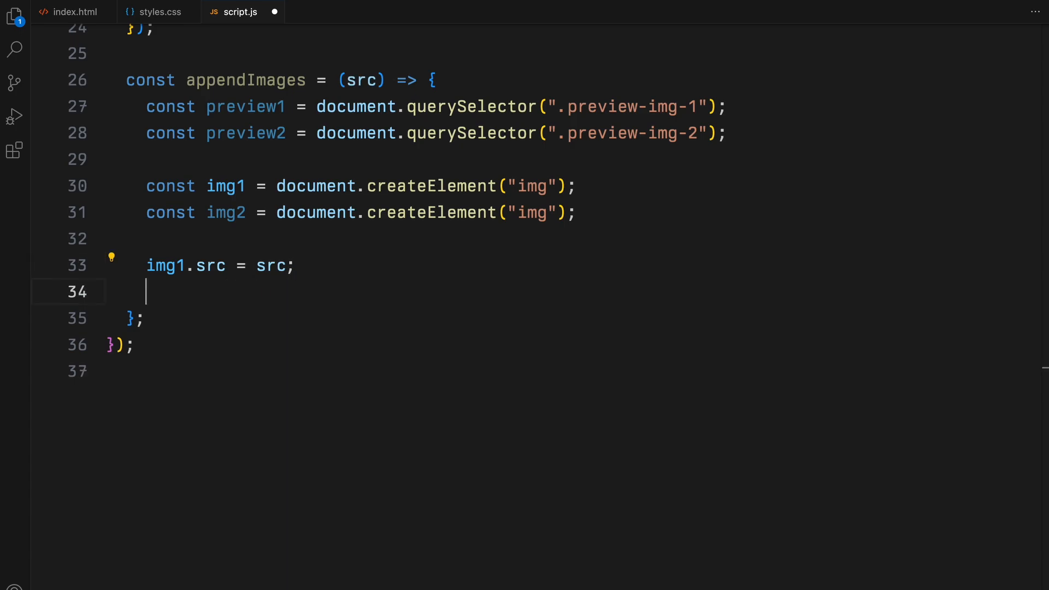
{"action": "type", "text": "img1.style.clip"}
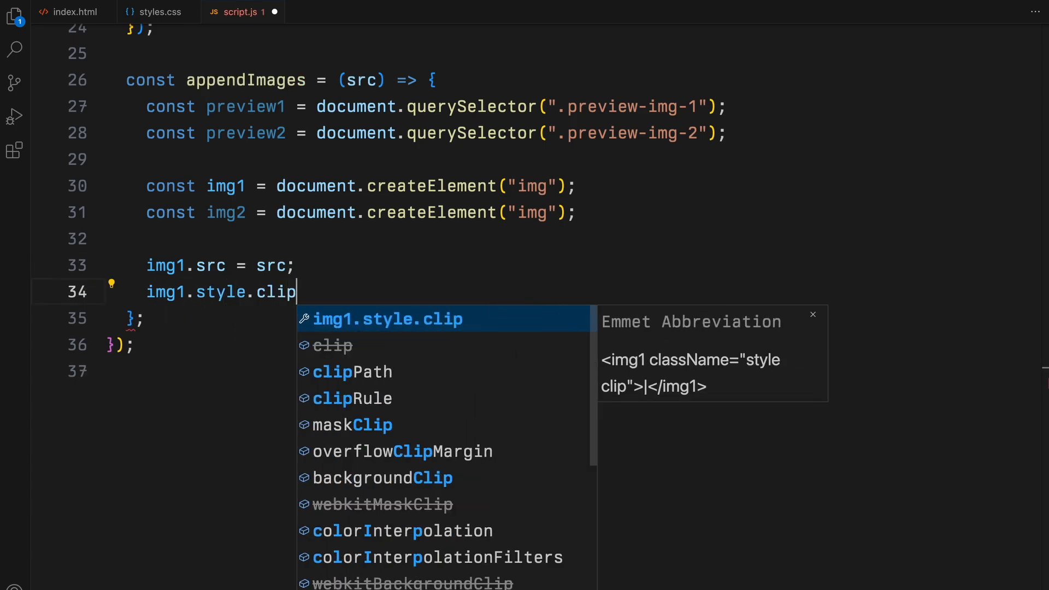
{"action": "type", "text": "Path = \"polygon(0% 100%, 100% 100%, 100% 100%, 0% 100%)\";"}
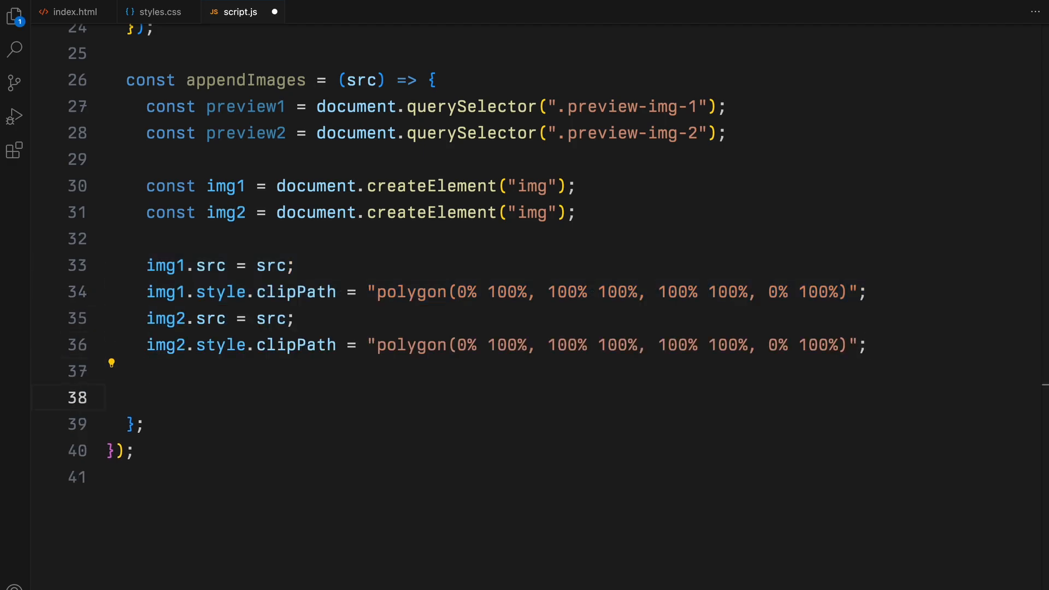
{"action": "type", "text": "preview1.appendChild"}
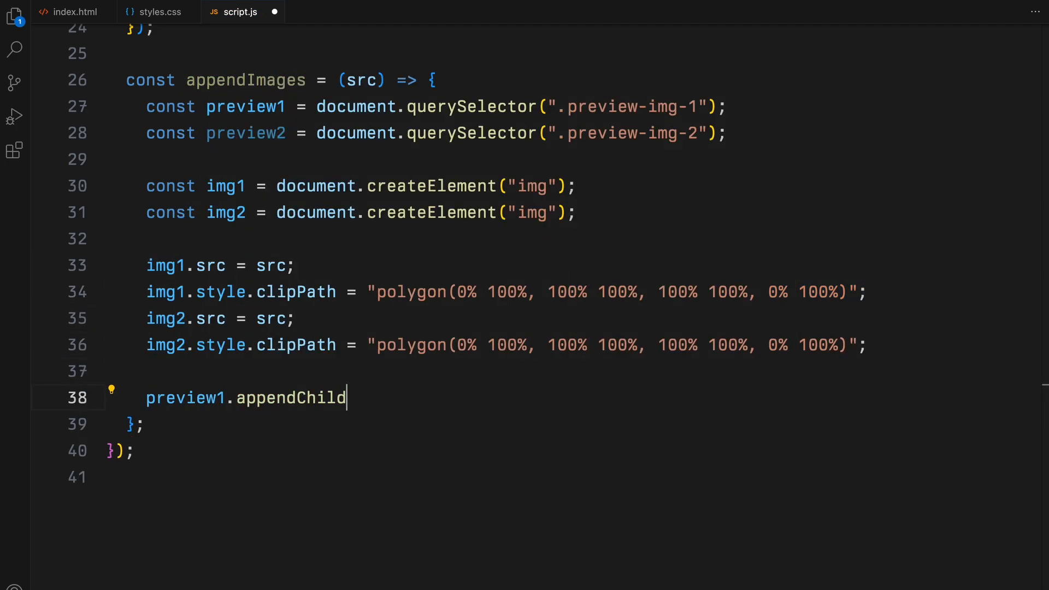
{"action": "type", "text": "preview2.appendChild(img2);"}
{"action": "type", "text": "ease:"}
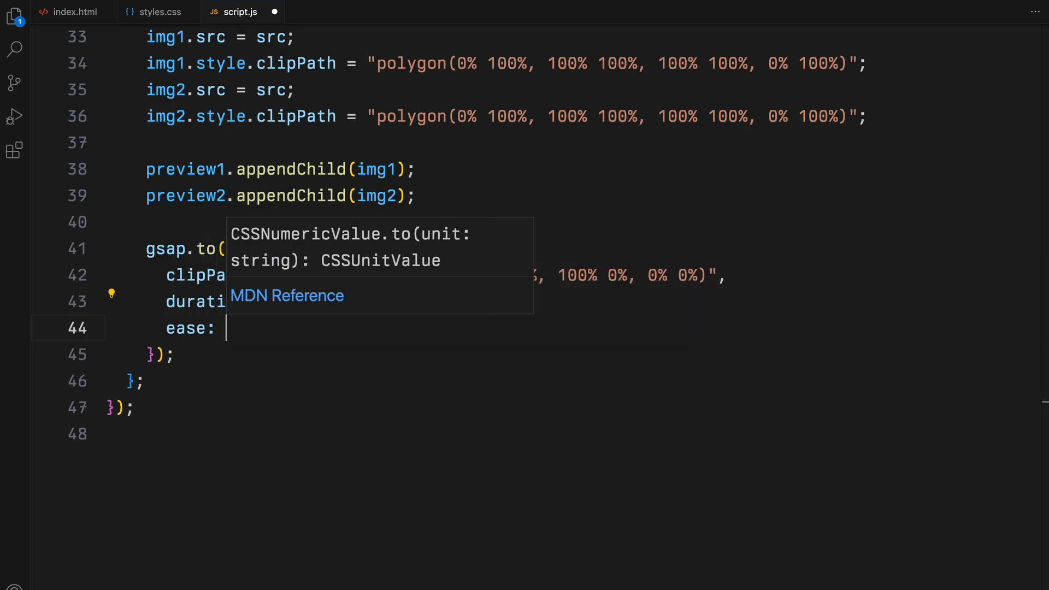
- Reveal them with a power3.out GSAP tween whose onComplete calls removeExtraImages on both previews
{"action": "type", "text": "\"power3.out\","}
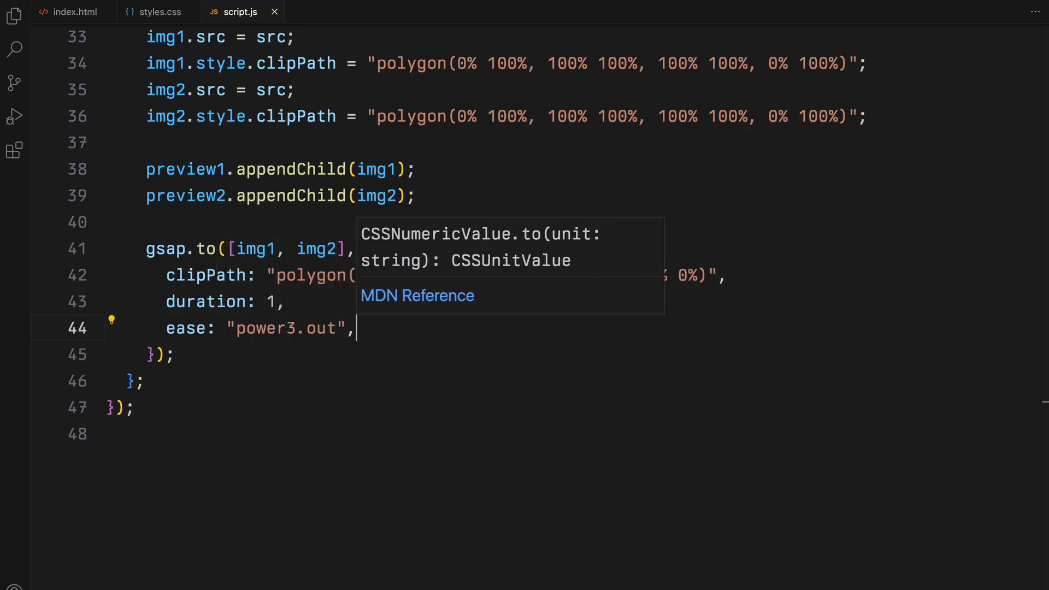
{"action": "type", "text": "onComplete: function() {}"}
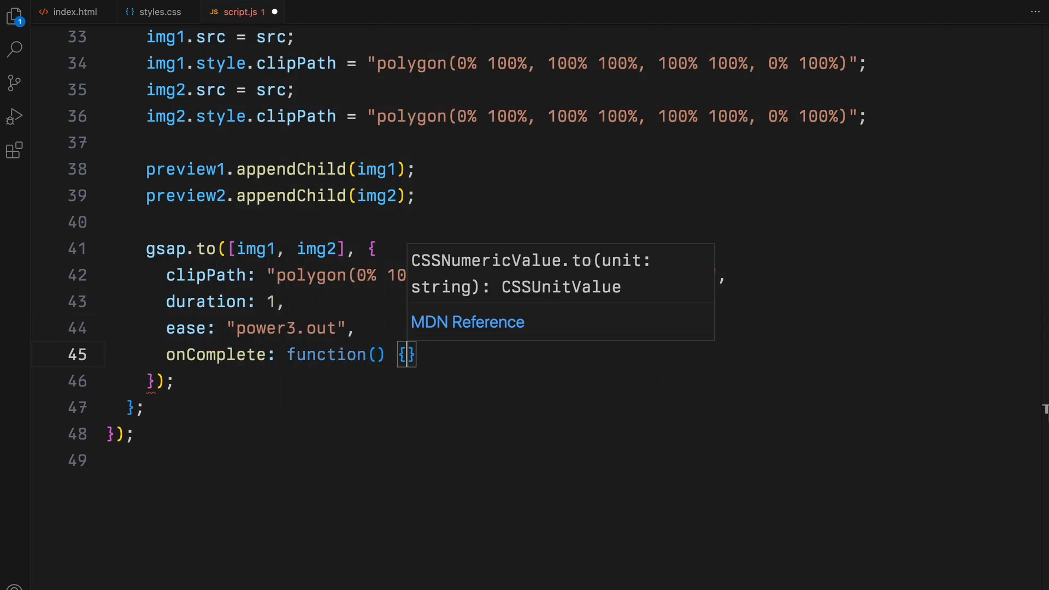
{"action": "type", "text": "removeExtraImages(preview1);"}
{"action": "type", "text": "removeExtraImages(preview2);"}
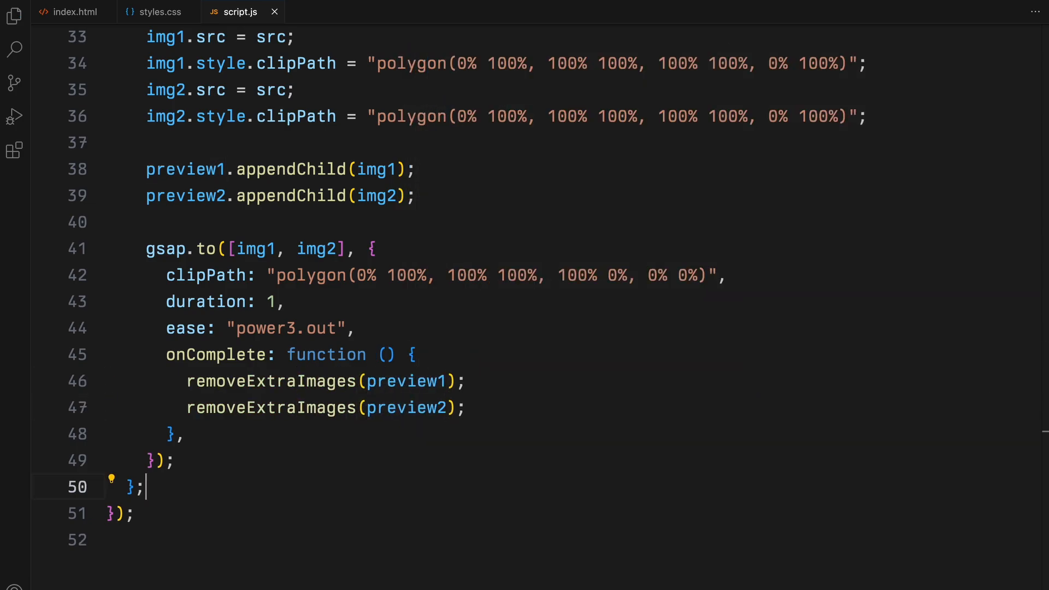
- Write removeExtraImages(container) removing container.firstChild while children.length exceeds 10
{"action": "type", "text": "function"}
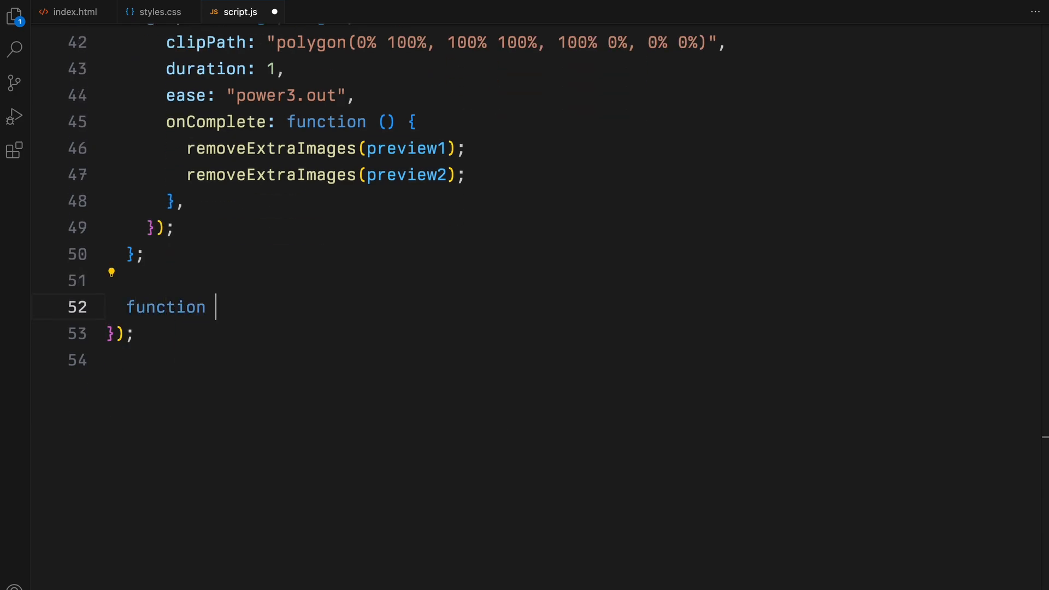
{"action": "type", "text": "removeExtraImages(container) {"}
{"action": "type", "text": "while (container"}
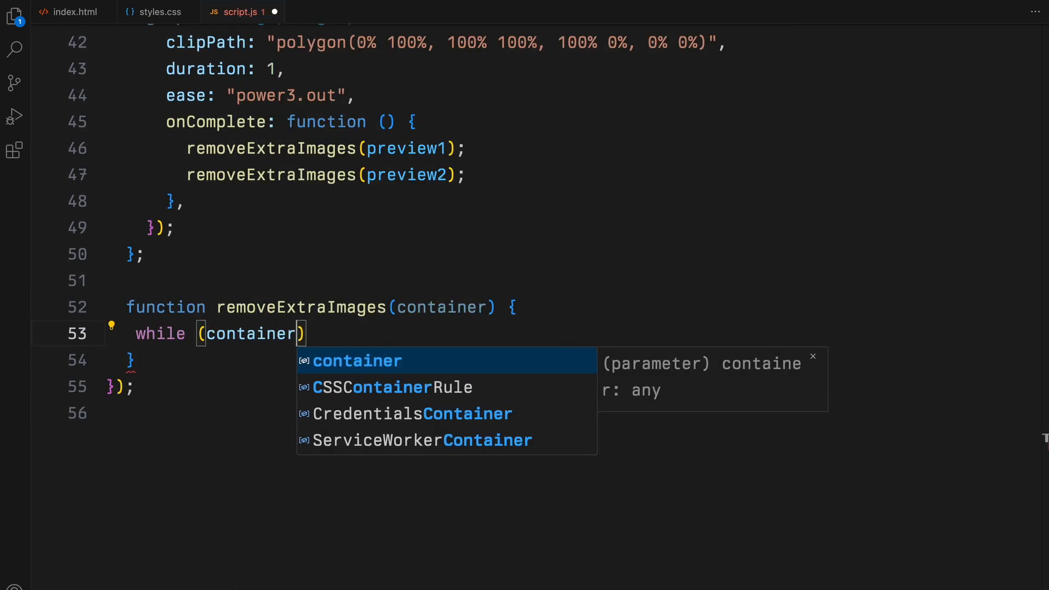
{"action": "type", "text": ".children.length"}
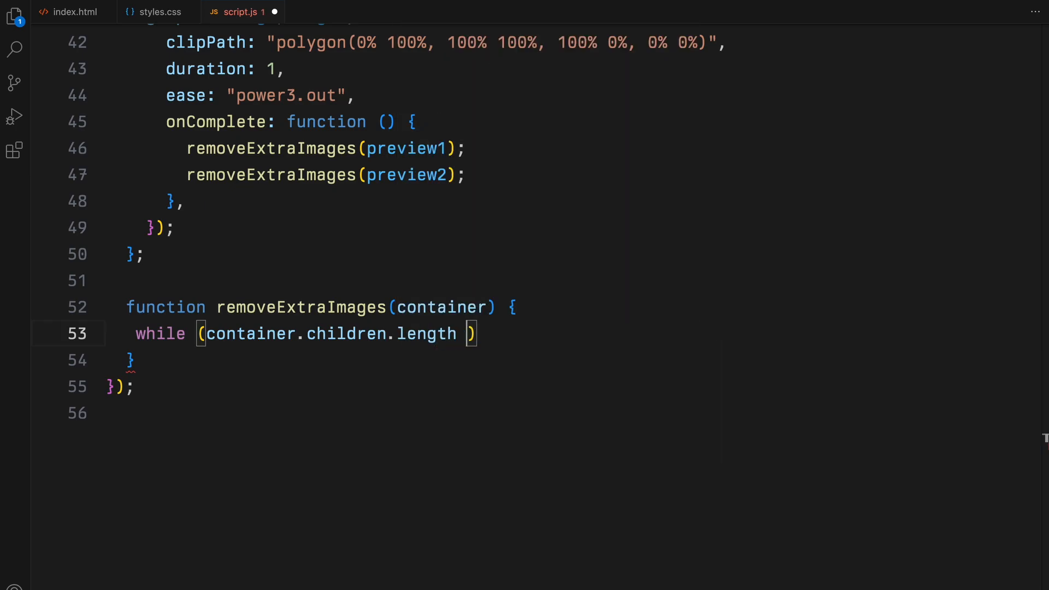
{"action": "type", "text": "container.r"}
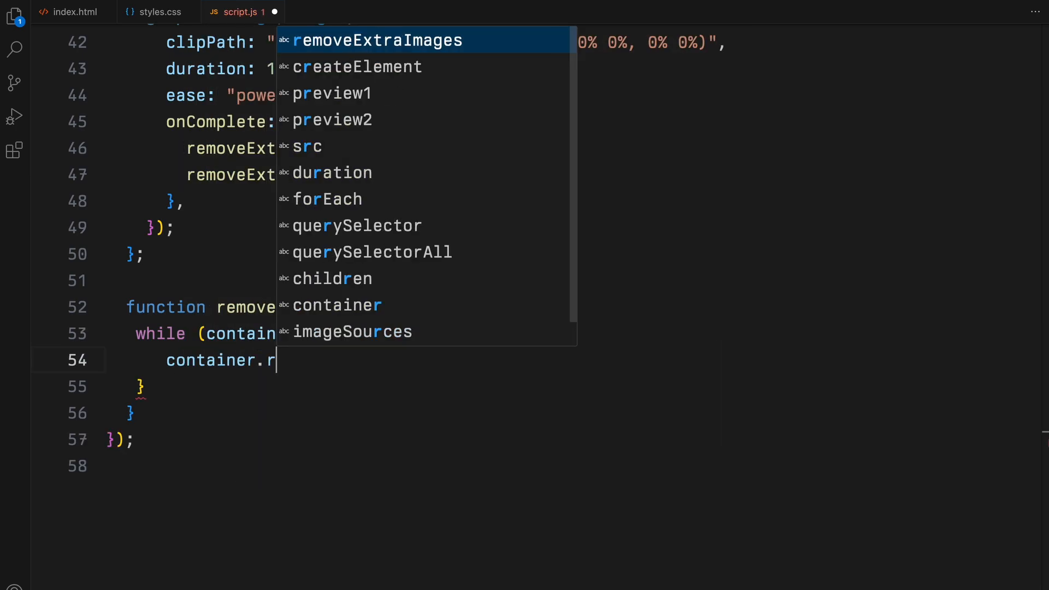
{"action": "type", "text": "emoveChild(container.firstChild);"}
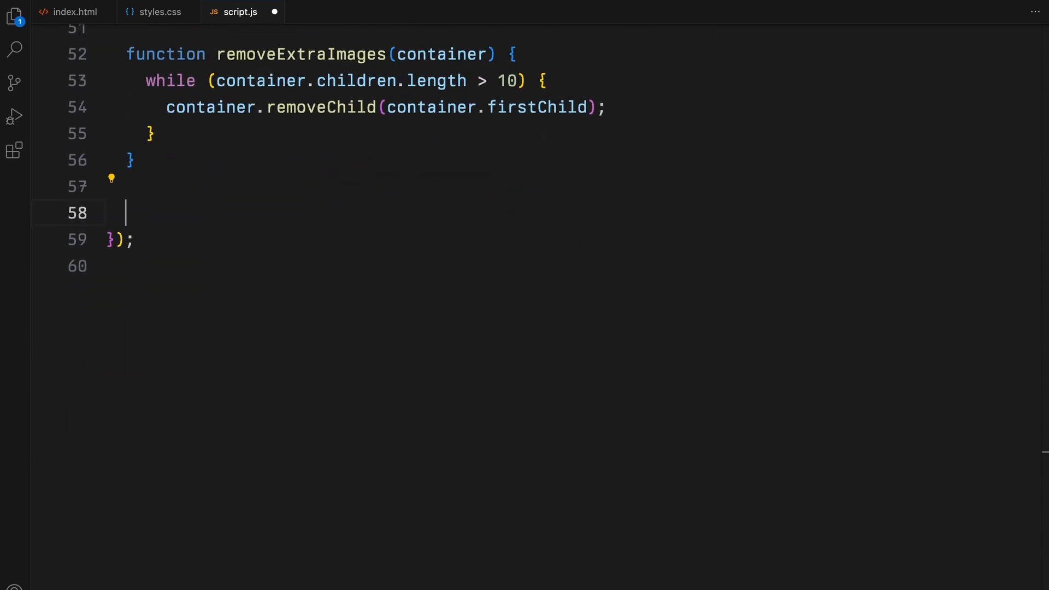
- For each .menu-item add a mouseover listener calling mouseOverAnimation(item) and appendImages(imageSources[index])
{"action": "type", "text": "document.querySelectorAll(\".men\")"}
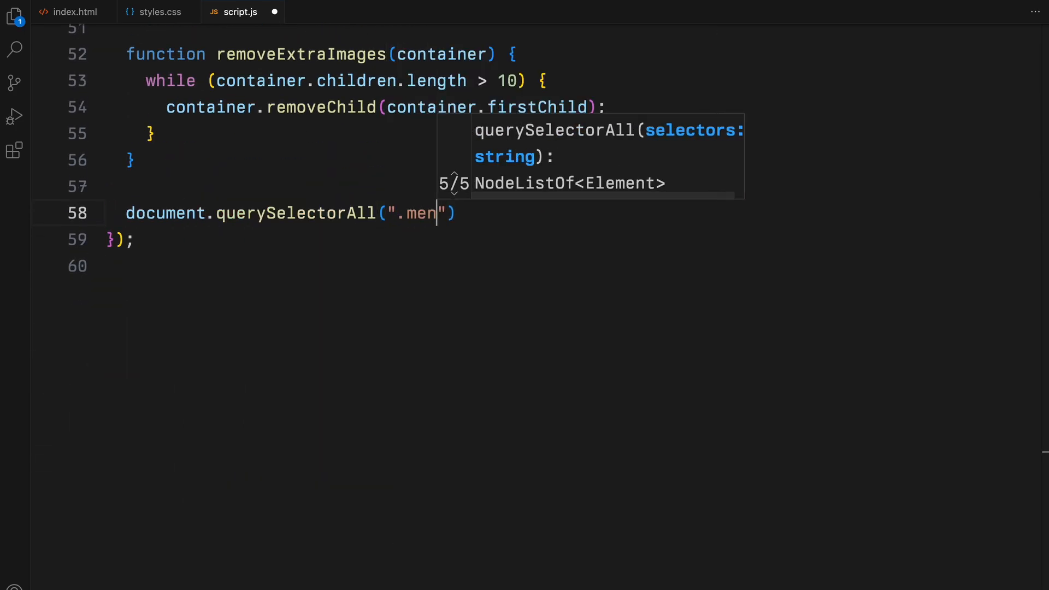
{"action": "type", "text": "u-item\").forEach((item, index) =>"}
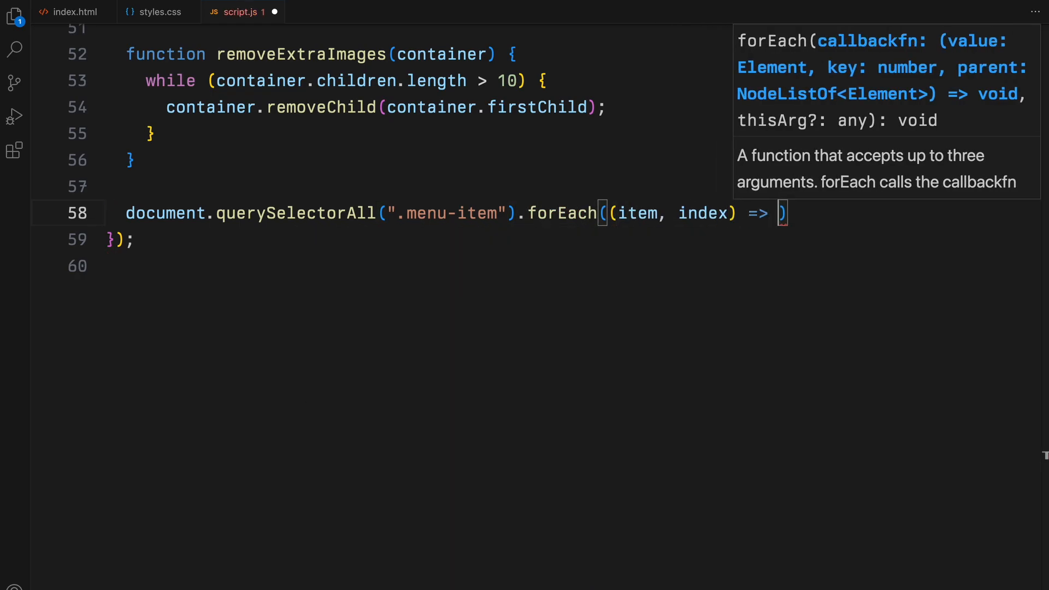
{"action": "type", "text": "item.addEventListener(\"mouseover"}
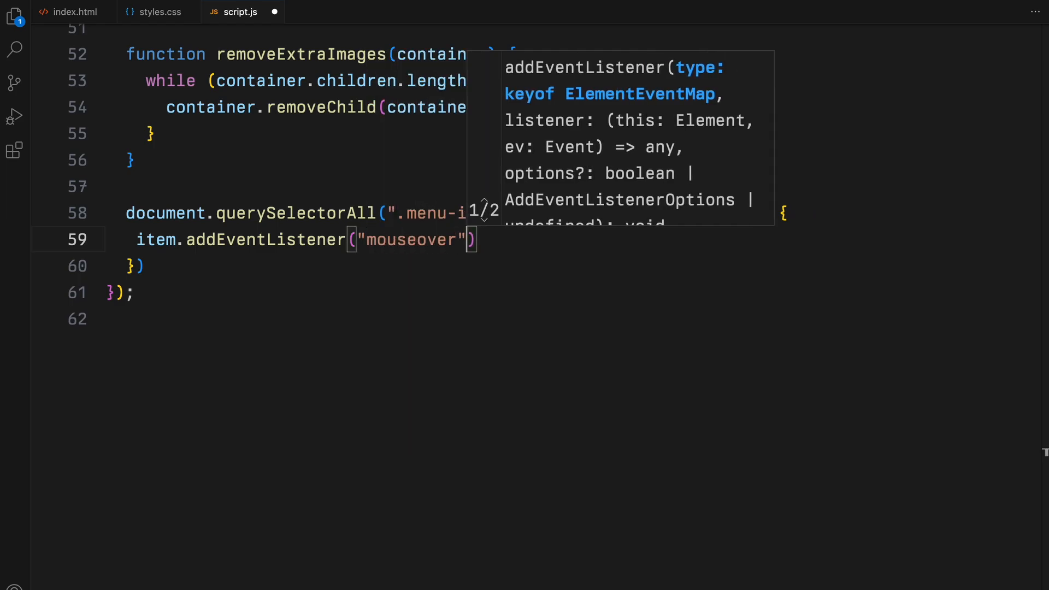
{"action": "type", "text": ", () => {"}
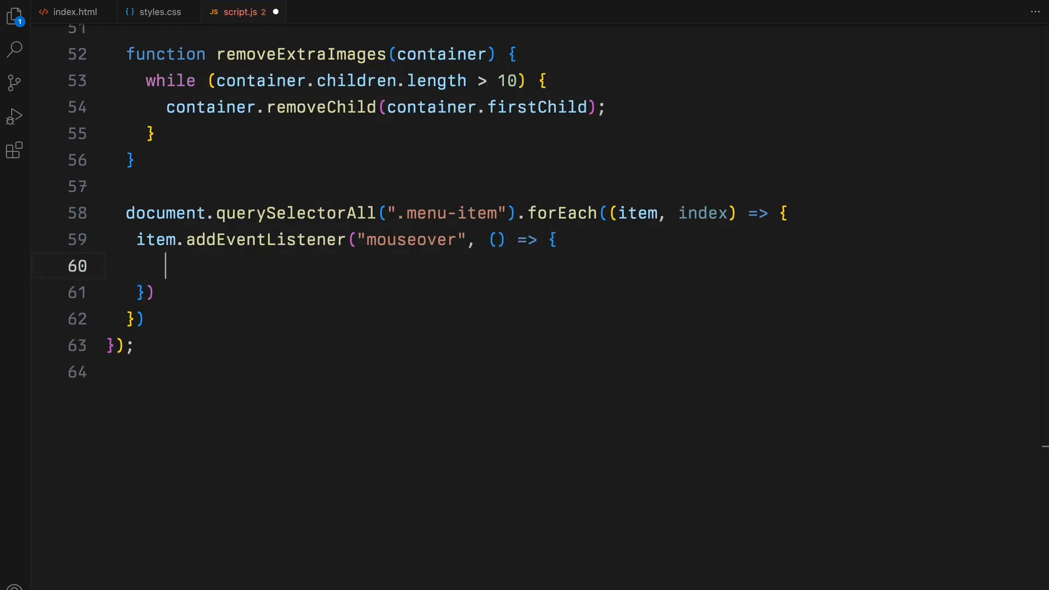
{"action": "type", "text": "mouseOverAnimation"}
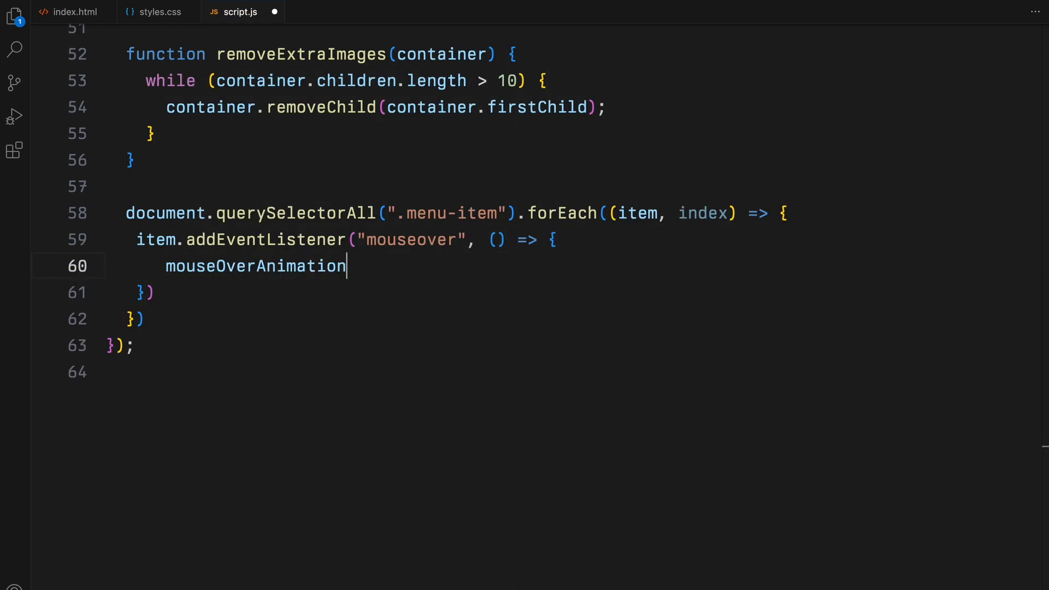
{"action": "type", "text": "(item);"}
{"action": "type", "text": "appendImages(imageSources[index]);"}
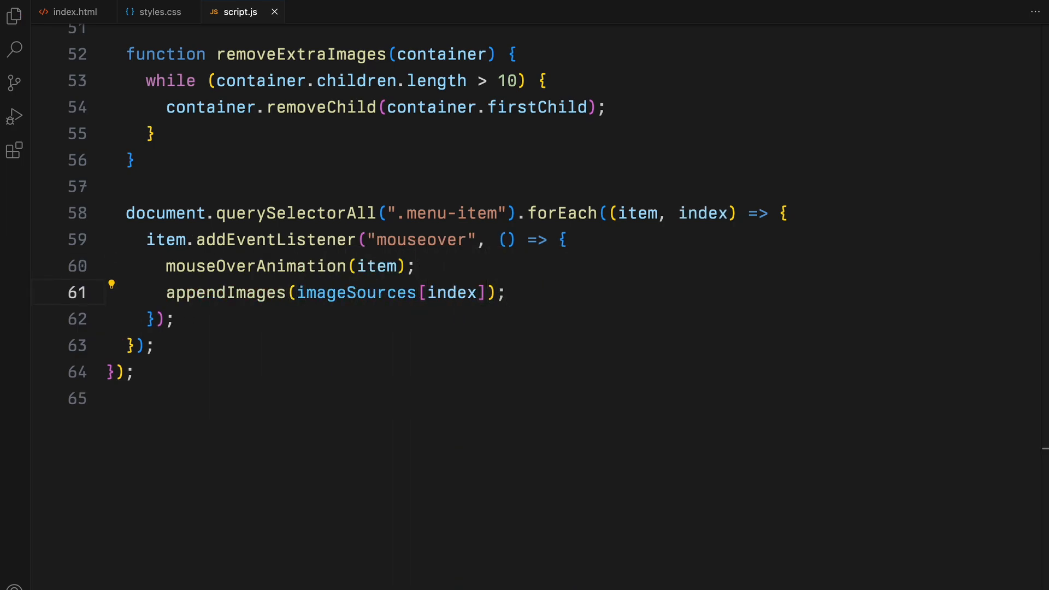
- Add a mouseout listener calling mouseOutAnimation(item) and begin the mouseOverAnimation function
{"action": "type", "text": "item.addEventListener(\"mouseout\", () => {"}
{"action": "type", "text": "mouseOutAnimation("}
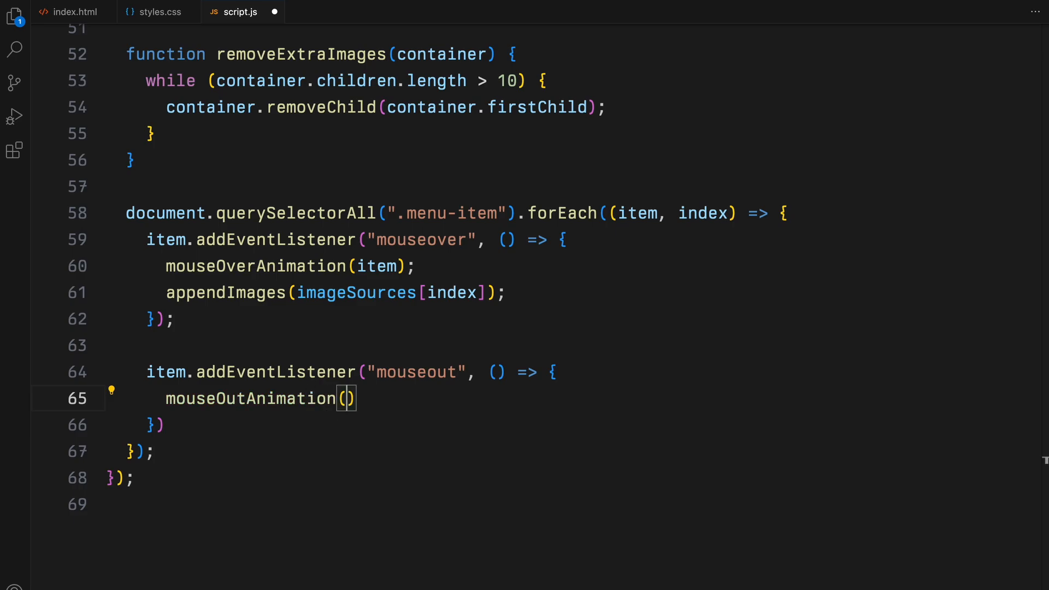
{"action": "type", "text": "item"}
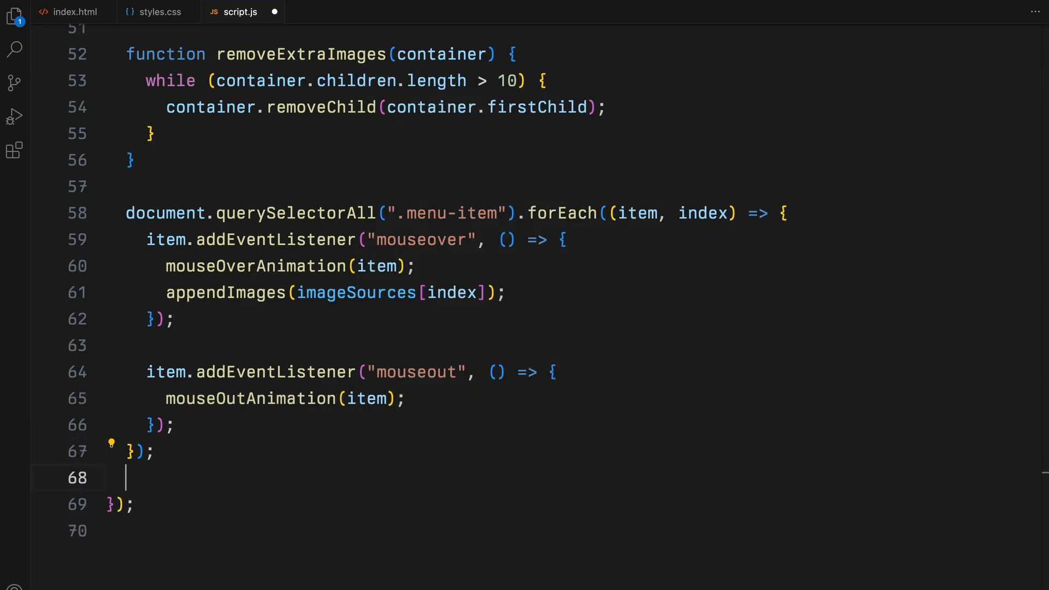
{"action": "type", "text": "const mouseOverAnimation = (elem) => {"}
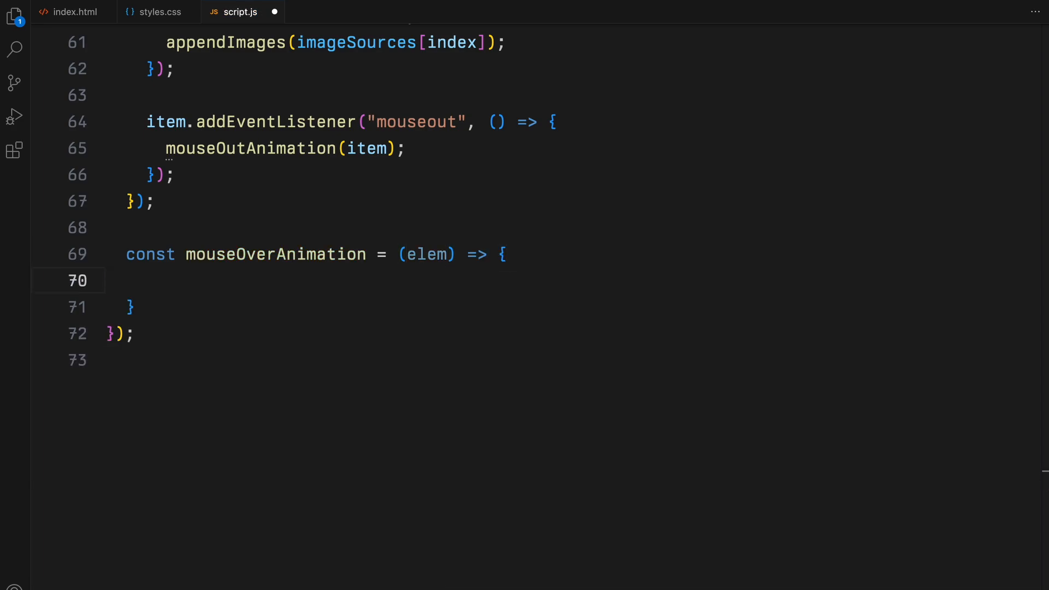
- Tween p:nth-child(1) and p:nth-child(2) top to -100% and 0% on hover, back to 0% and 100% afterwards, over 0.3 seconds
{"action": "type", "text": "gsap.to(elem)"}
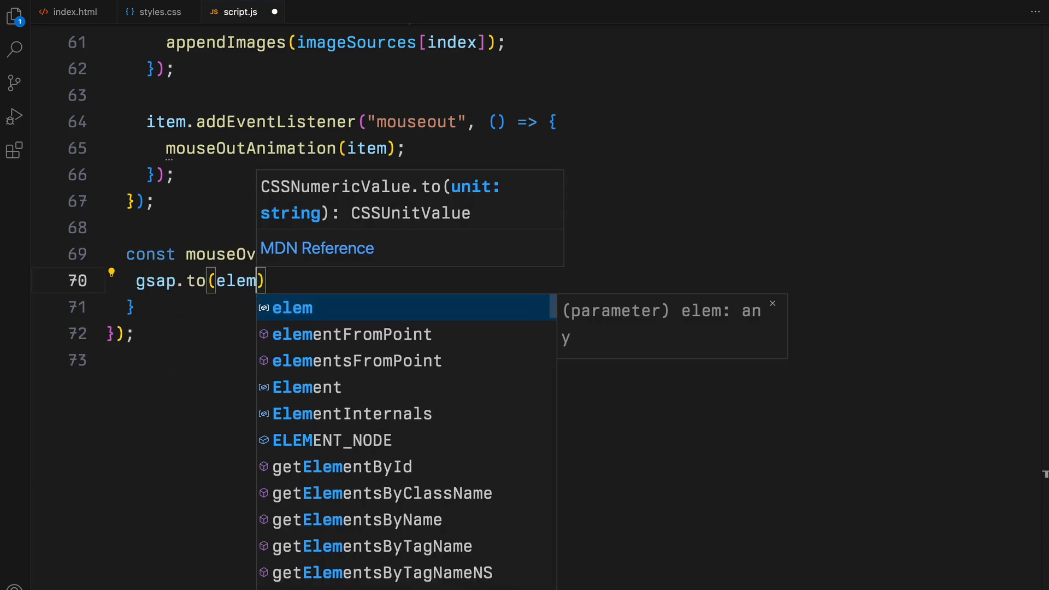
{"action": "type", "text": ".querySelectorAll(\"\")"}
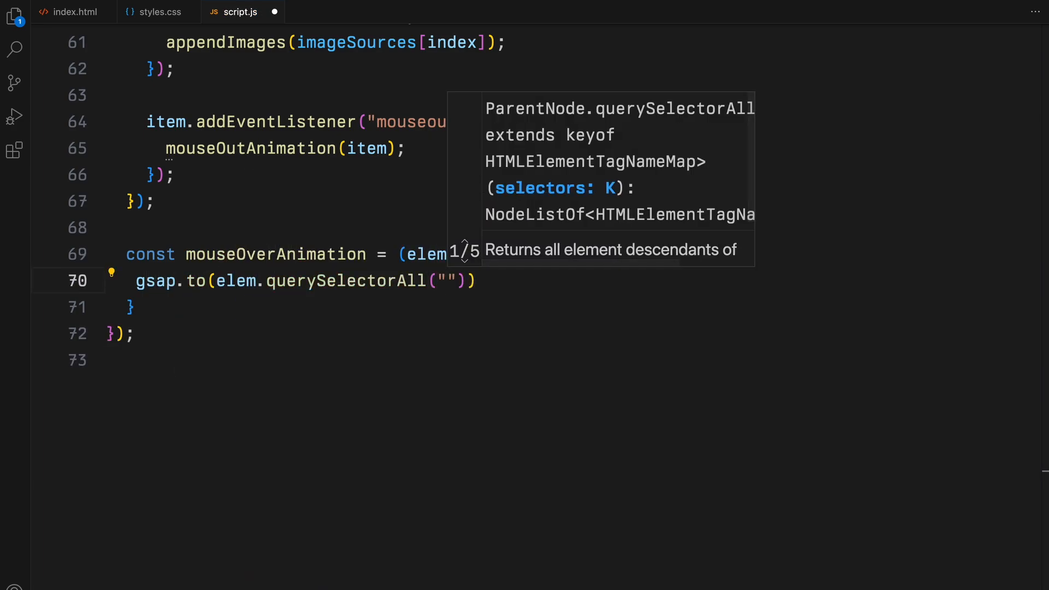
{"action": "type", "text": "p:nth-child("}
{"action": "type", "text": "top: \"-1"}
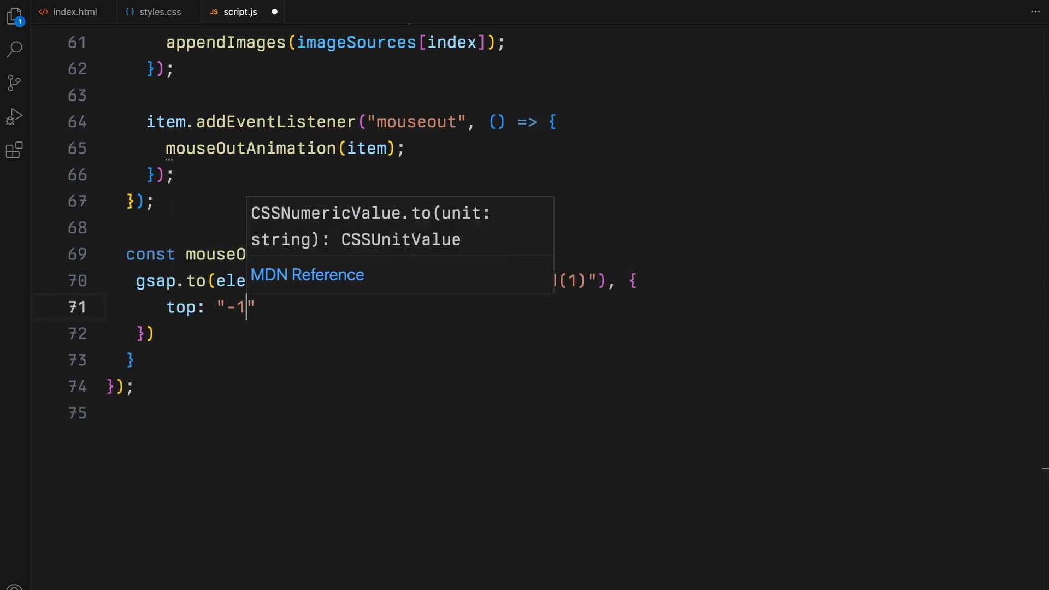
{"action": "type", "text": "00%\","}
{"action": "type", "text": "duration: 0.3,"}
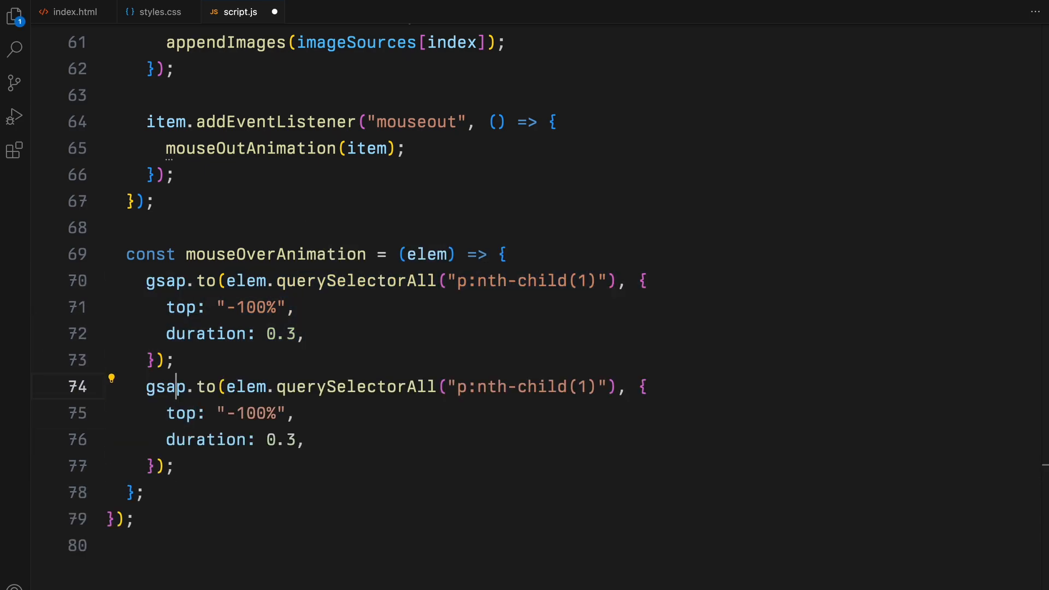
{"action": "type", "text": "2"}
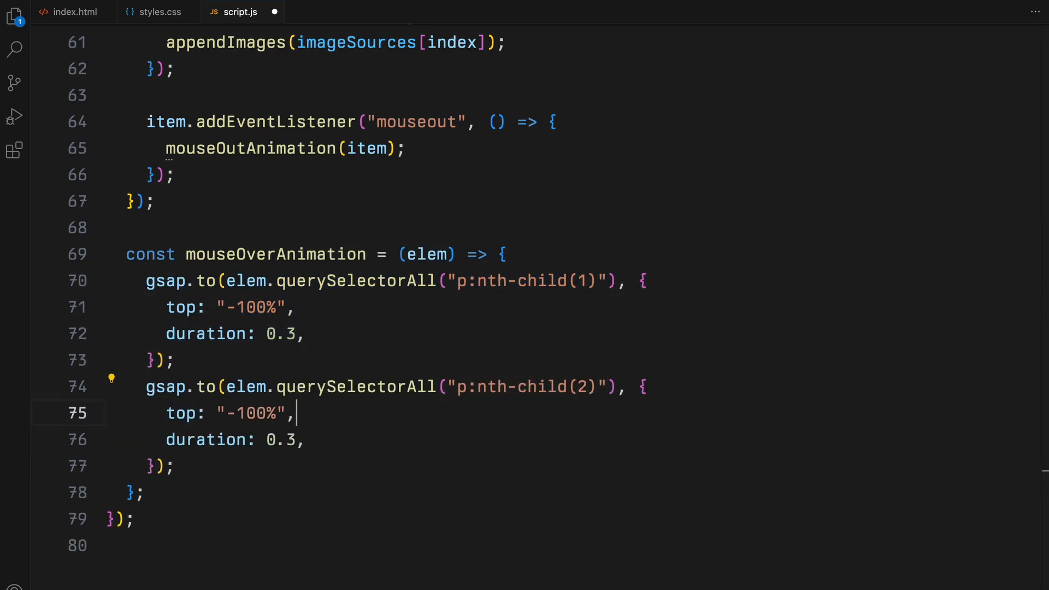
{"action": "type", "text": "0%\","}
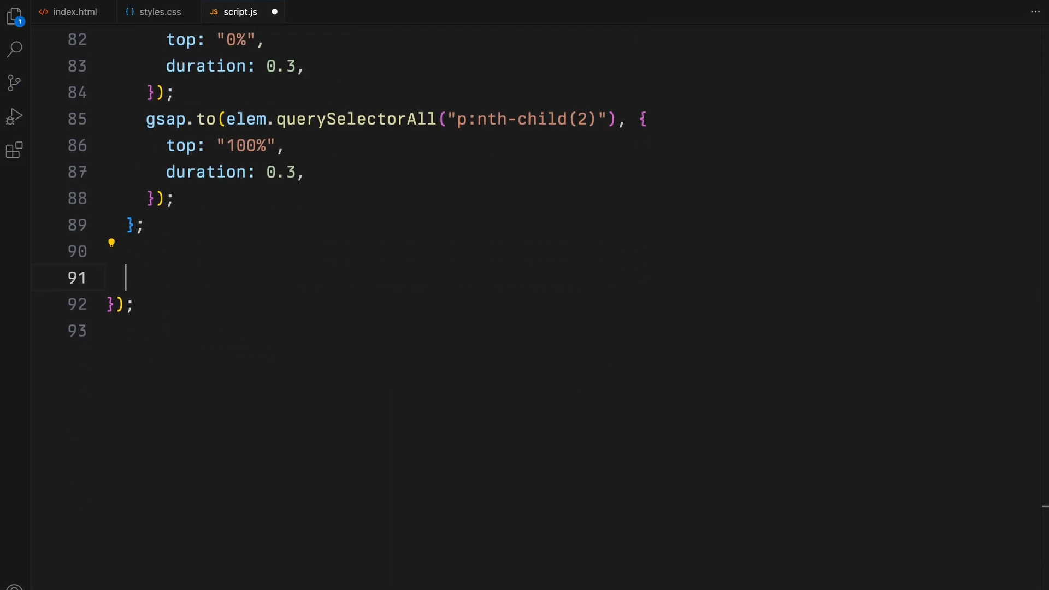
- On .menu mouseout tween .preview-img img clipPath to polygon(0% 0%, 100% 0%, 100% 0%, 0% 0%) over 1 second with power3.out
{"action": "type", "text": "document.querySelector(\".menu\").addEventListener(\"mouseout\", function()"}
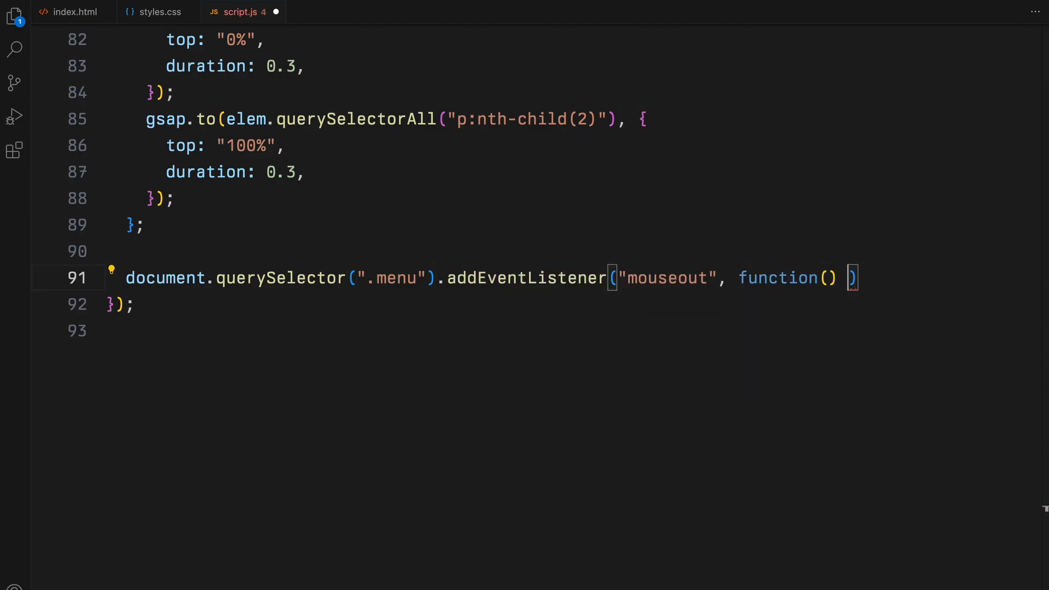
{"action": "type", "text": "gsap.to("}
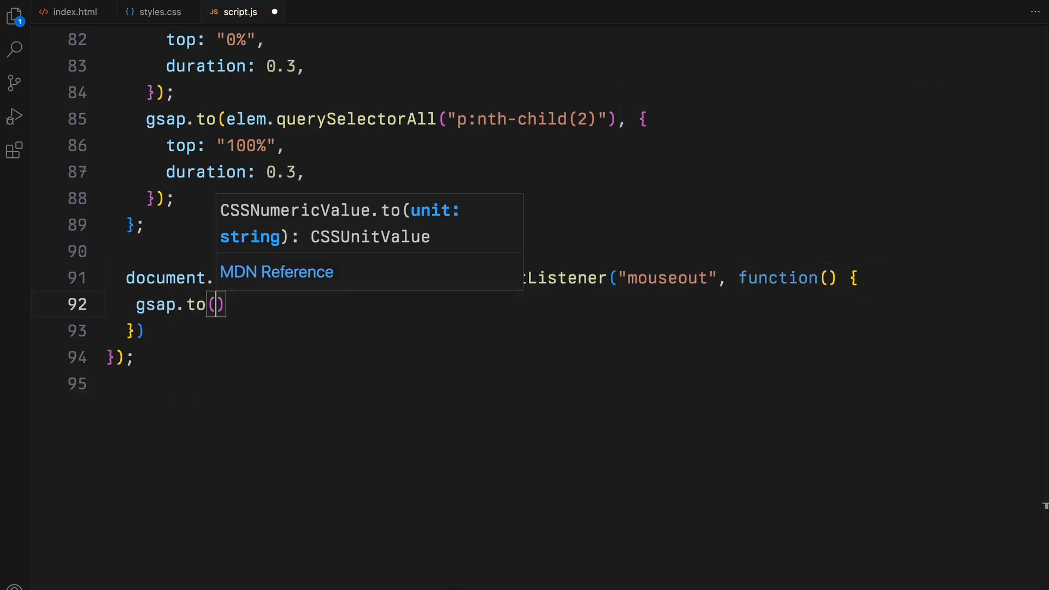
{"action": "type", "text": "\".preview-img img\", {"}
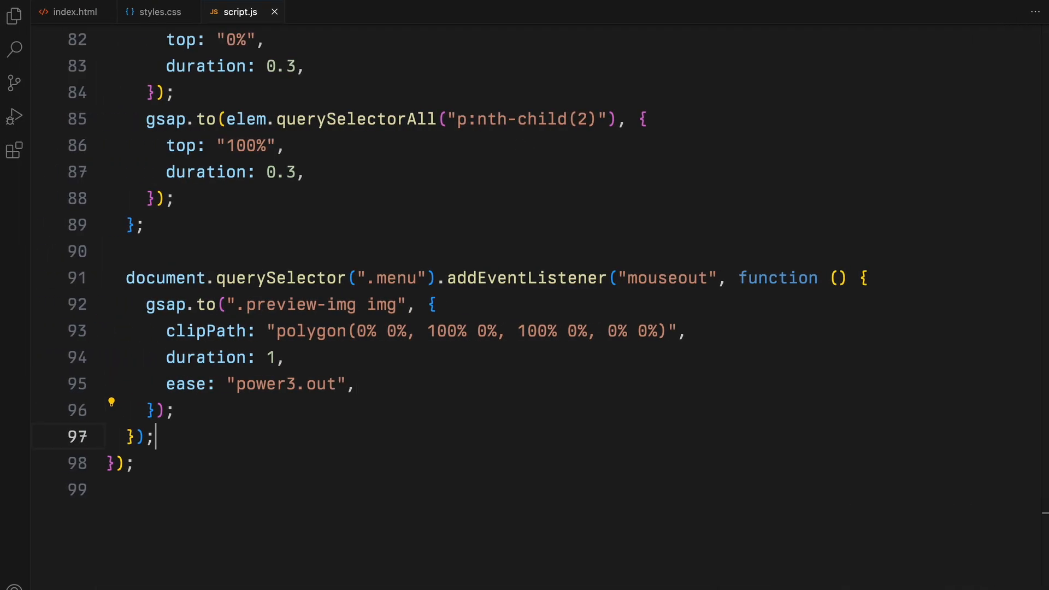
{"action": "type", "text": "document.addEventListener(\"mousemove\","}
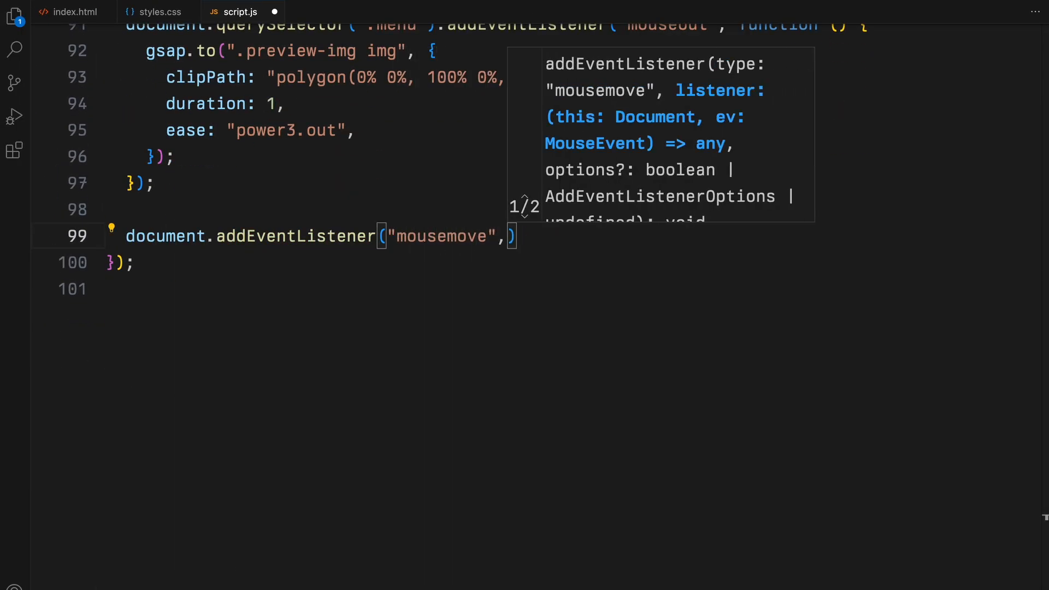
- In a document mousemove function(e), grab the .preview element and start a gsap.to with x and y properties
{"action": "type", "text": "function(e) {"}
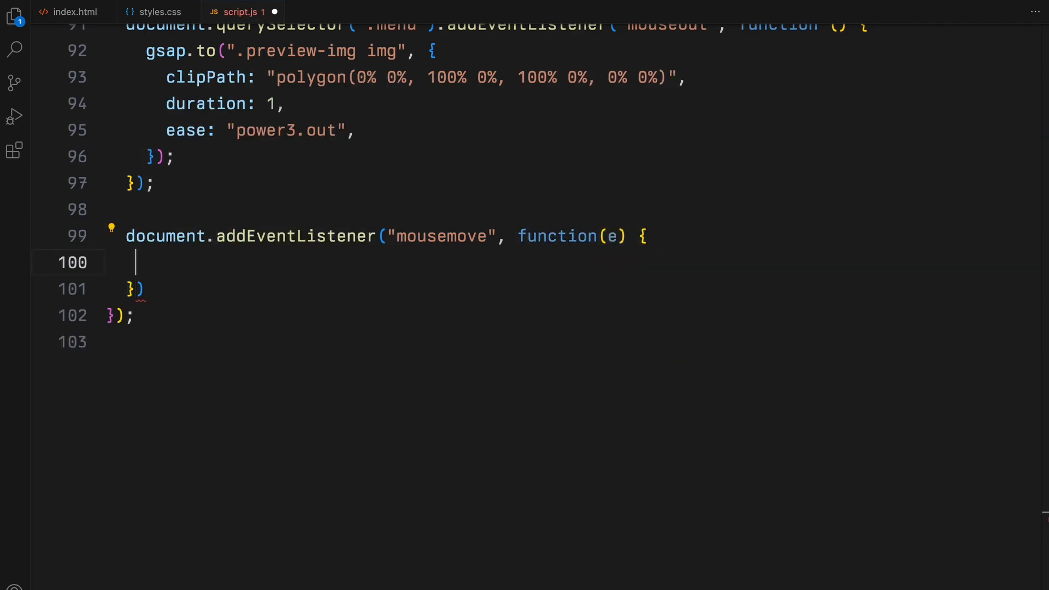
{"action": "type", "text": "const preview ="}
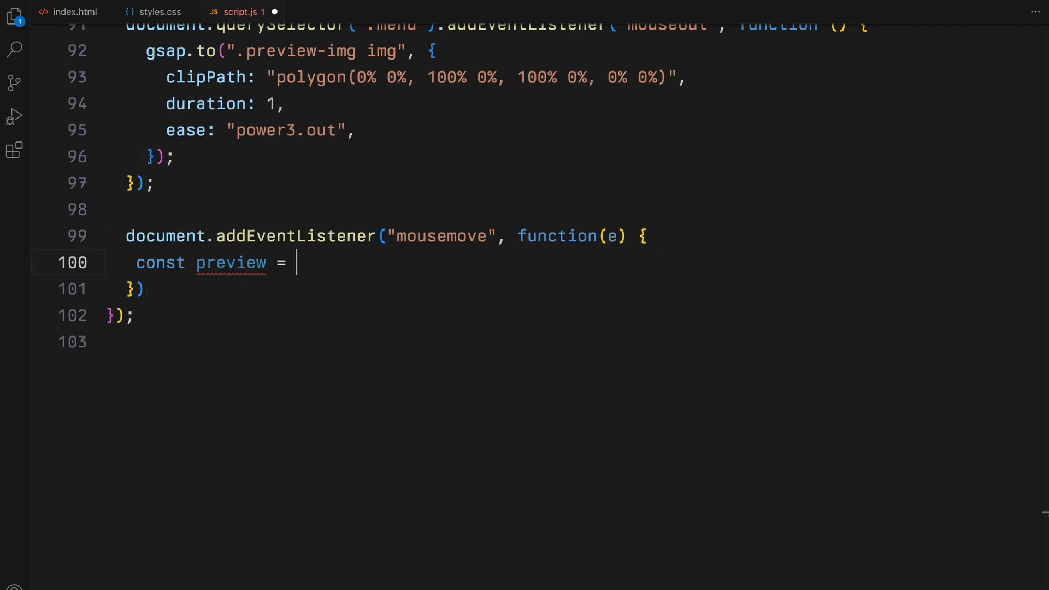
{"action": "type", "text": "document.querySelector(\".preview\");"}
{"action": "type", "text": "x:"}
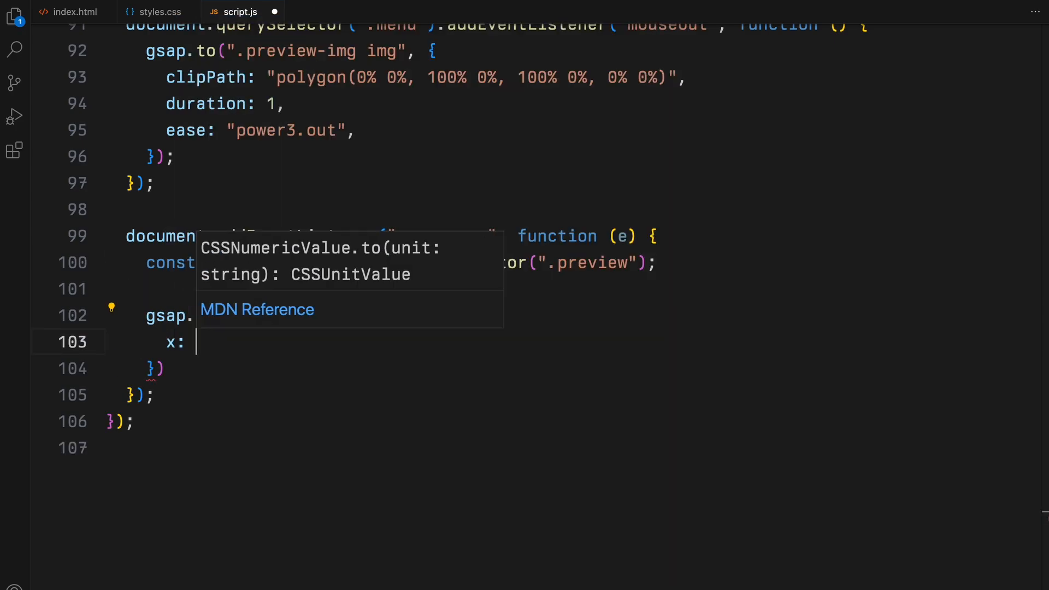
{"action": "key", "text": "Enter"}
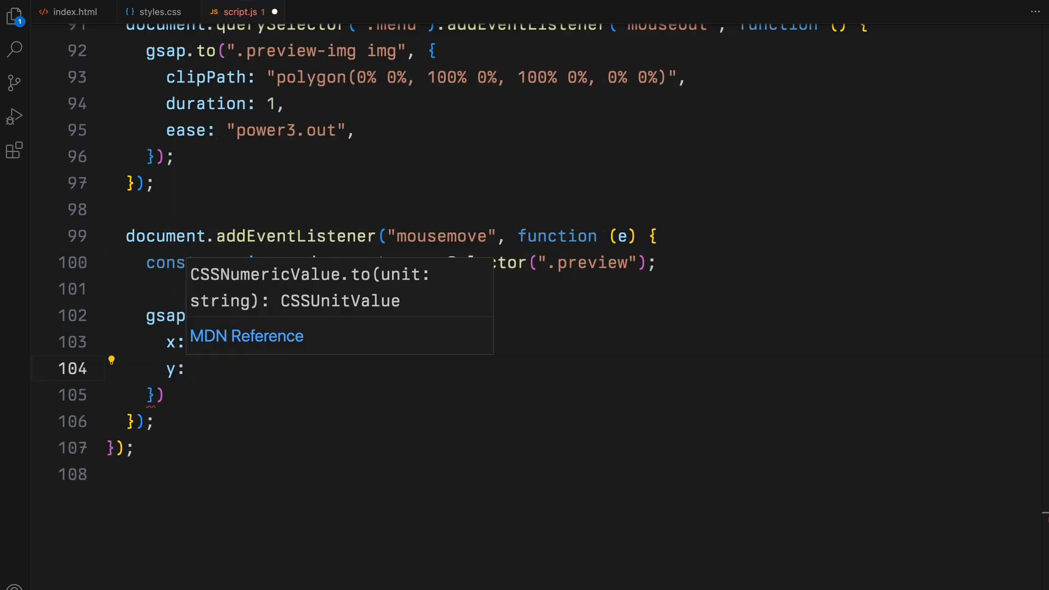